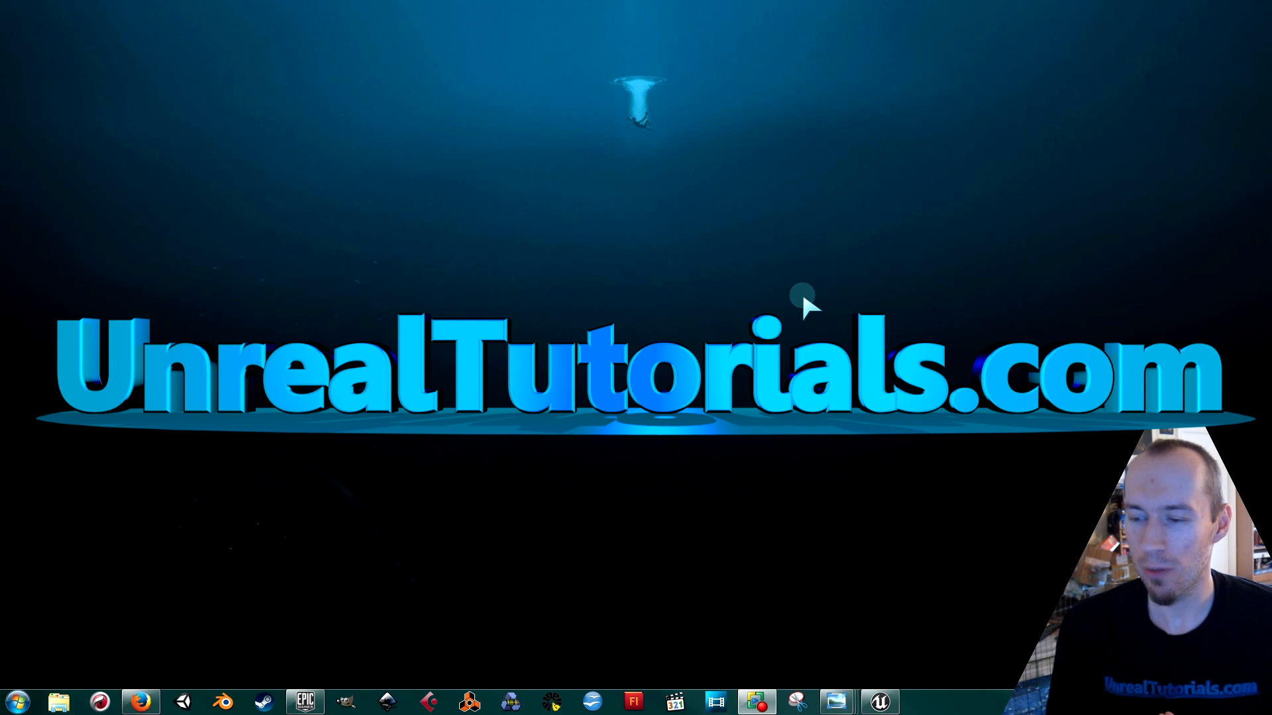
mouse_move(766, 304)
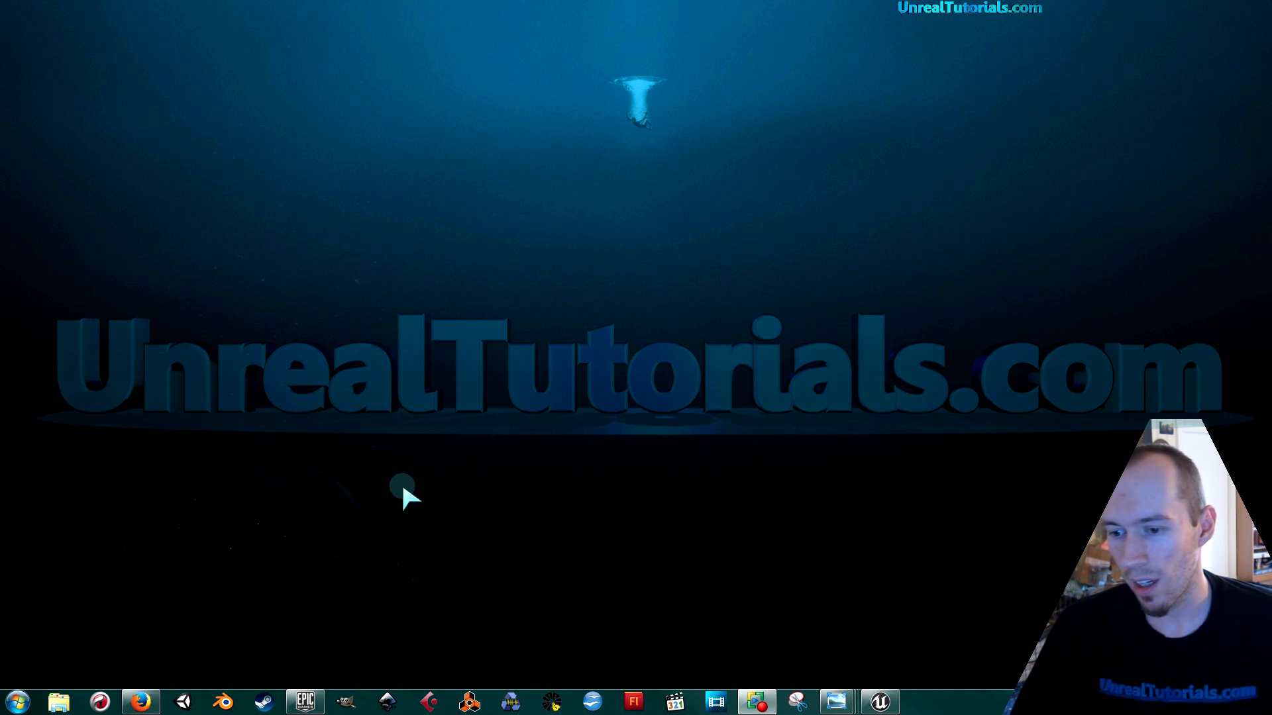
Step: Browse the UnrealTutorials website to the skeletal mesh download page
click(141, 701)
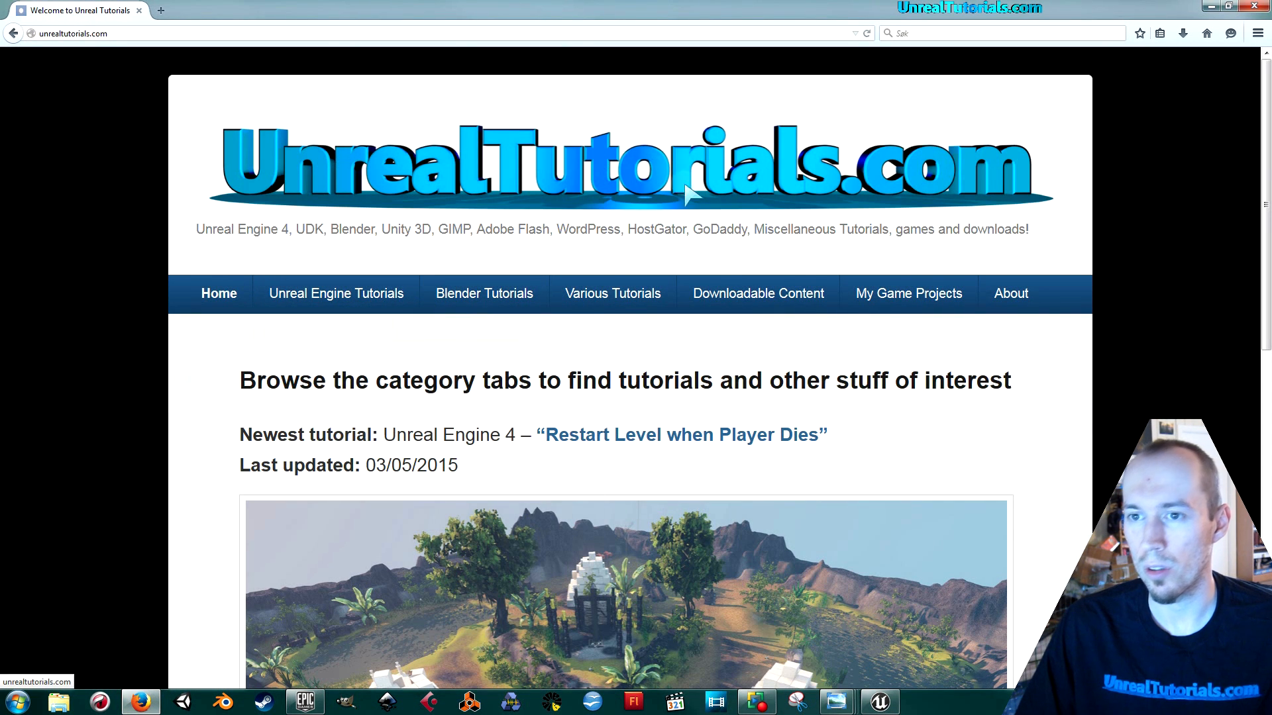
mouse_move(758, 293)
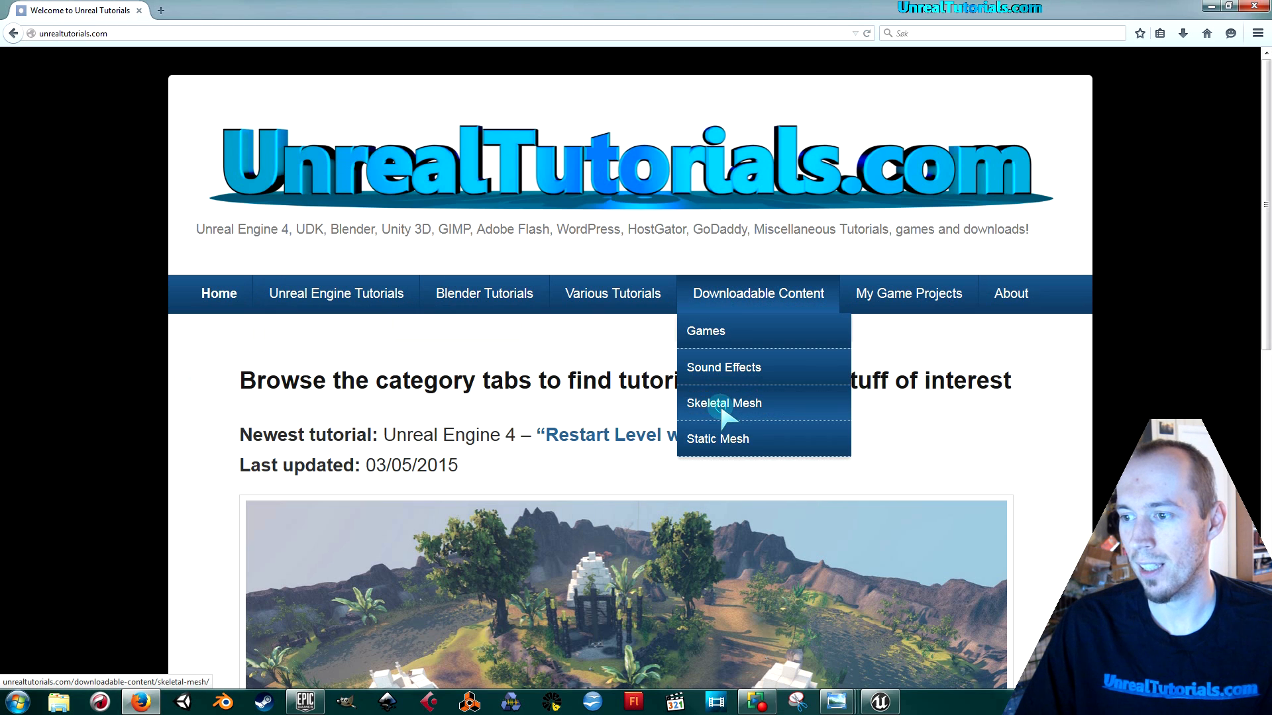
click(724, 404)
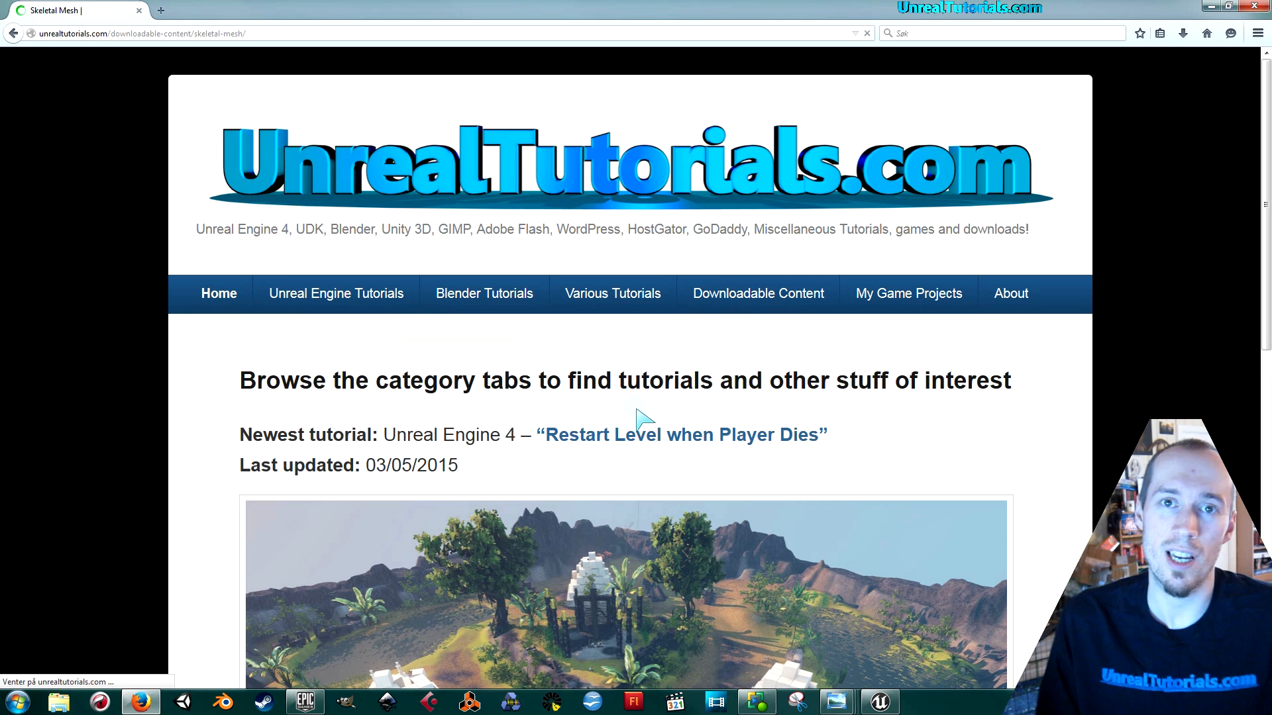
click(758, 292)
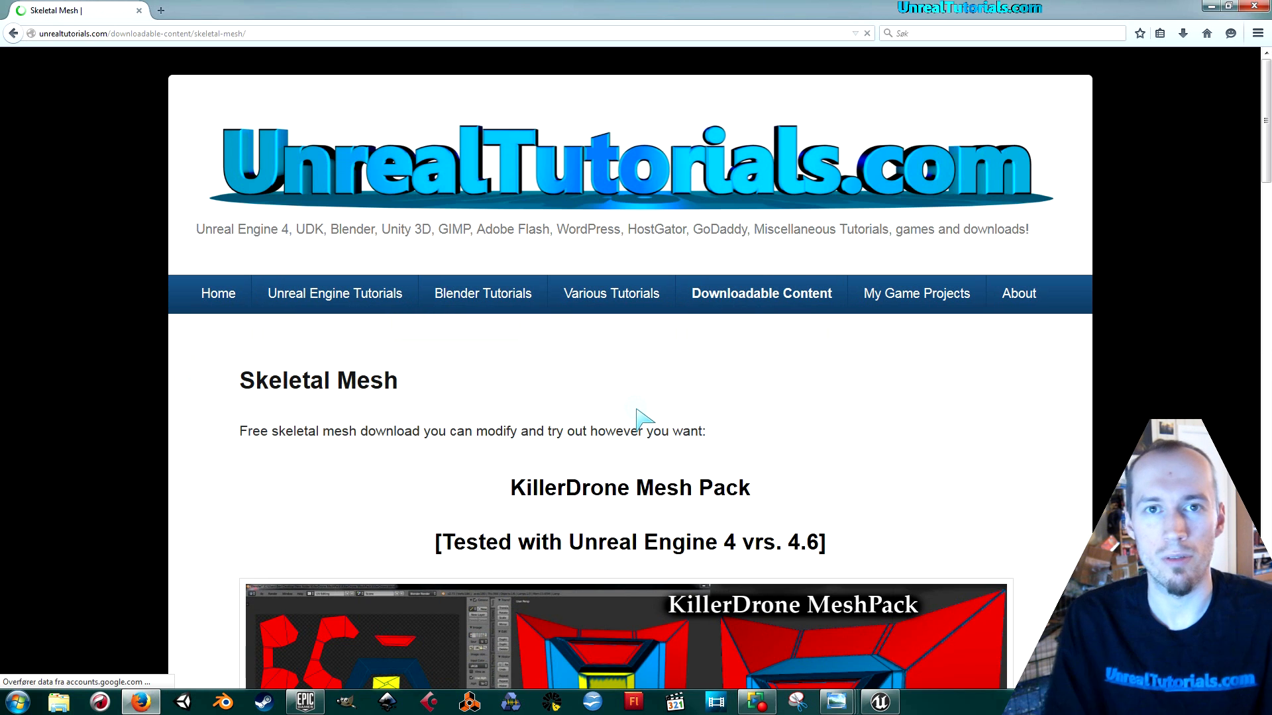
scroll(down, 3)
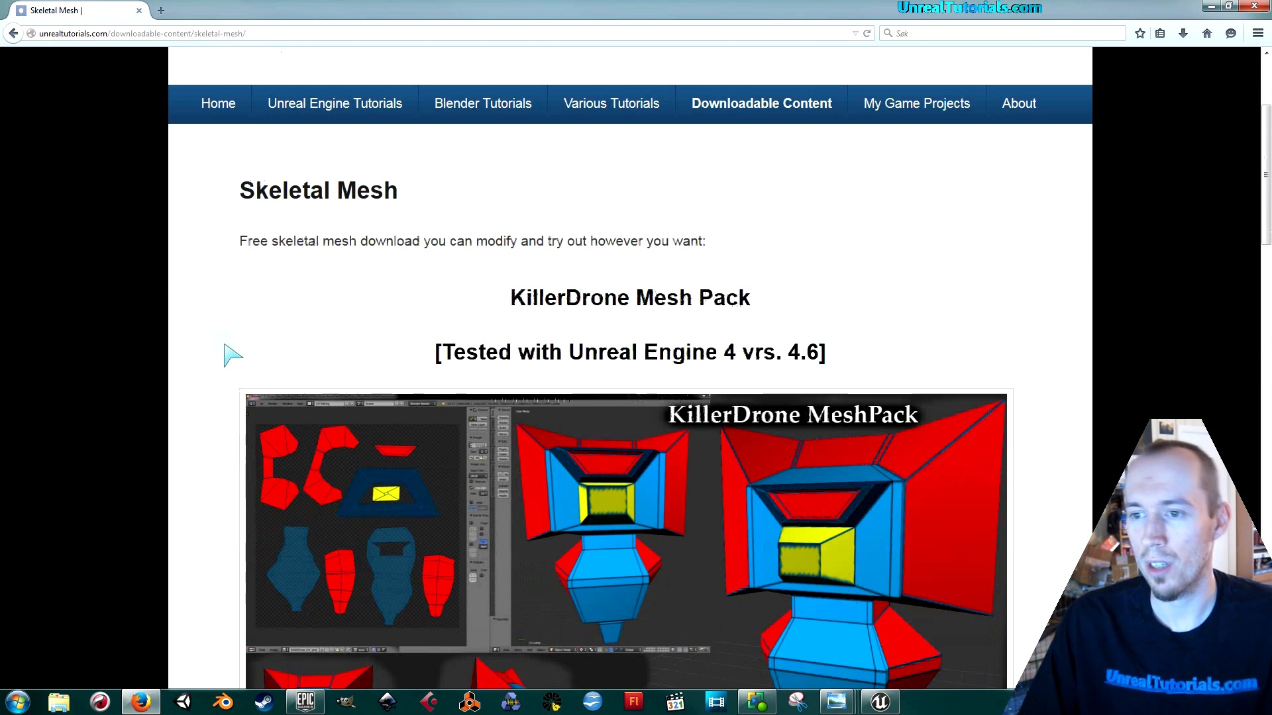
scroll(down, 3)
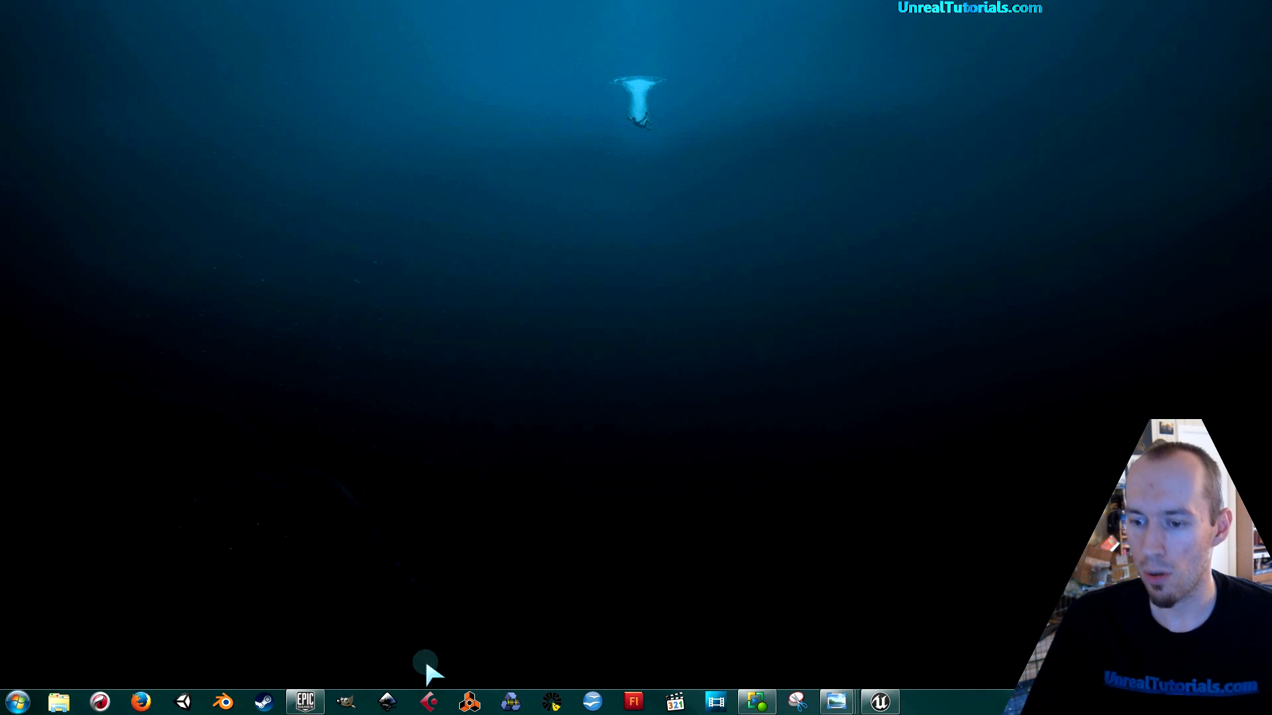
Step: Back in the Unreal project, add an Enemy folder under Content and open it
click(304, 701)
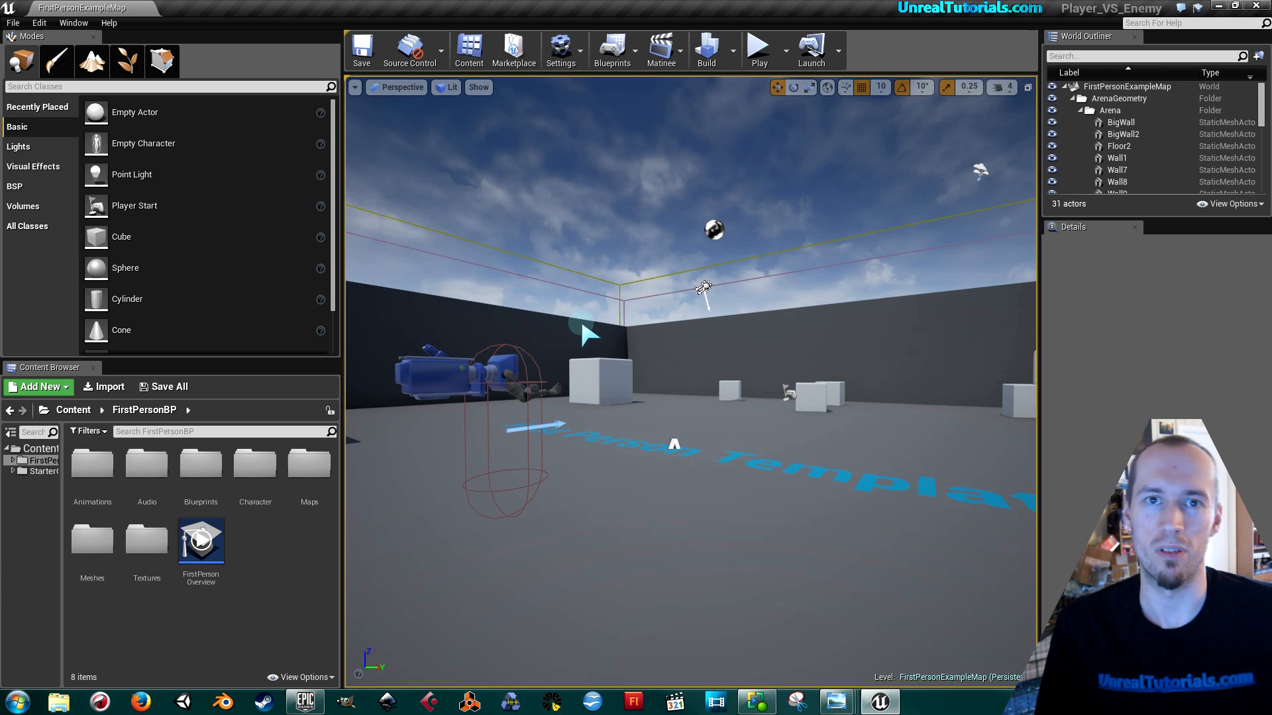
mouse_move(467, 284)
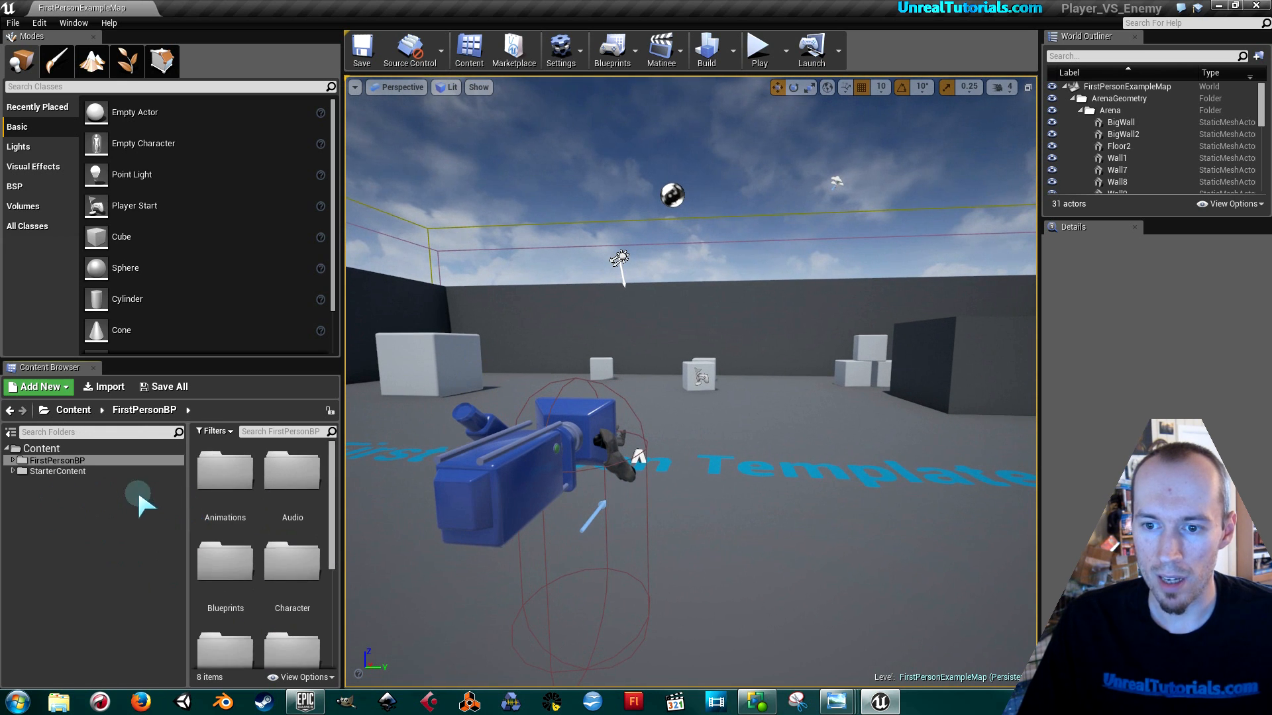
click(41, 449)
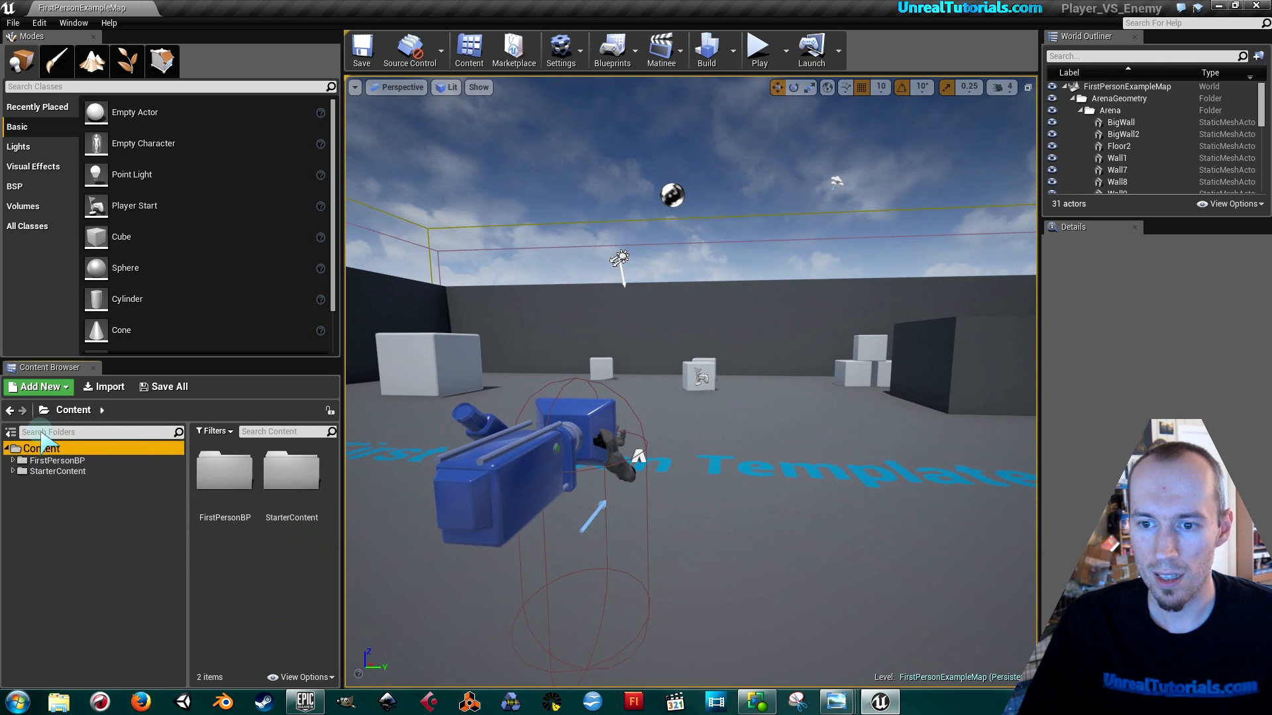
click(37, 387)
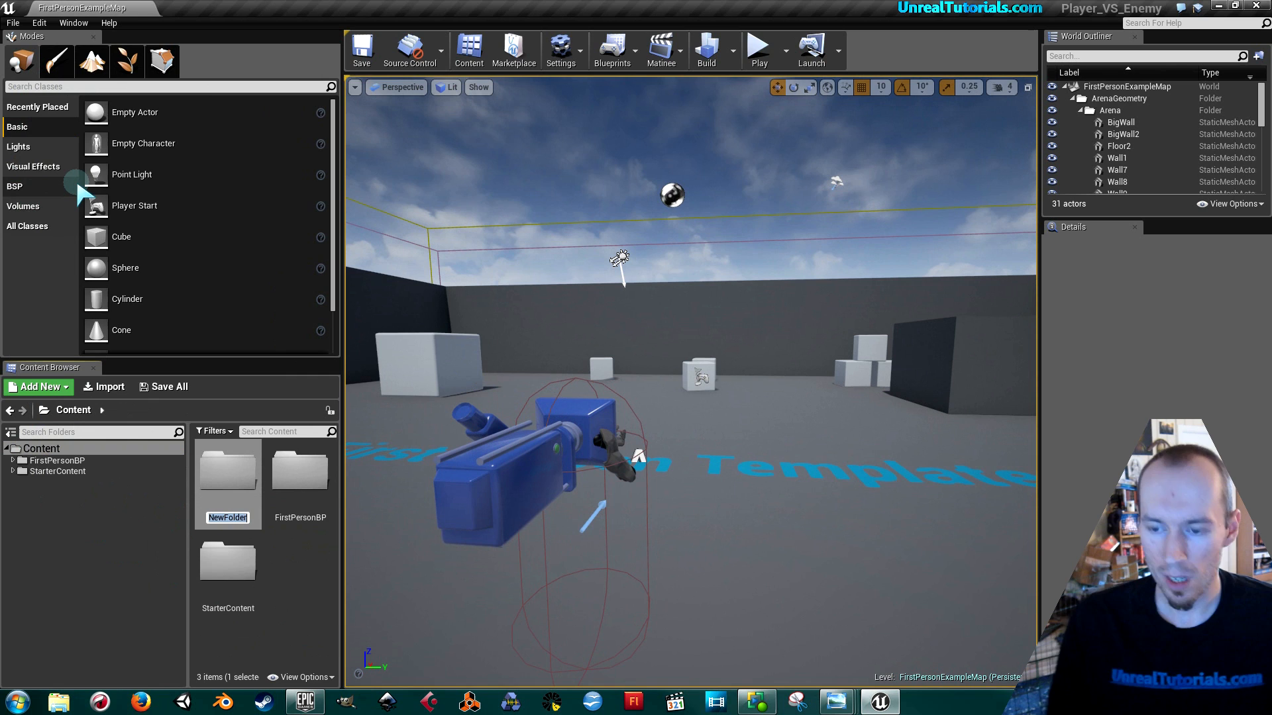
text(Enem)
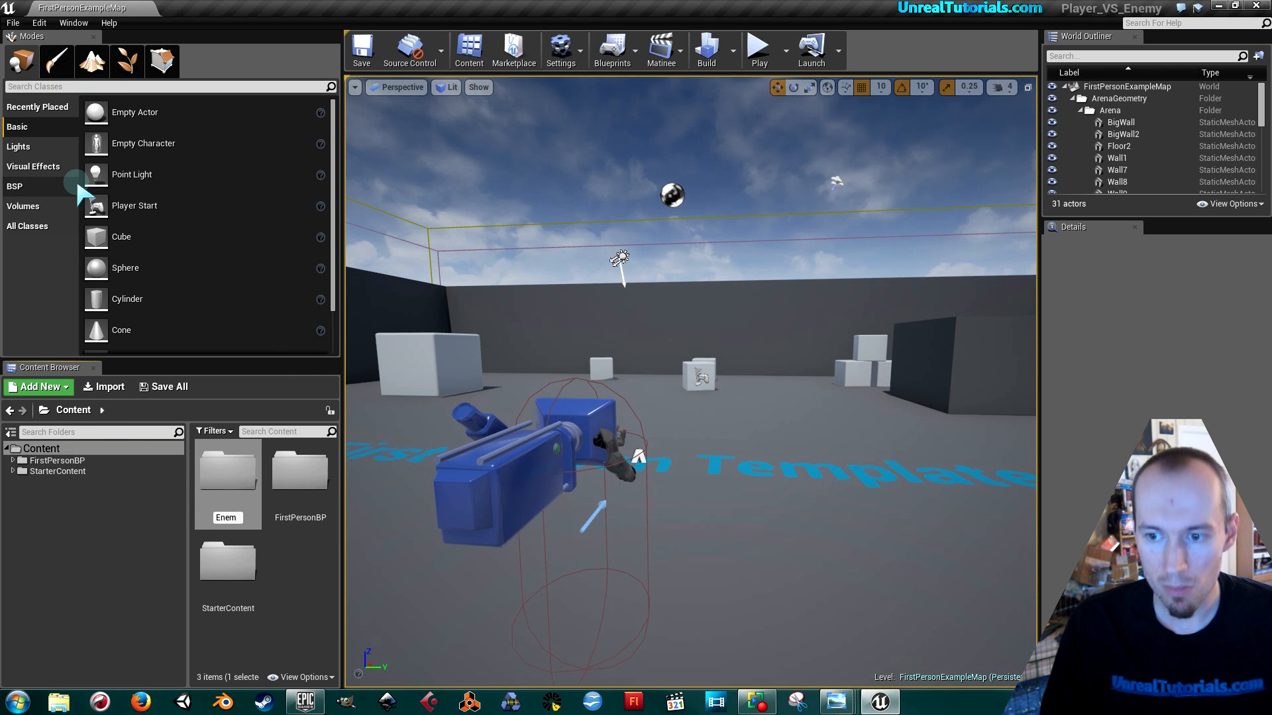
click(40, 448)
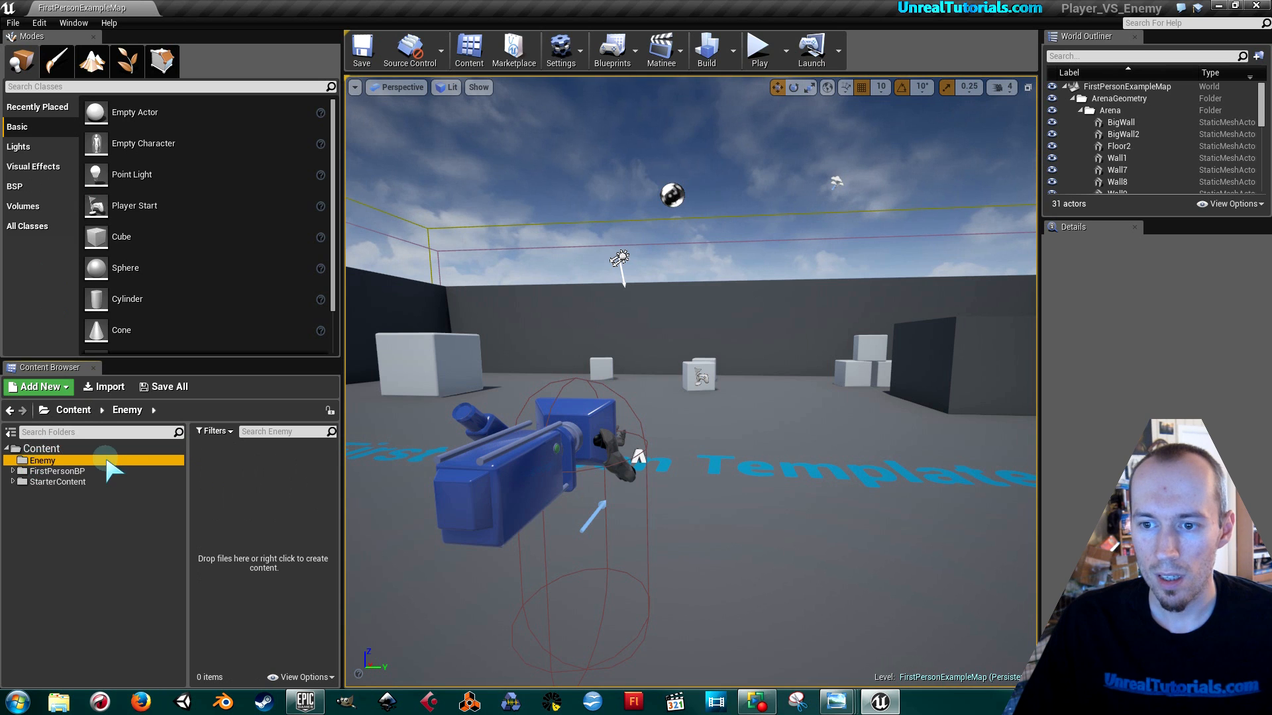
Step: Use File > Save Current As to store the level as EnemyVSPlayer in Enemy
click(12, 21)
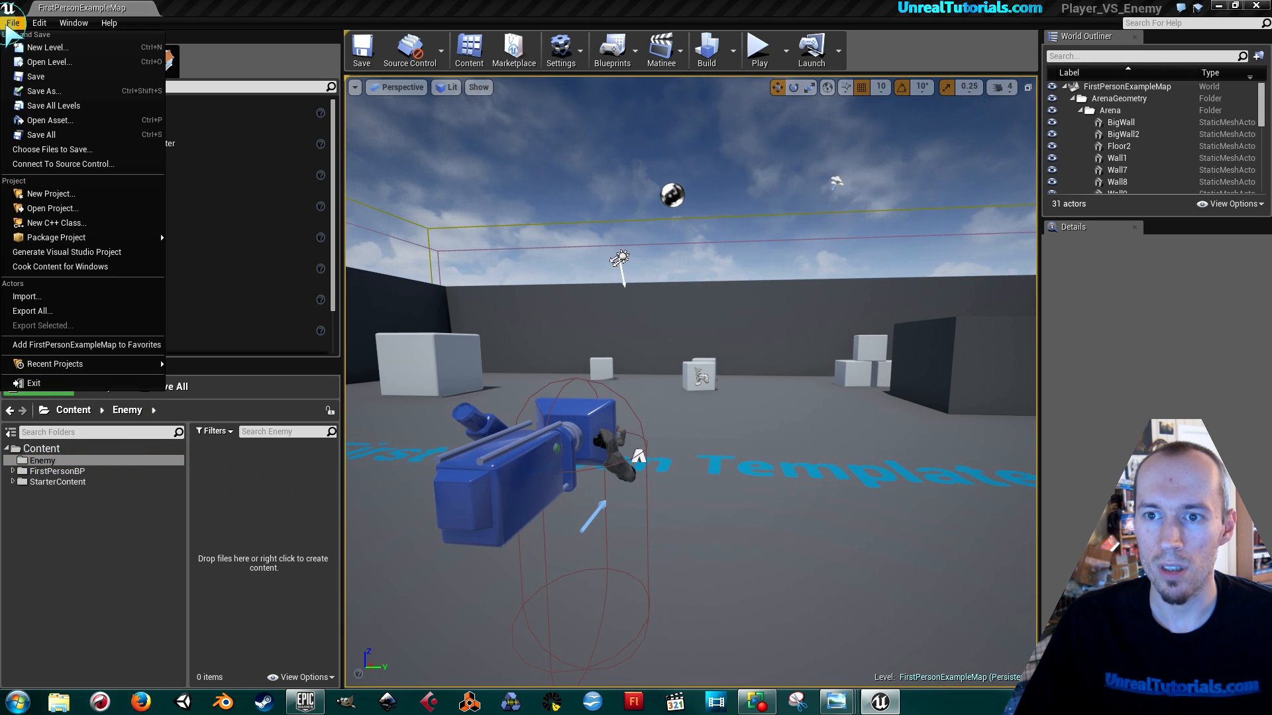
click(44, 90)
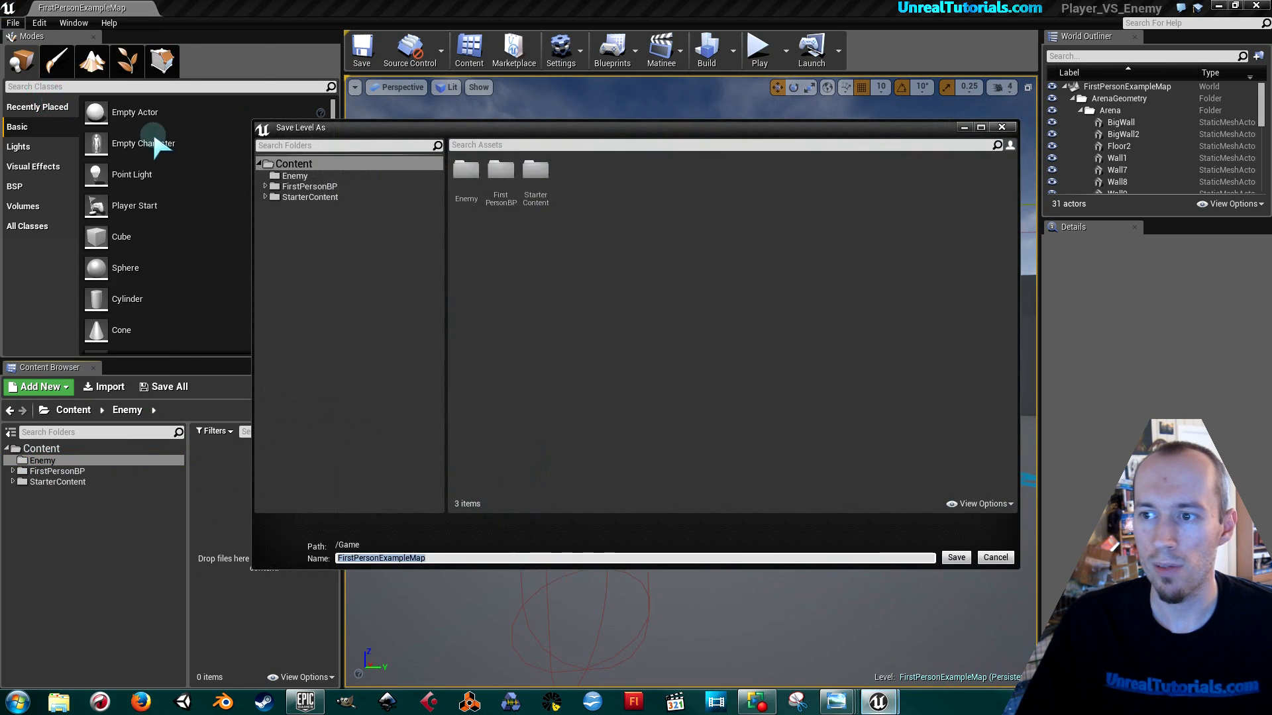
click(466, 171)
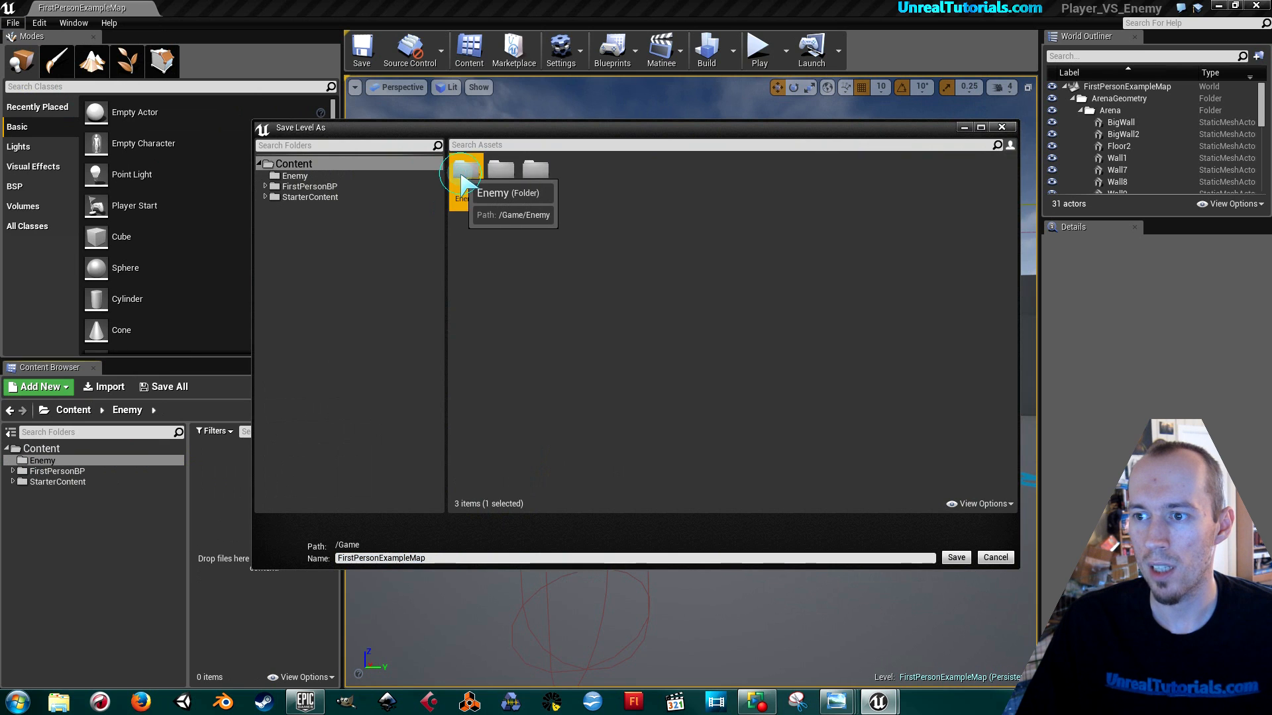
double_click(465, 174)
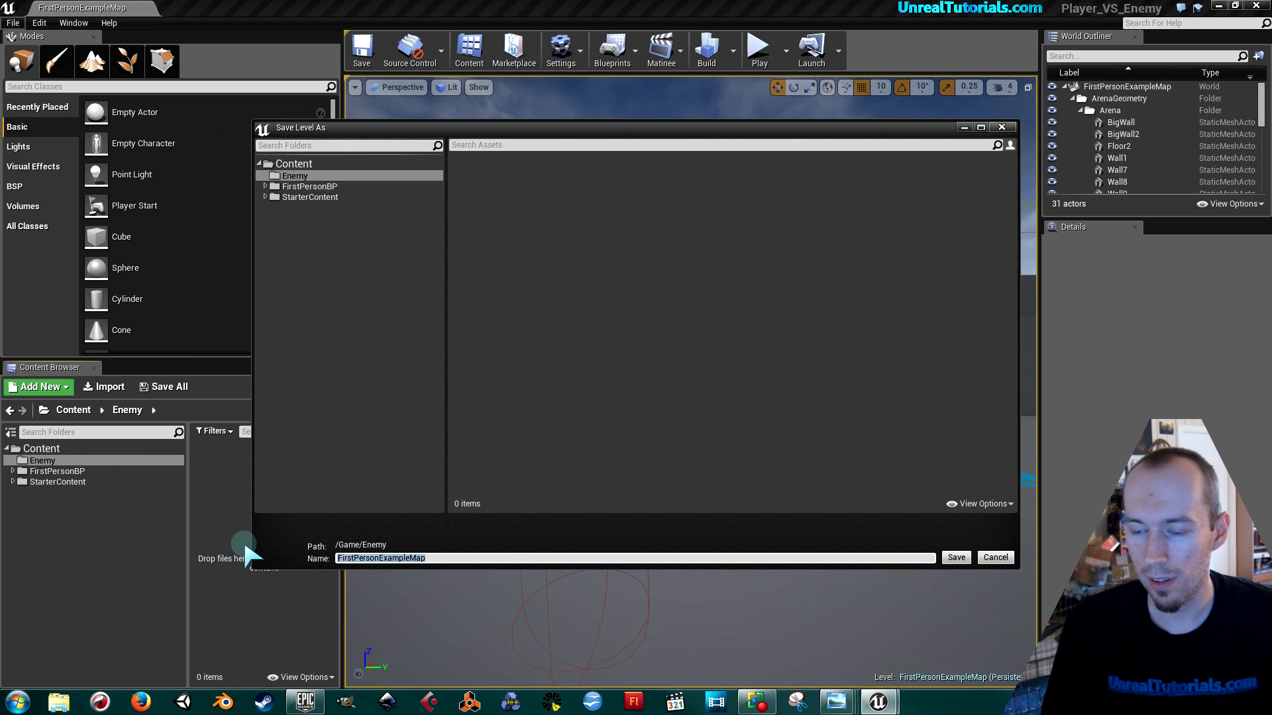
text(EnemyVSPlayer)
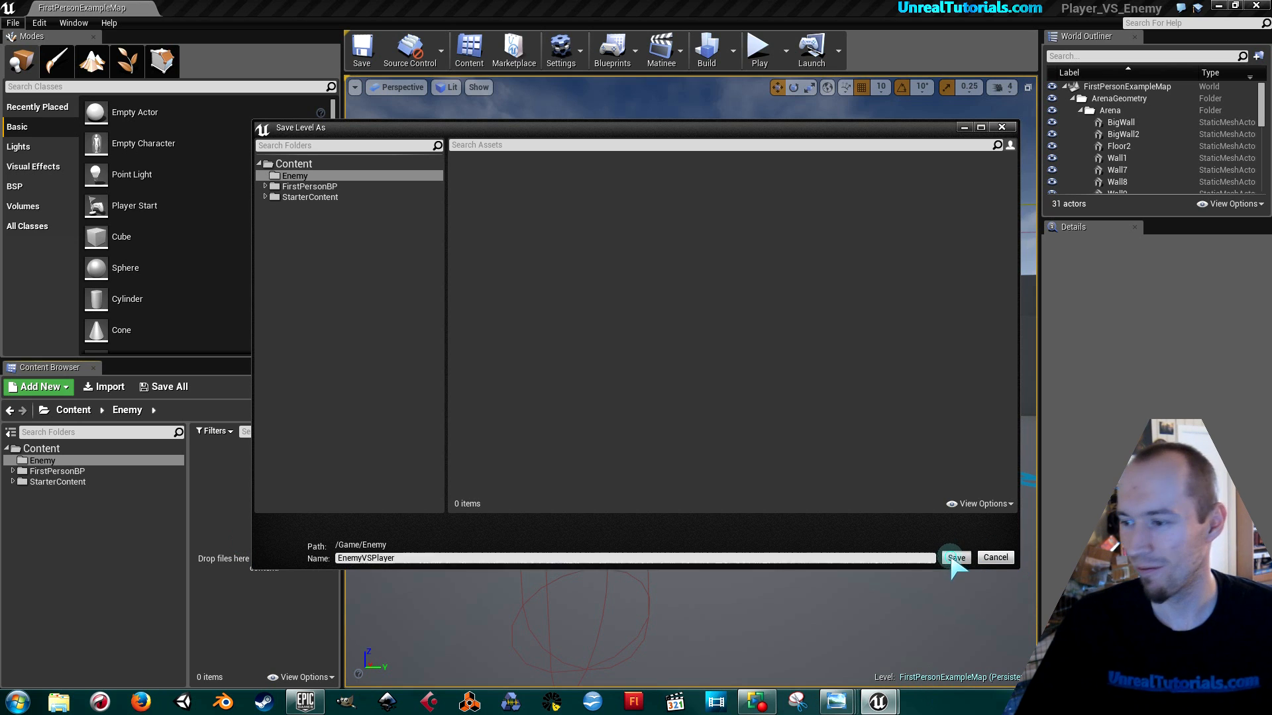
click(955, 558)
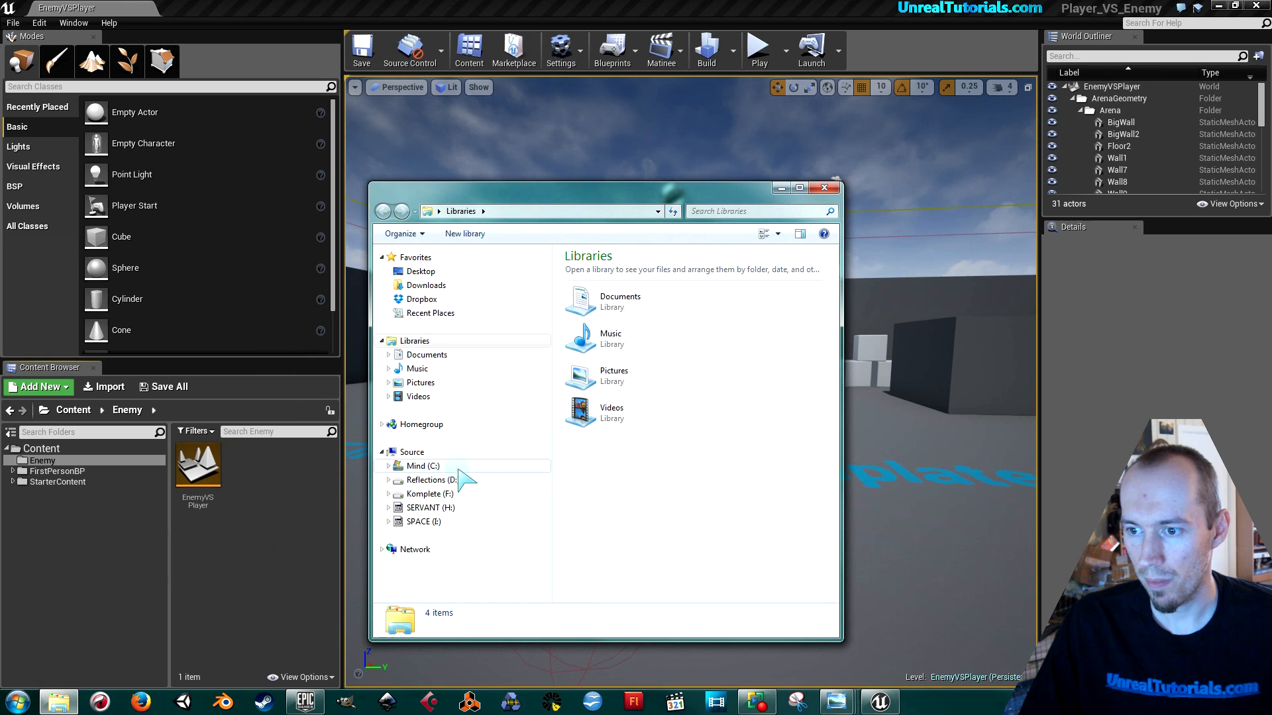
Step: Browse D: > Unreal Engine 4 Projects > Custom Designs > KillerDrone MeshPack and select KillerDrone.fbx
click(432, 479)
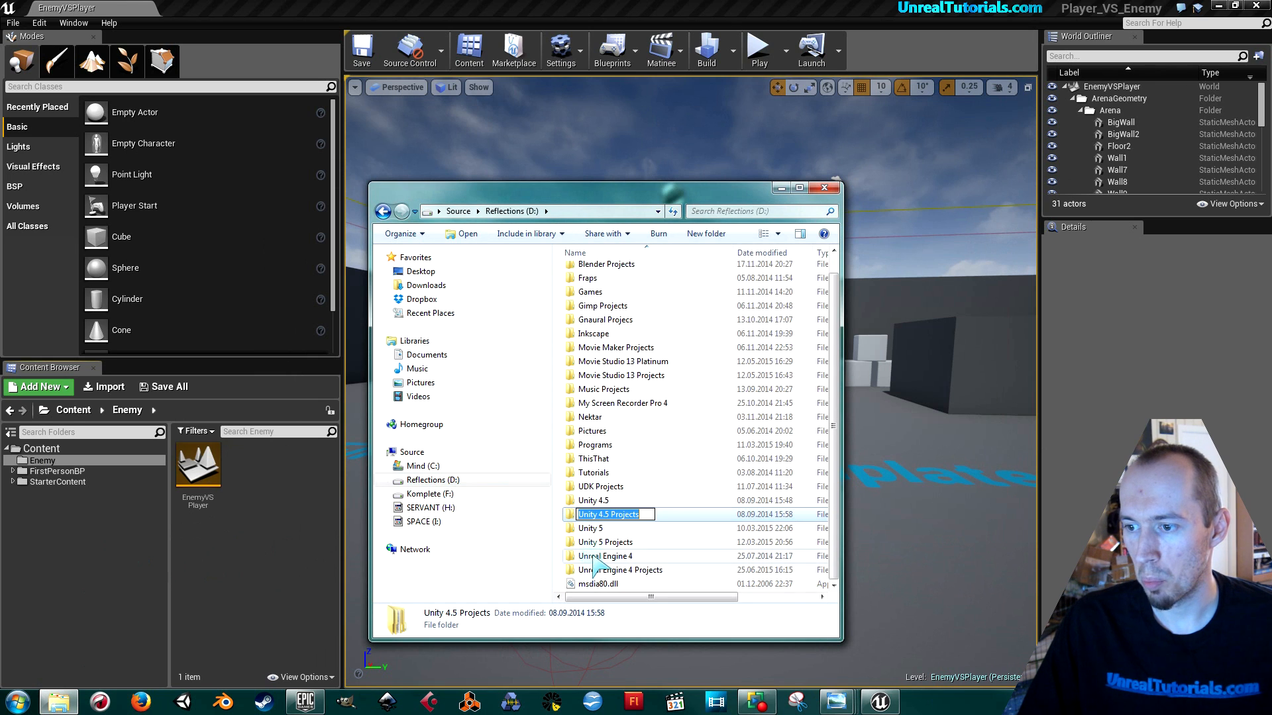
double_click(621, 570)
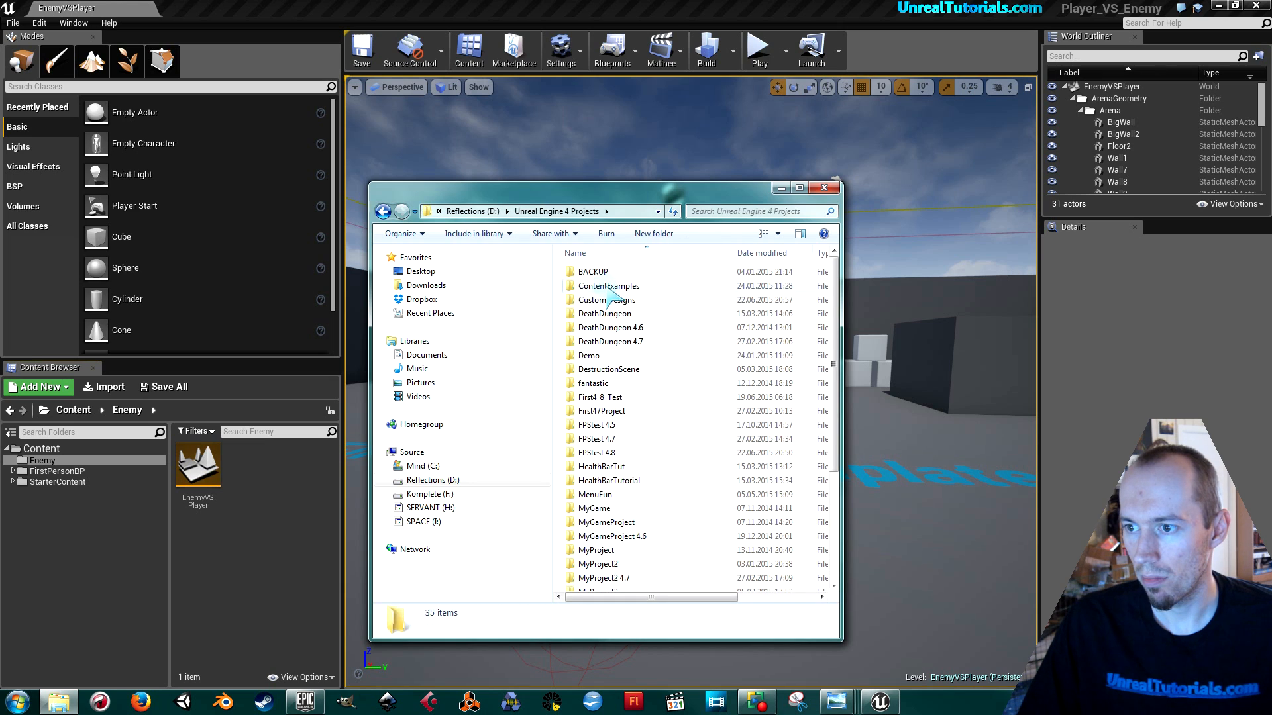
double_click(604, 300)
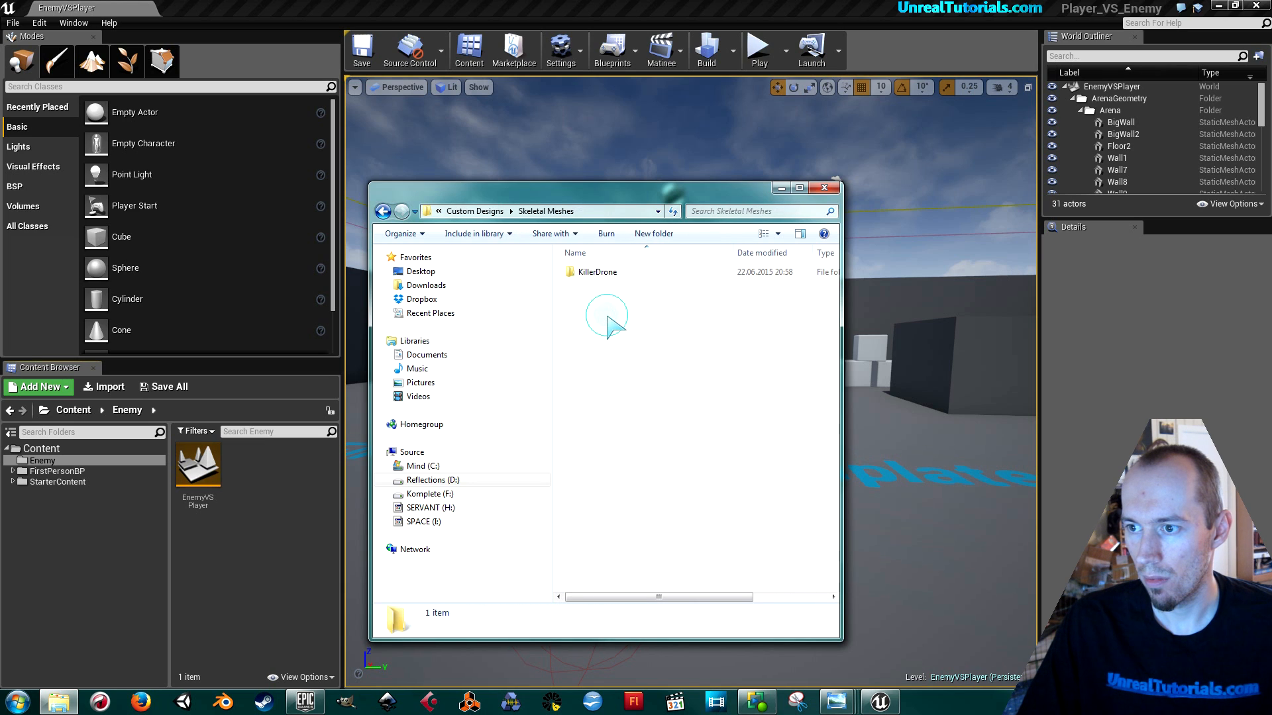
double_click(597, 272)
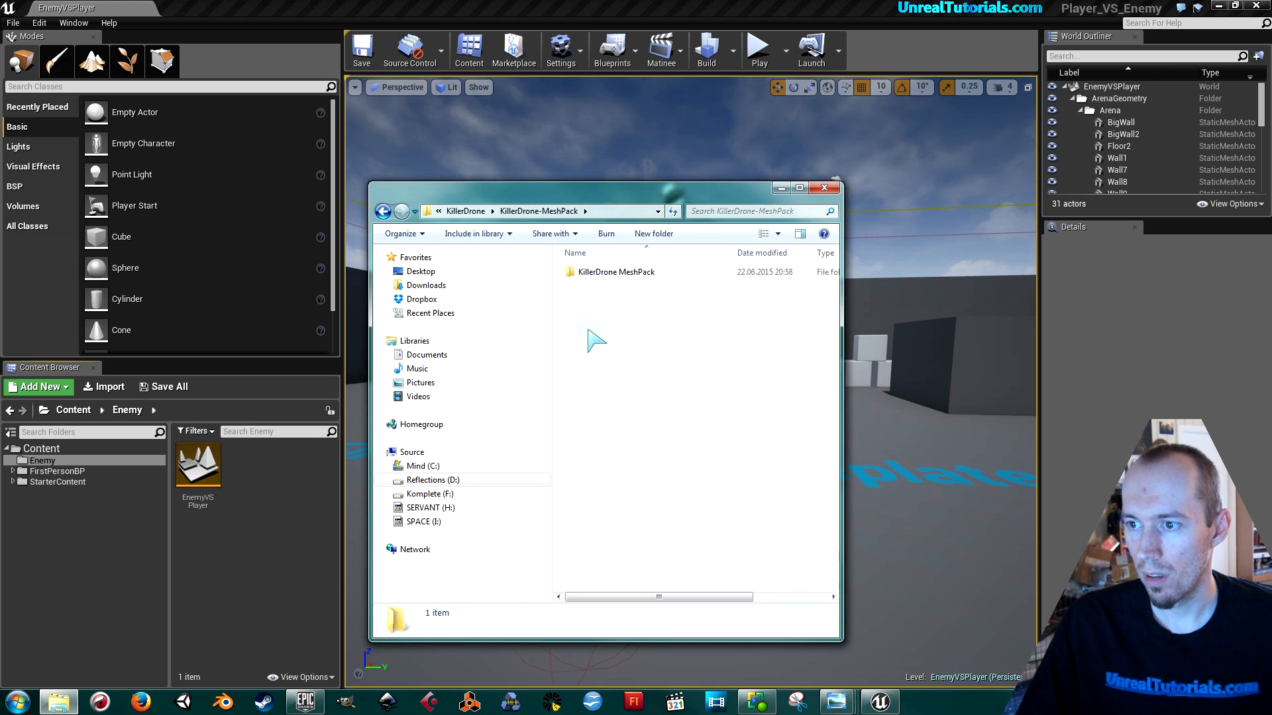
double_click(615, 272)
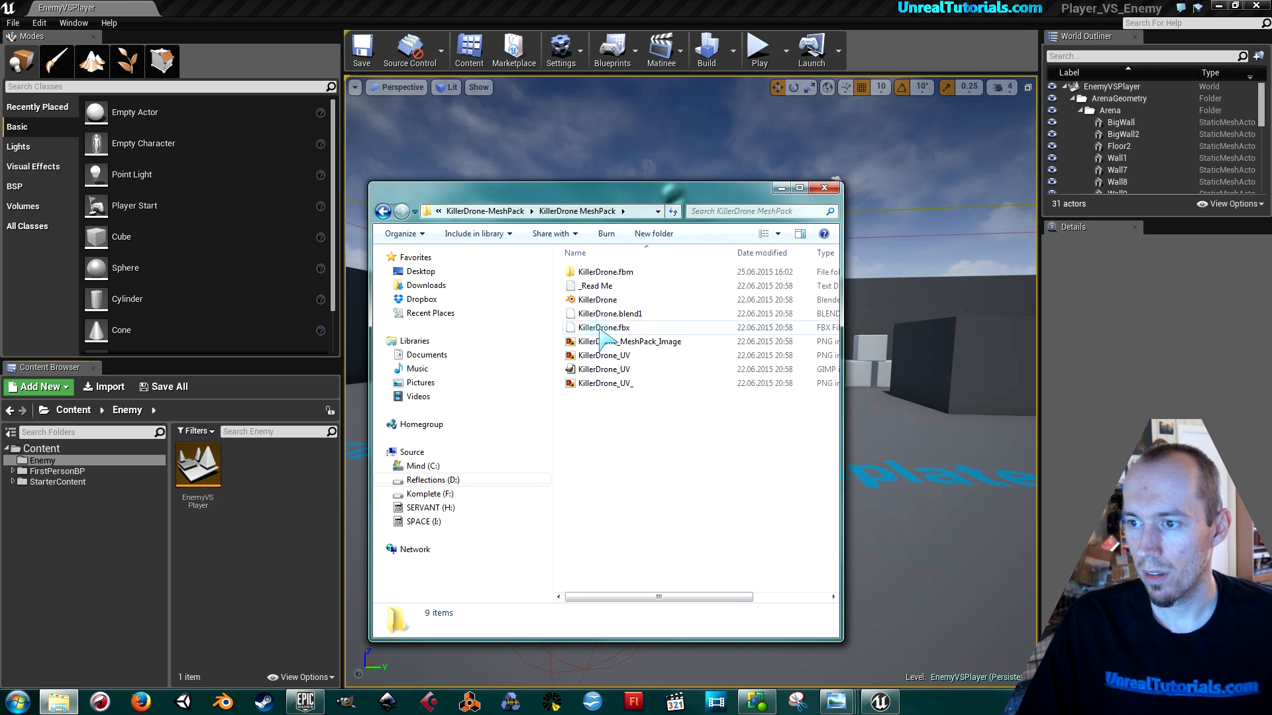
click(602, 327)
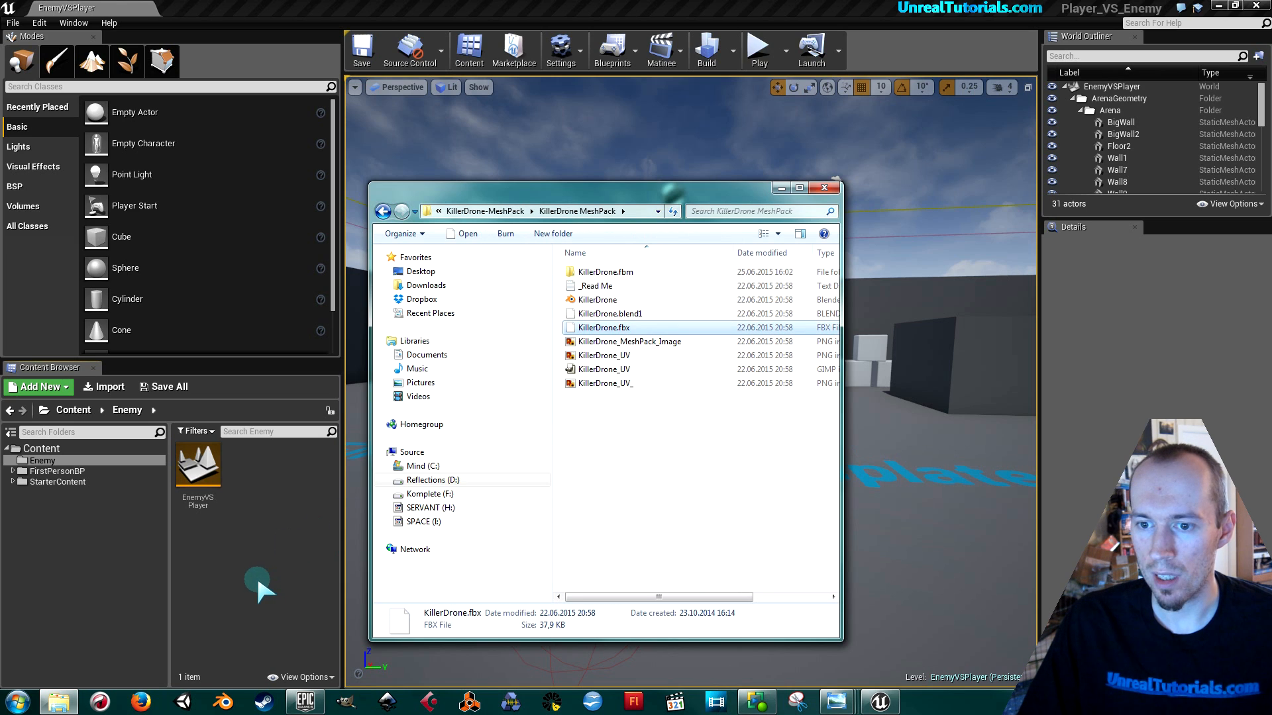
mouse_move(519, 21)
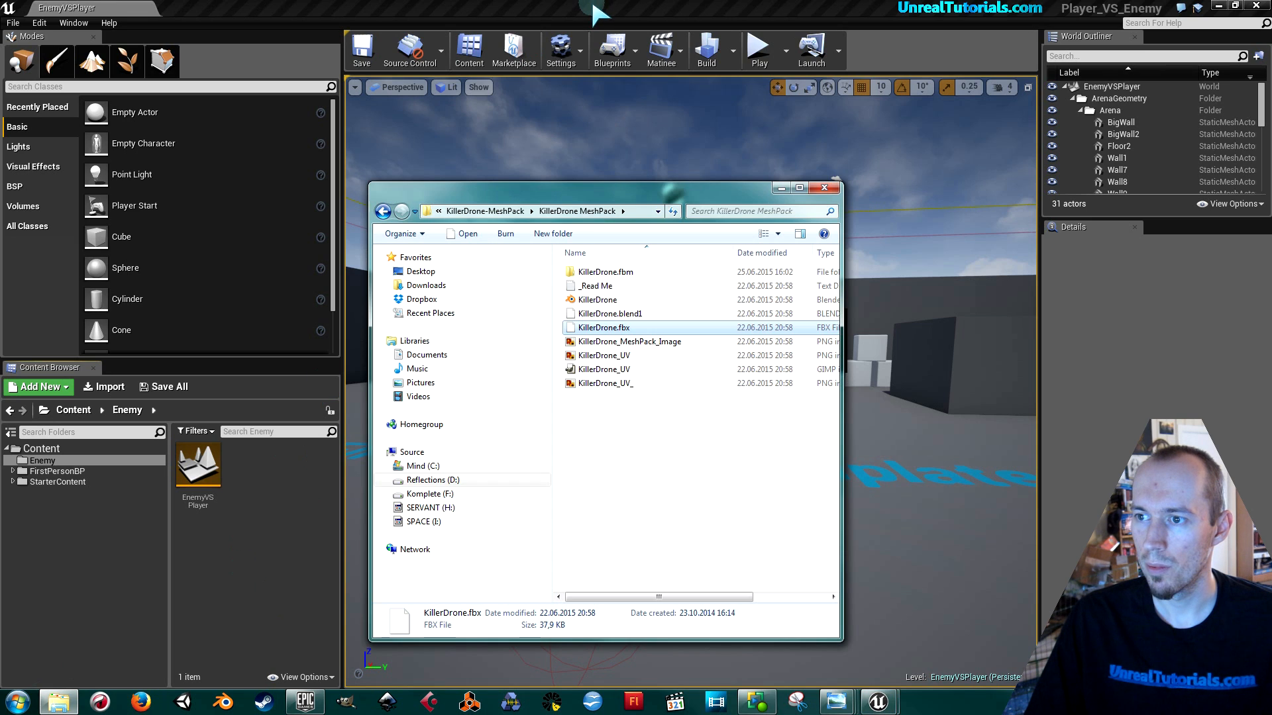
Step: Import KillerDrone.fbx with the FBX import options, dismiss the bind pose warning, and Save All
double_click(603, 327)
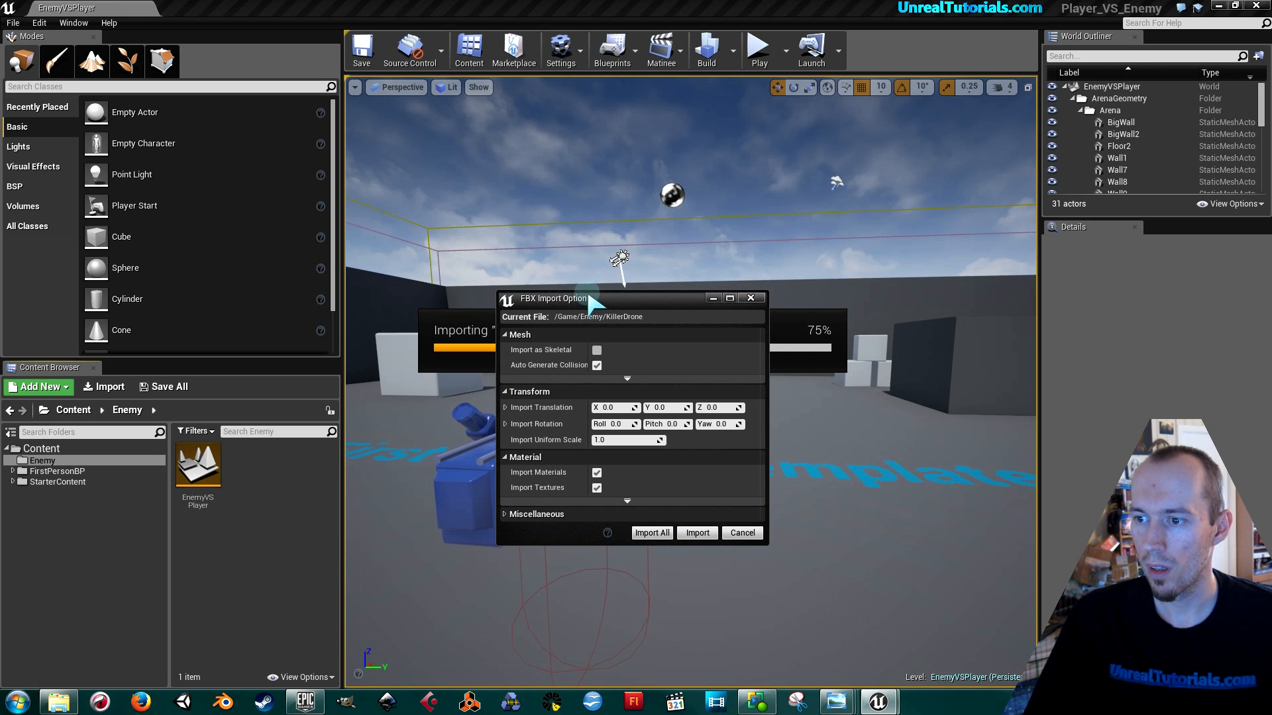
click(596, 349)
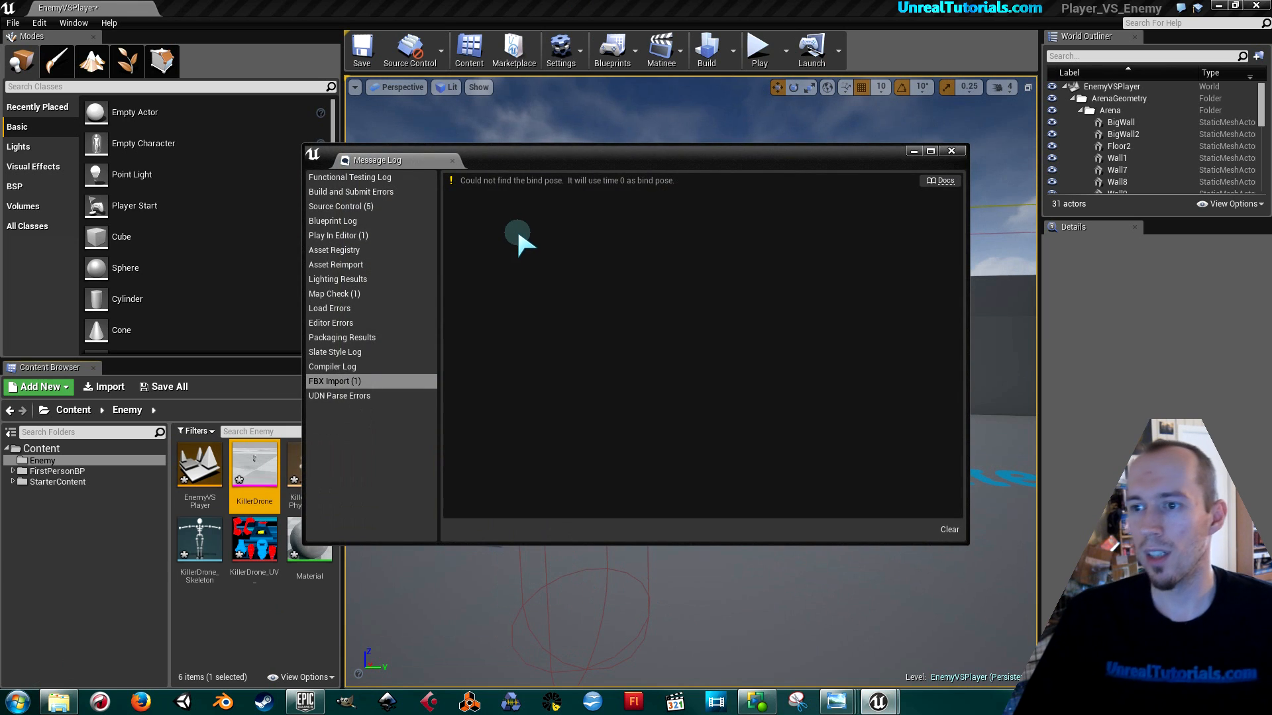
mouse_move(548, 219)
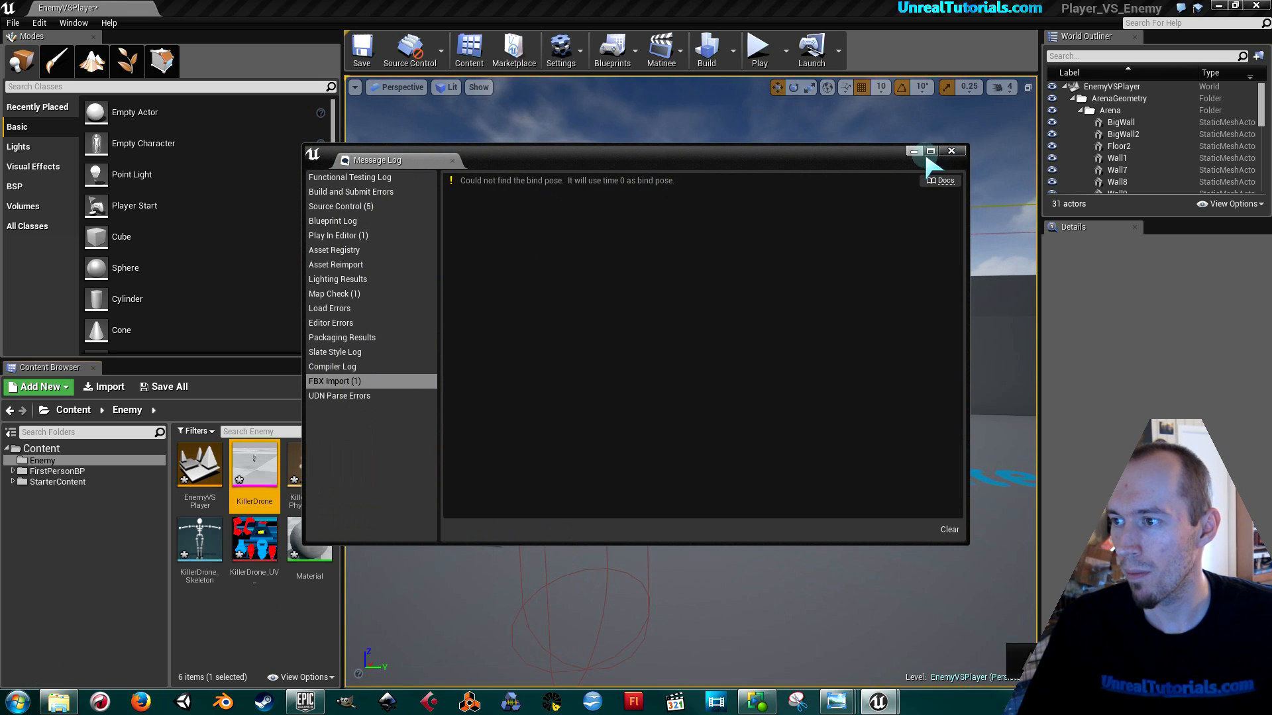
click(951, 151)
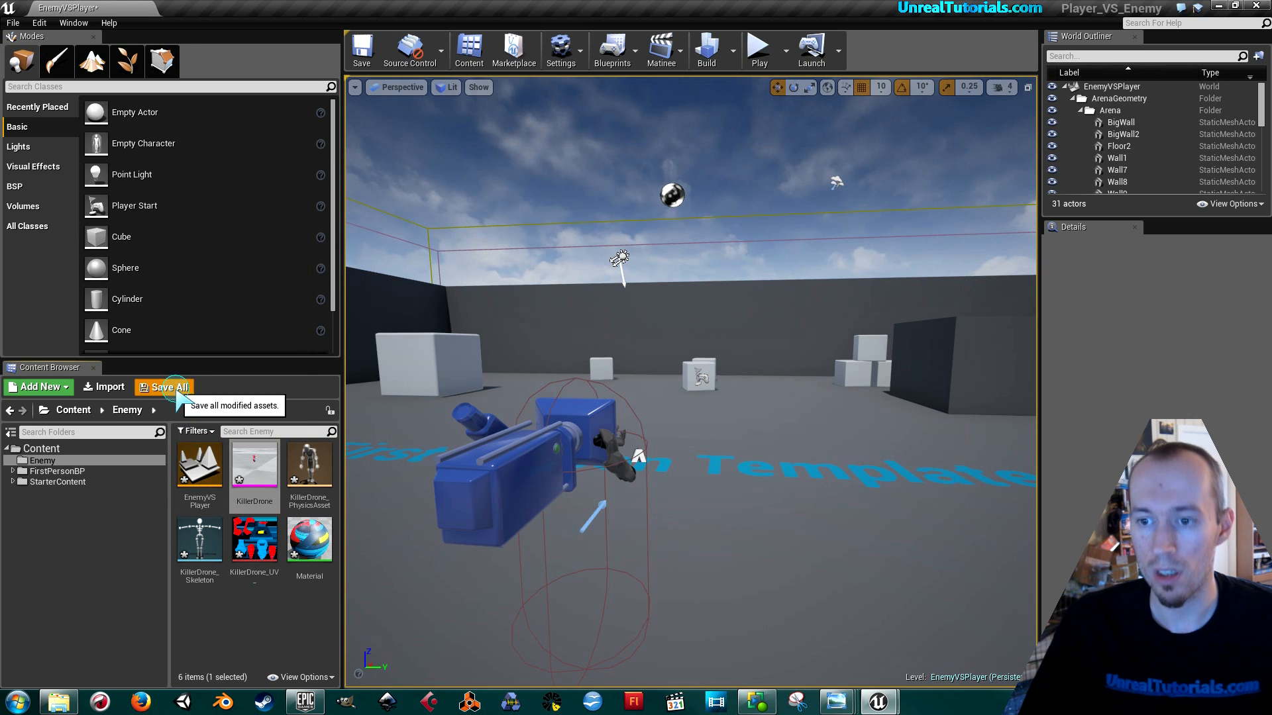
click(168, 387)
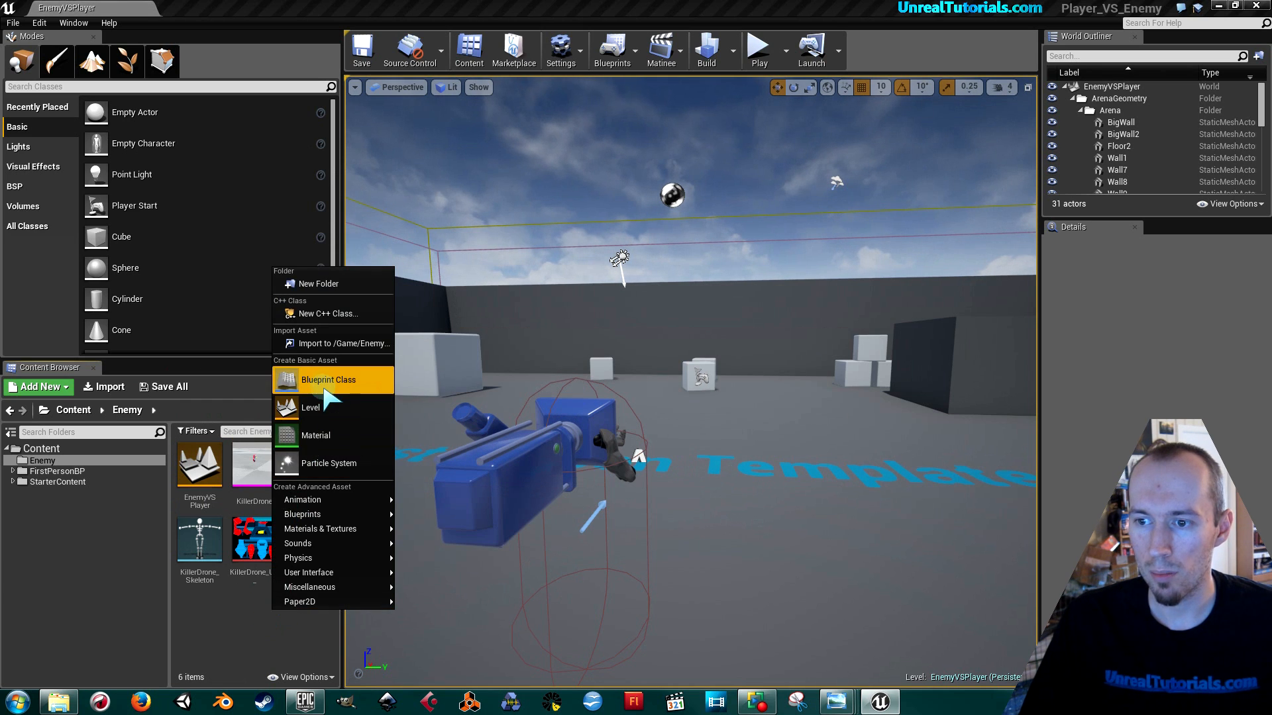
Step: Add a Blueprint Class with Character as its parent, named AI_Enemy
click(328, 380)
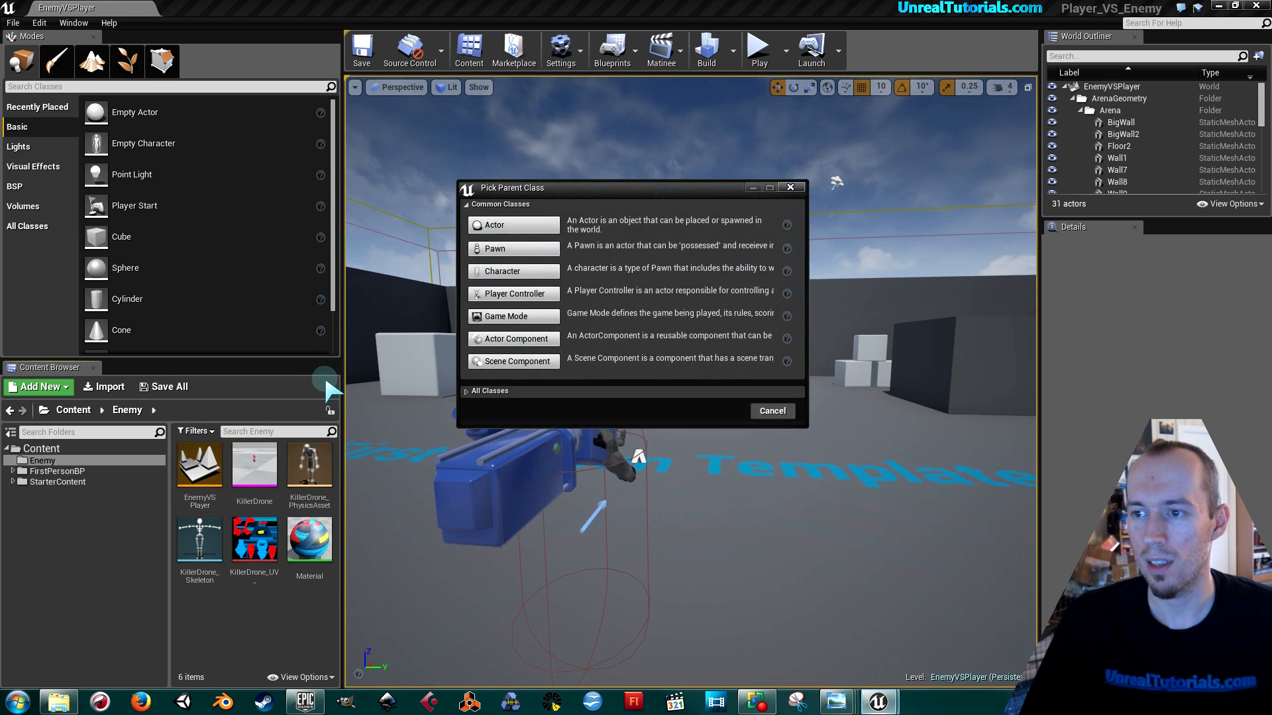
mouse_move(527, 275)
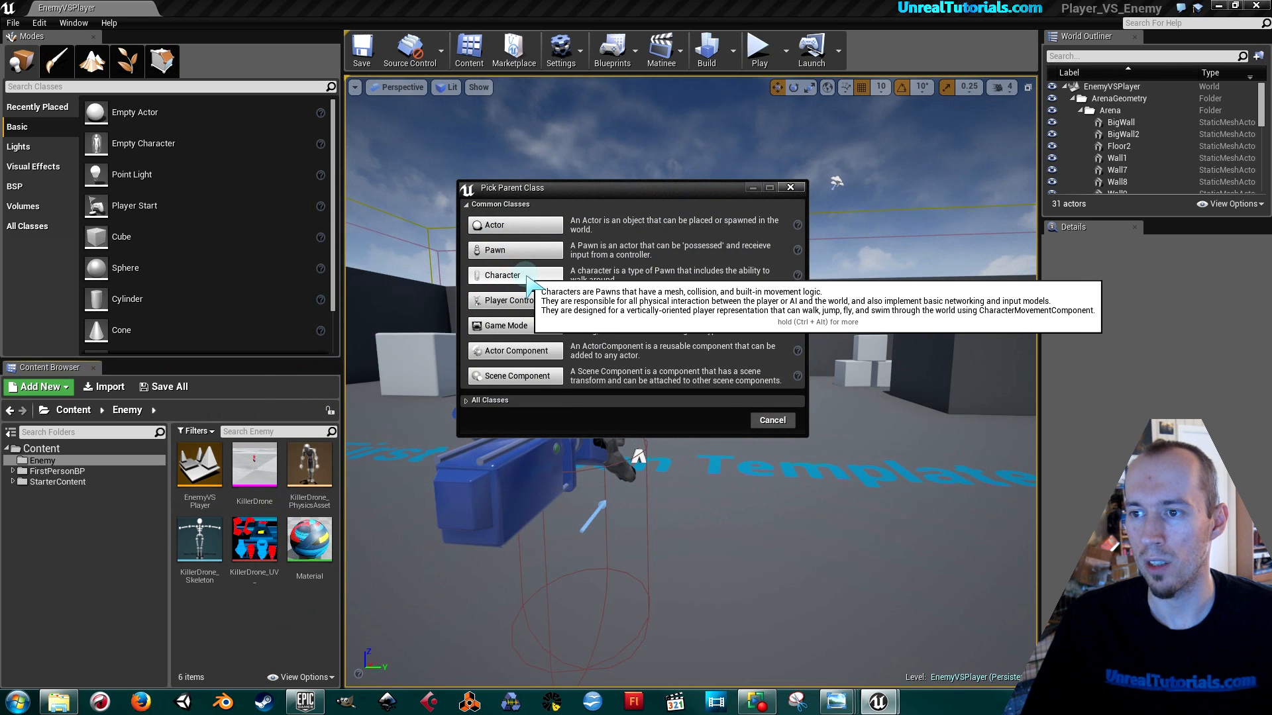
click(501, 275)
text(AI_Enemy)
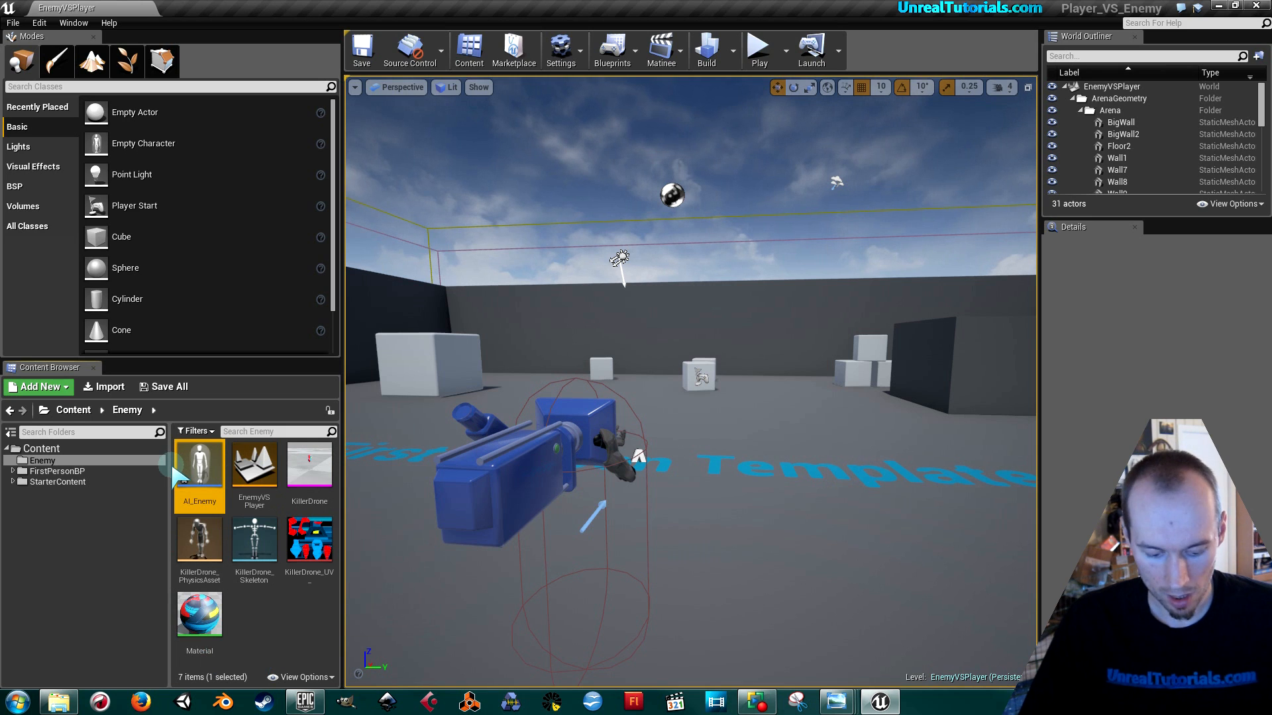
mouse_move(198, 459)
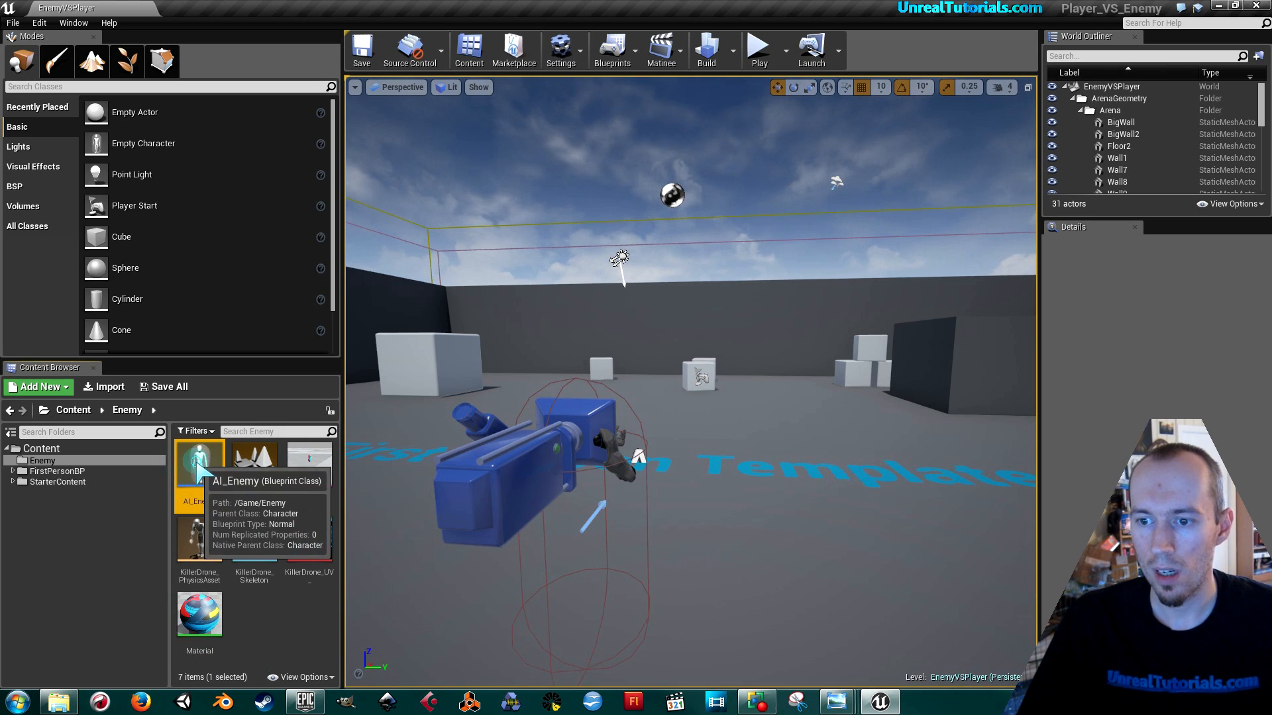
Step: In AI_Enemy, add a KillerDrone Skeletal Mesh component scaled to 30, lowered -90 on Z
double_click(199, 458)
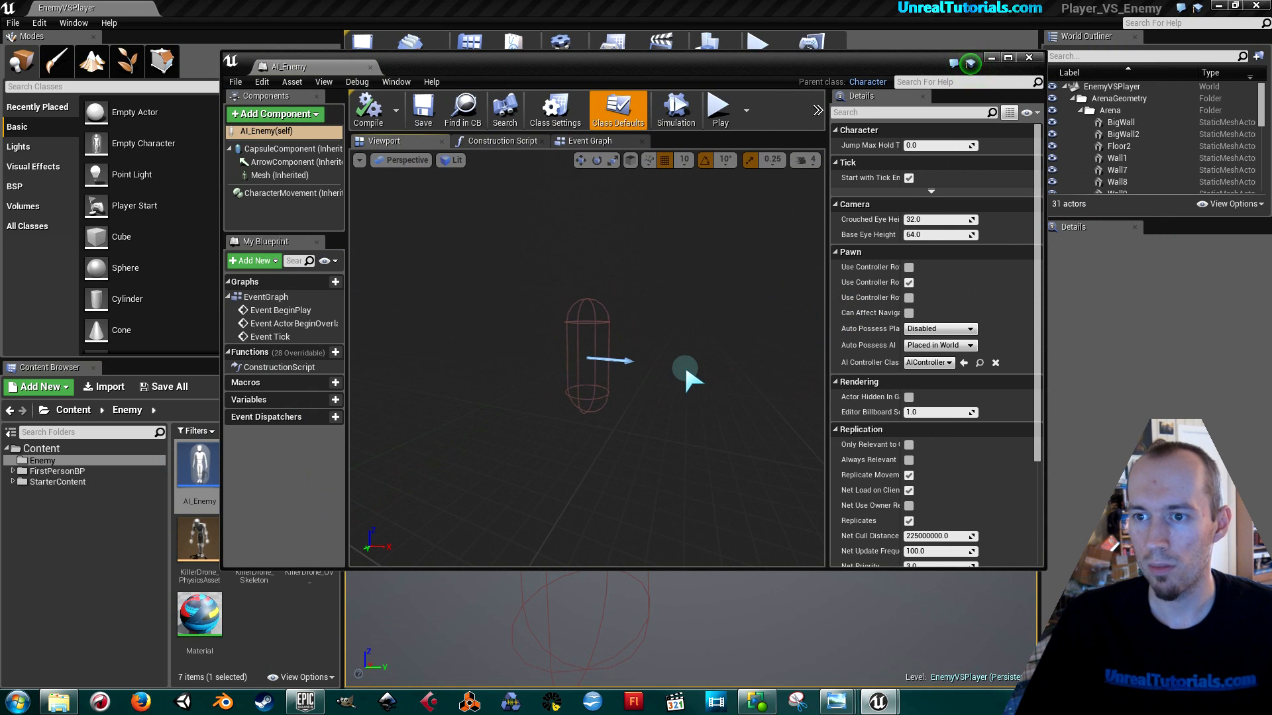
mouse_move(369, 227)
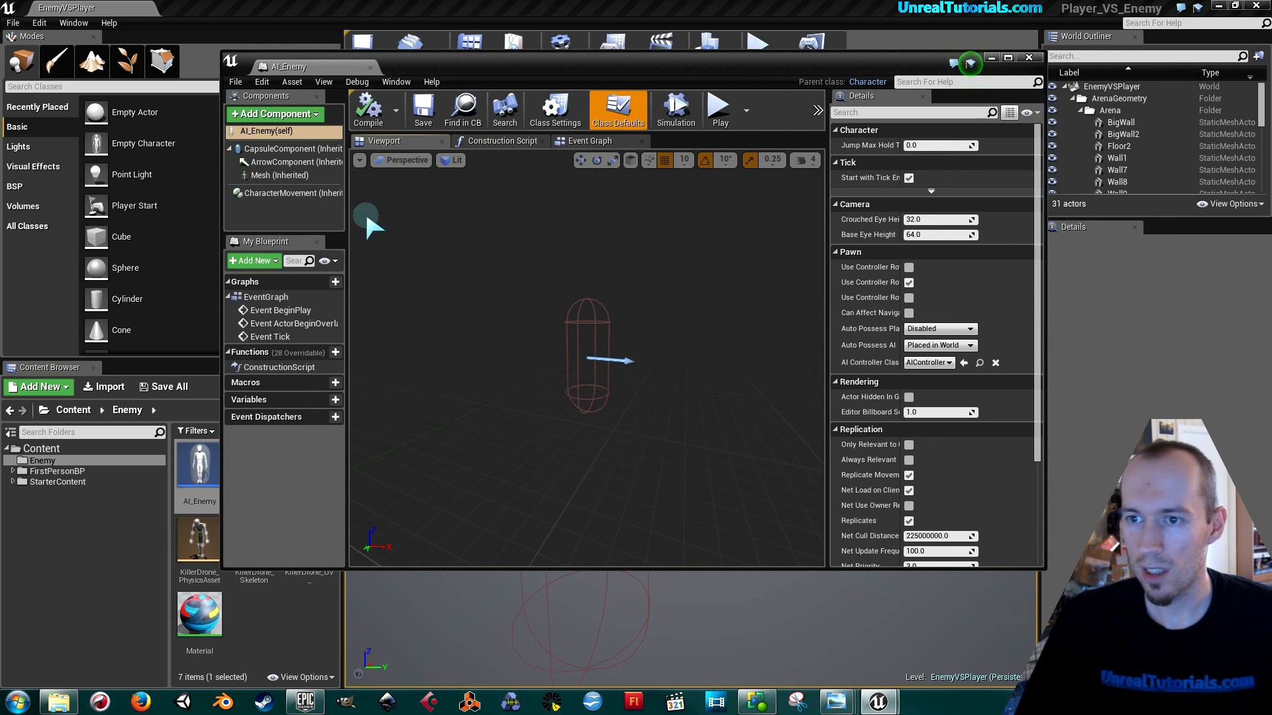
click(274, 113)
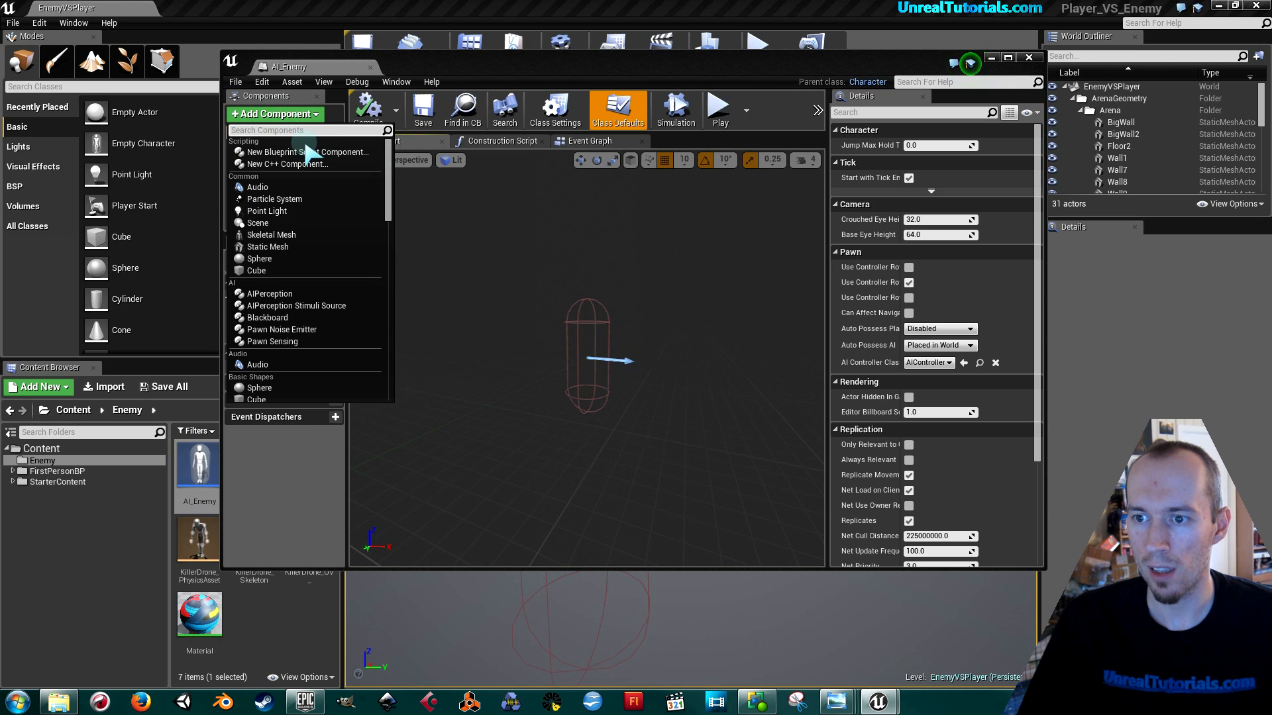
mouse_move(272, 234)
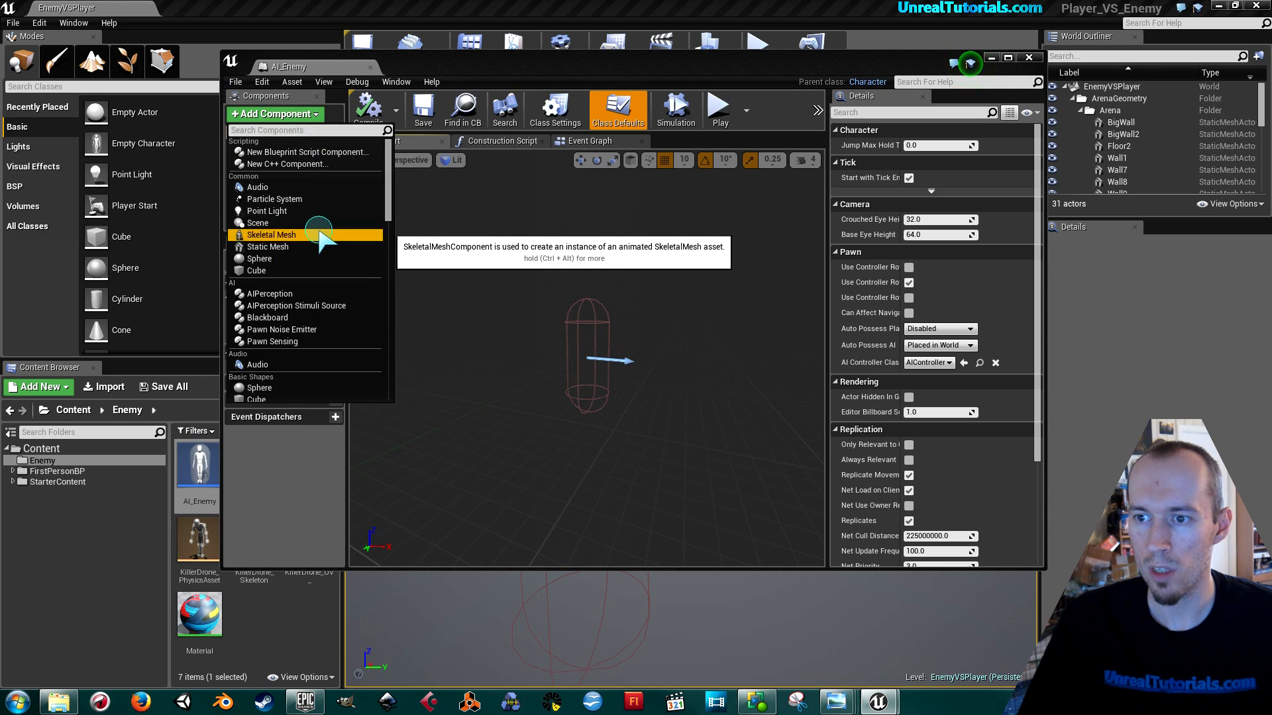
click(272, 235)
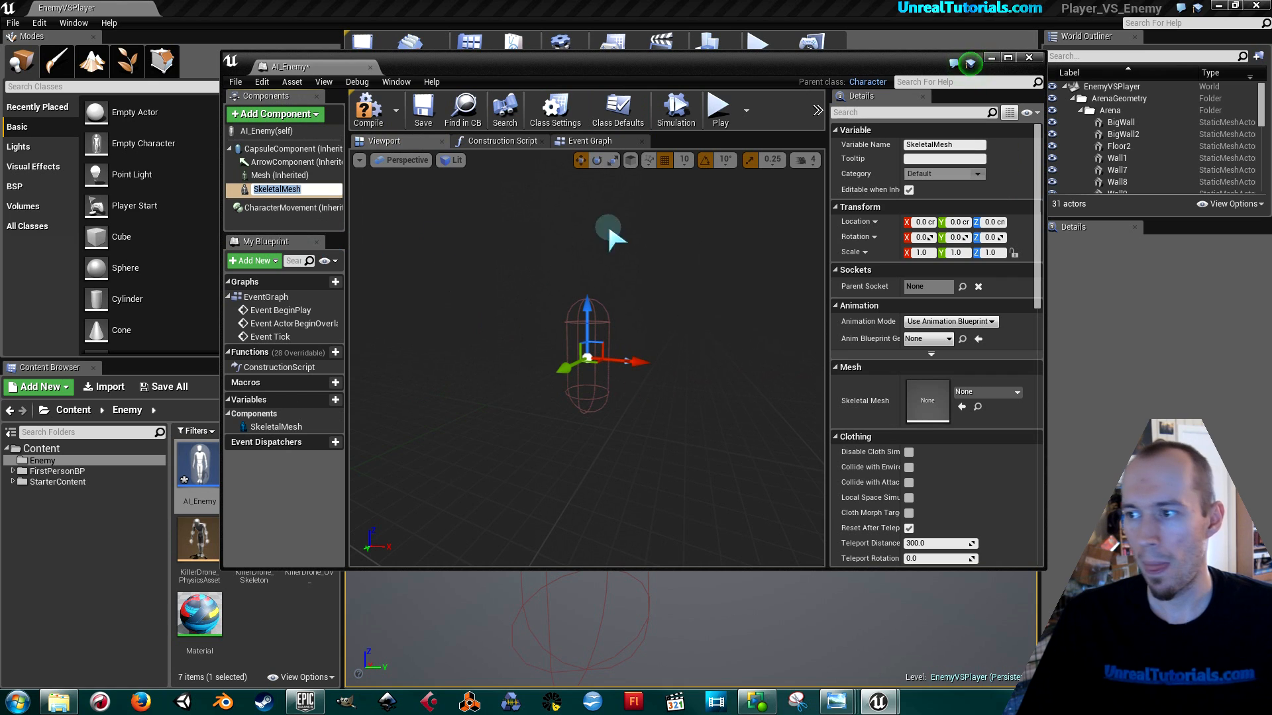
mouse_move(880, 369)
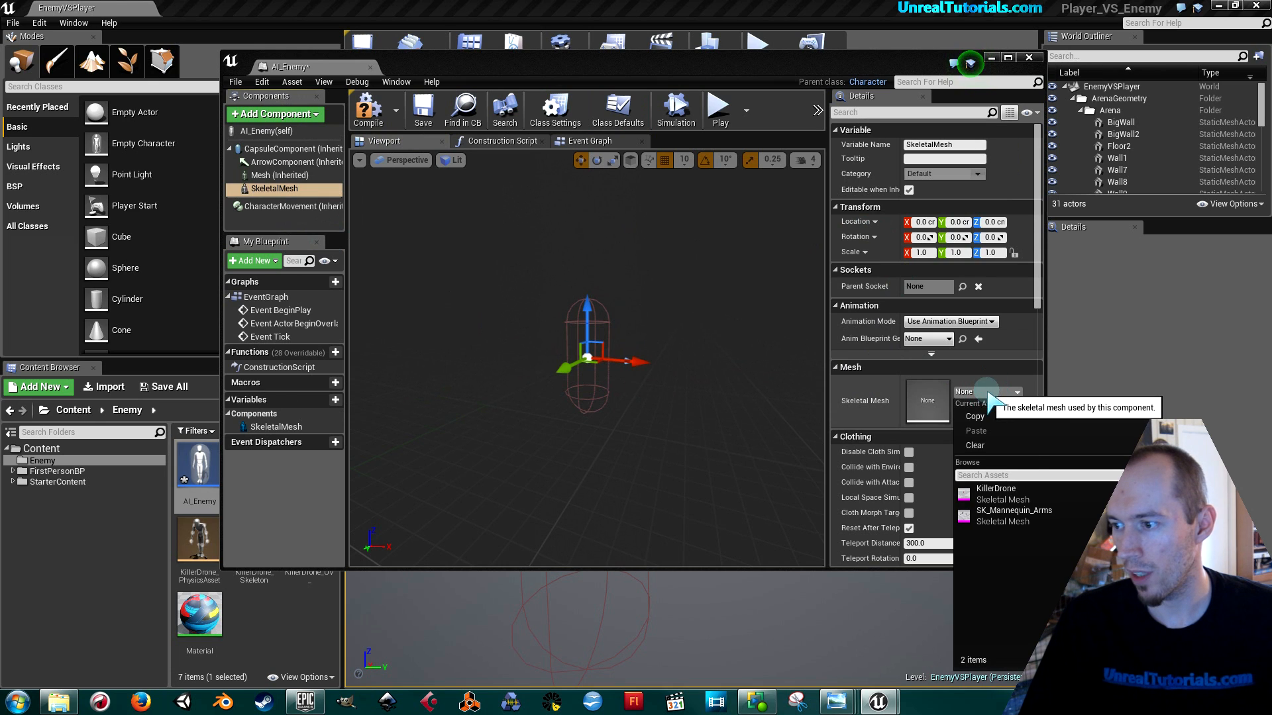
mouse_move(996, 495)
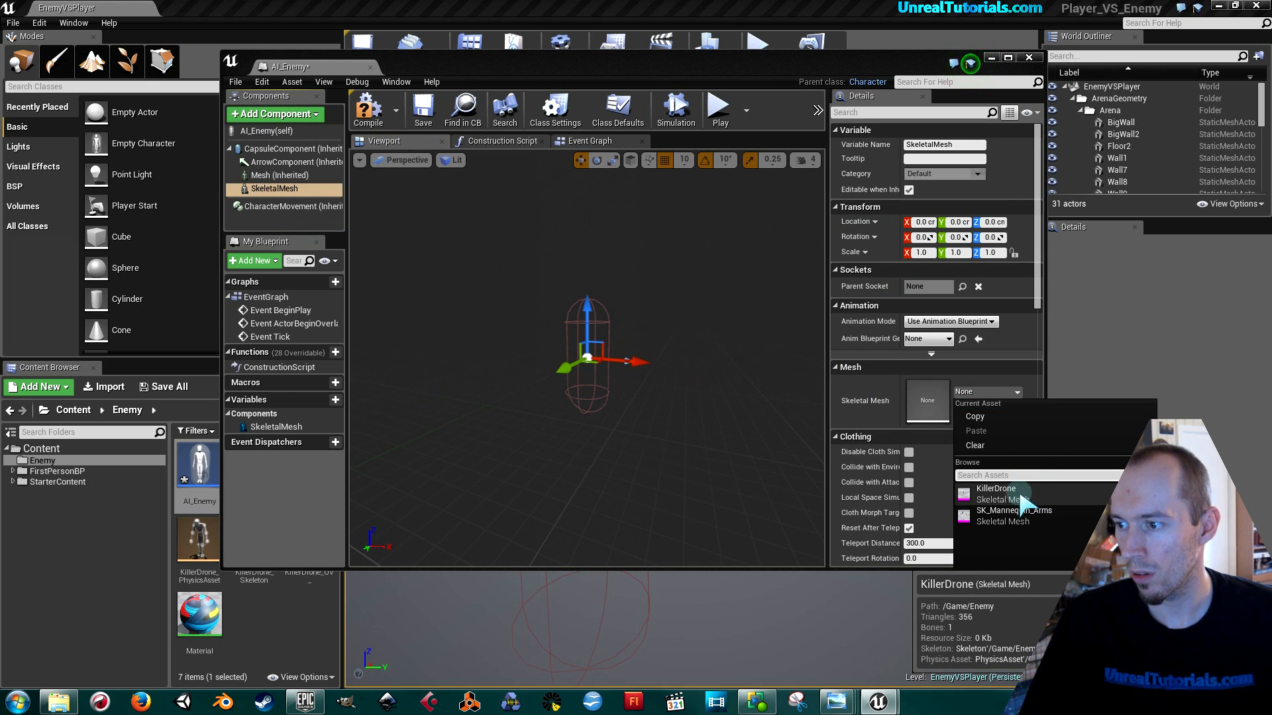
click(995, 488)
text(30)
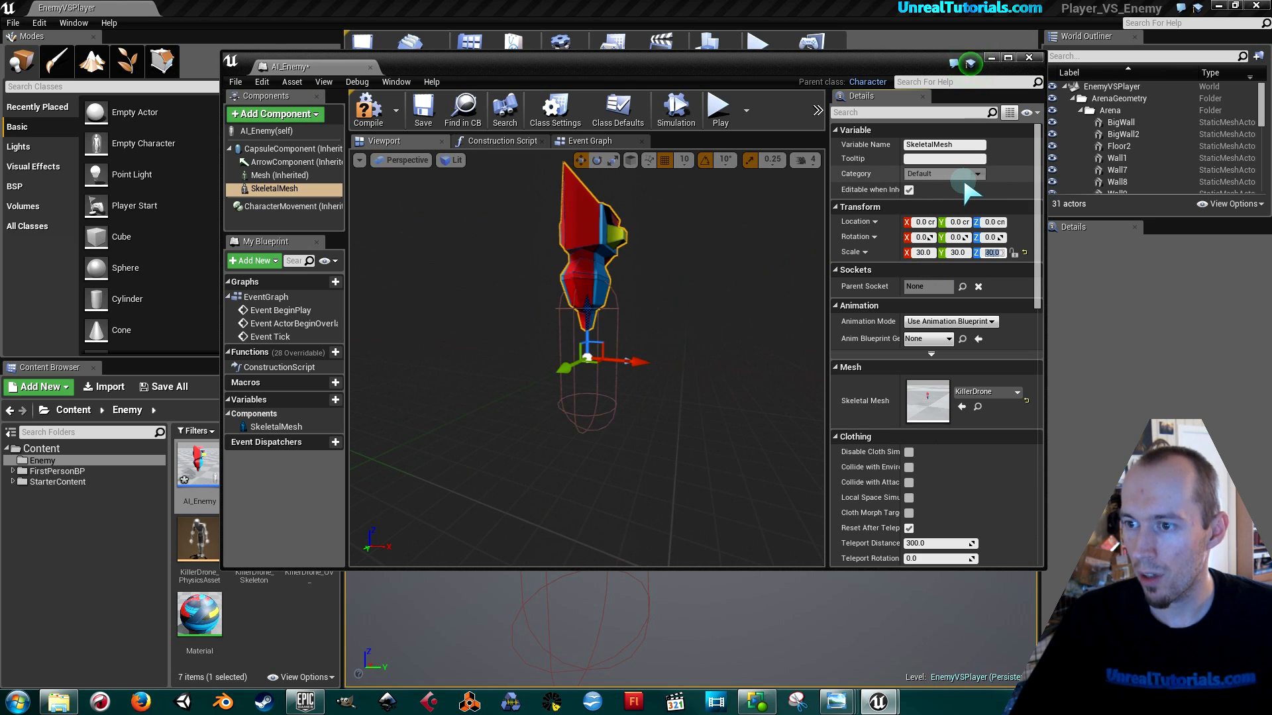
drag(587, 357, 586, 418)
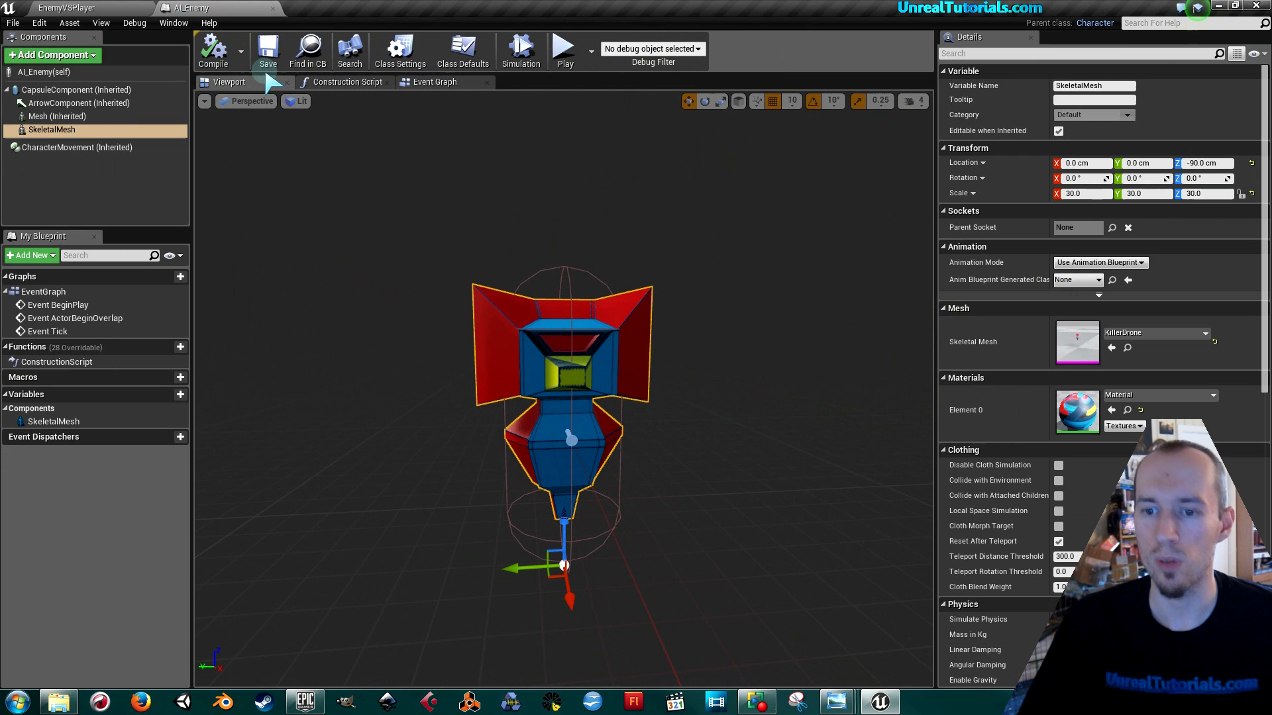
mouse_move(53, 55)
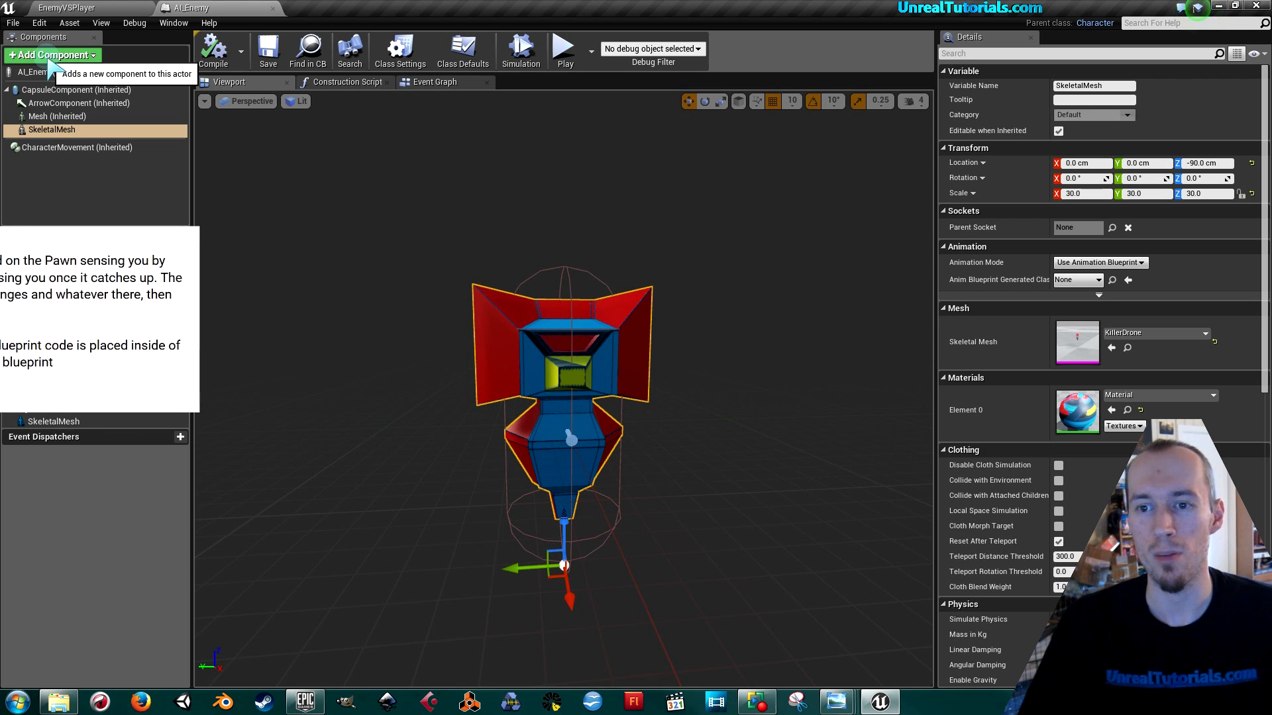
Step: Add a PawnSensing component from the AI section of Add Component
click(51, 54)
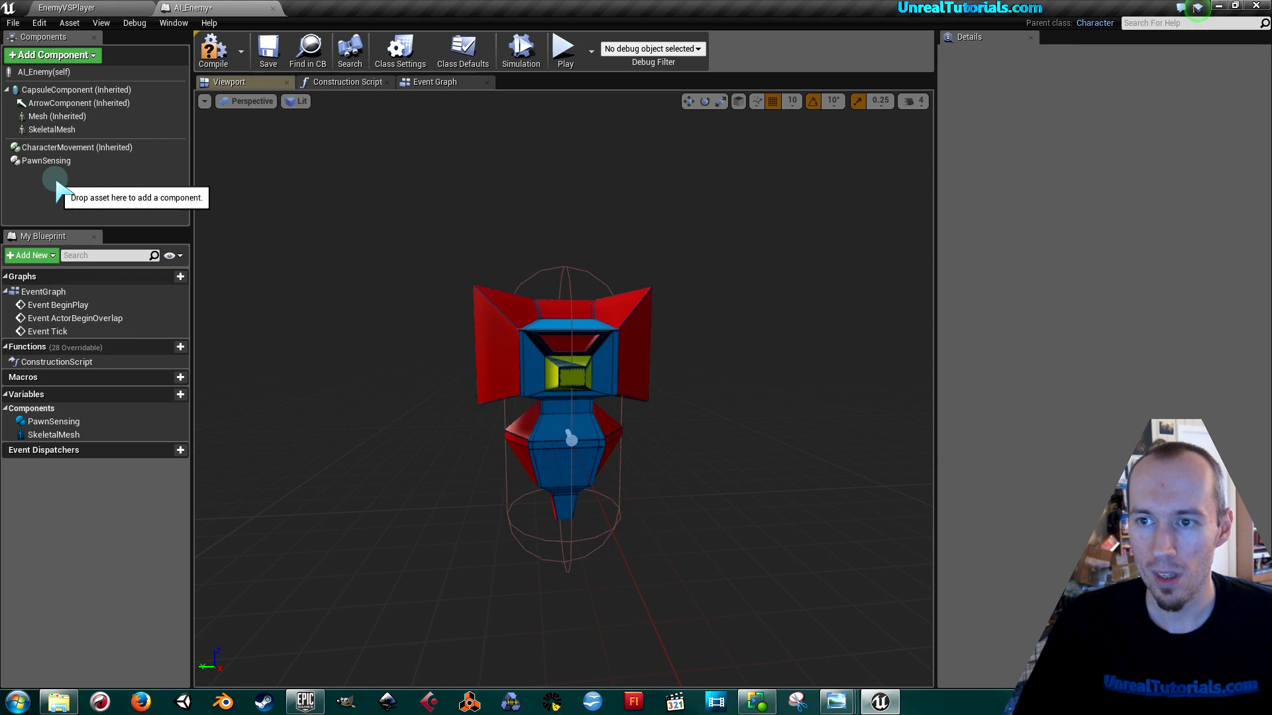
click(47, 161)
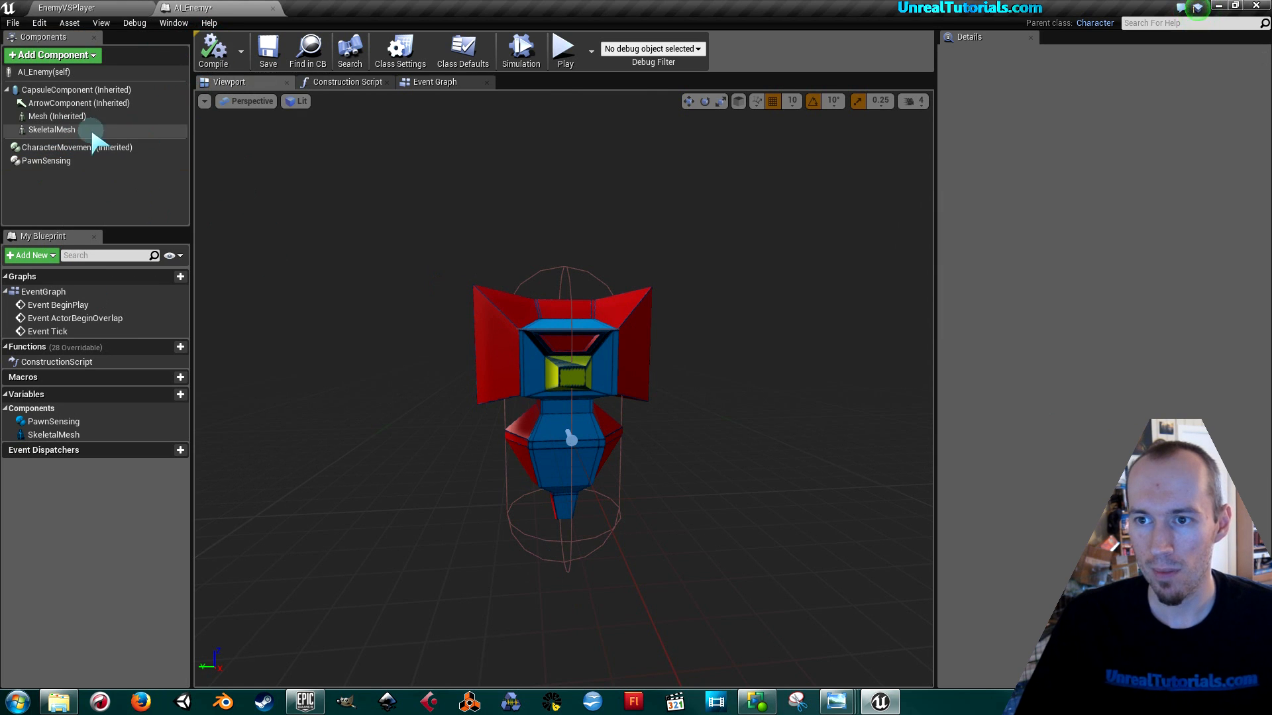
click(46, 160)
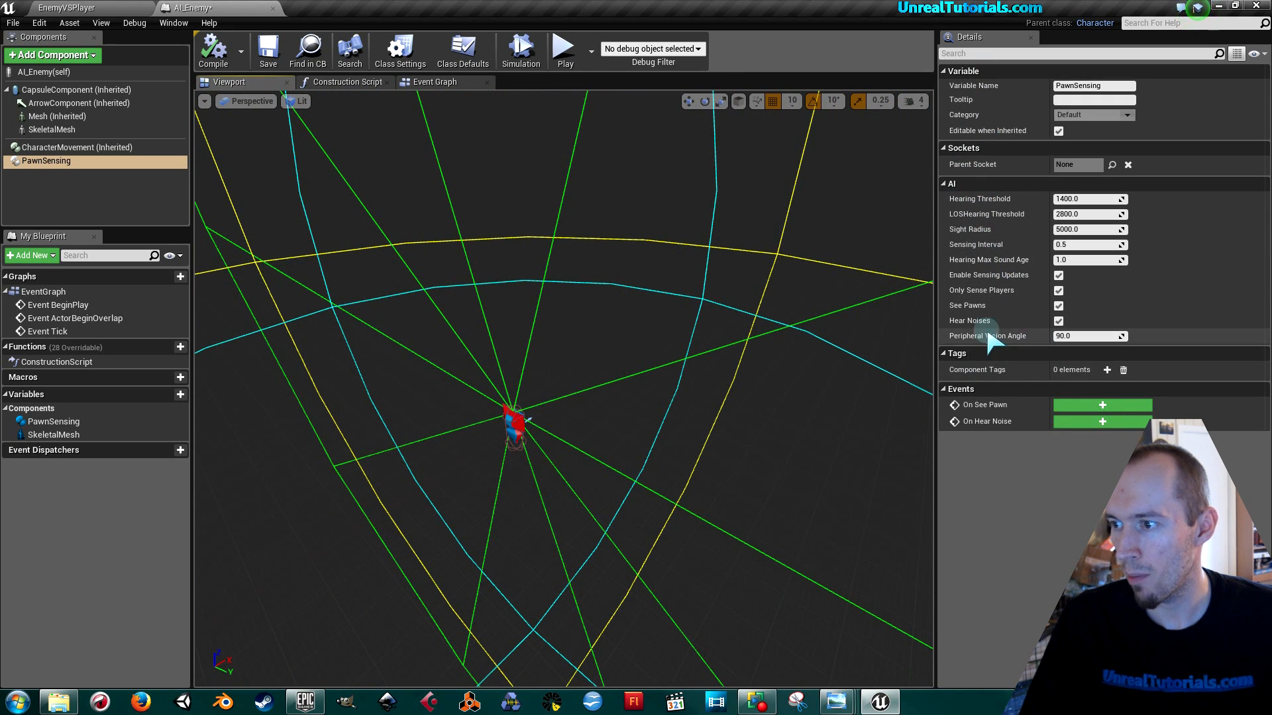
mouse_move(1062, 335)
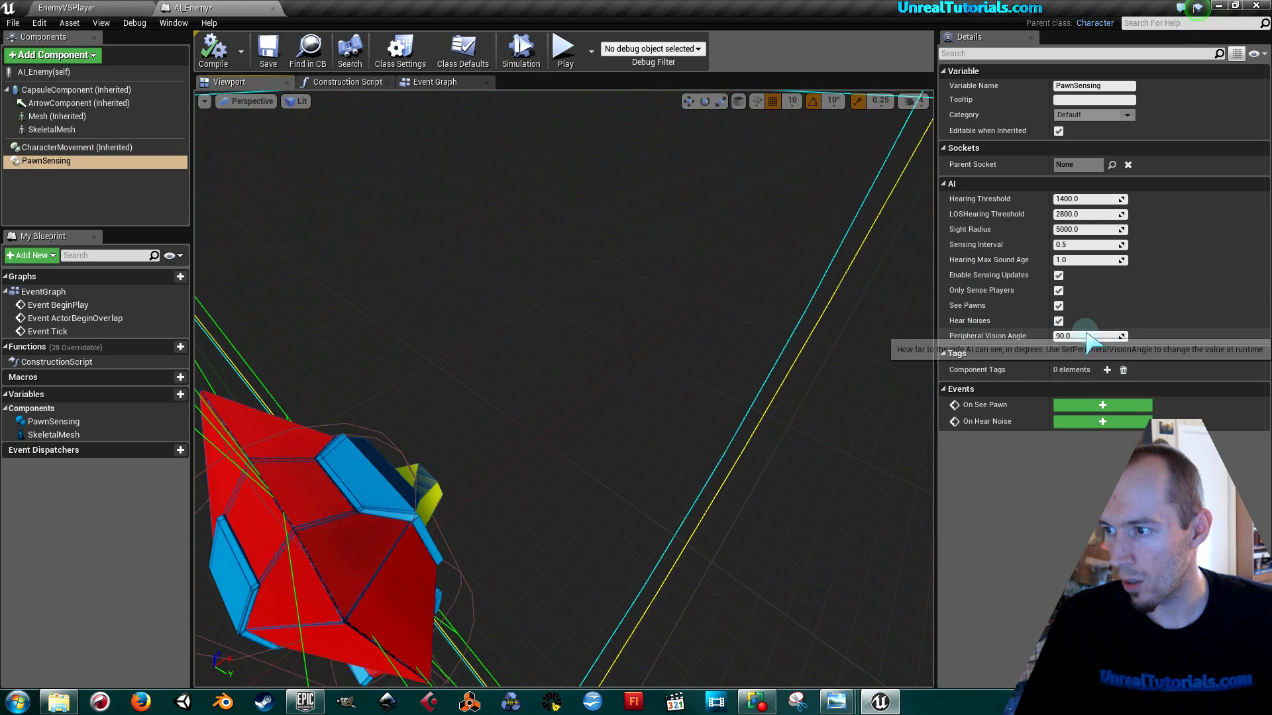
Step: Set the PawnSensing Peripheral Vision Angle to 25.0 in the Details panel
drag(1087, 336, 1062, 336)
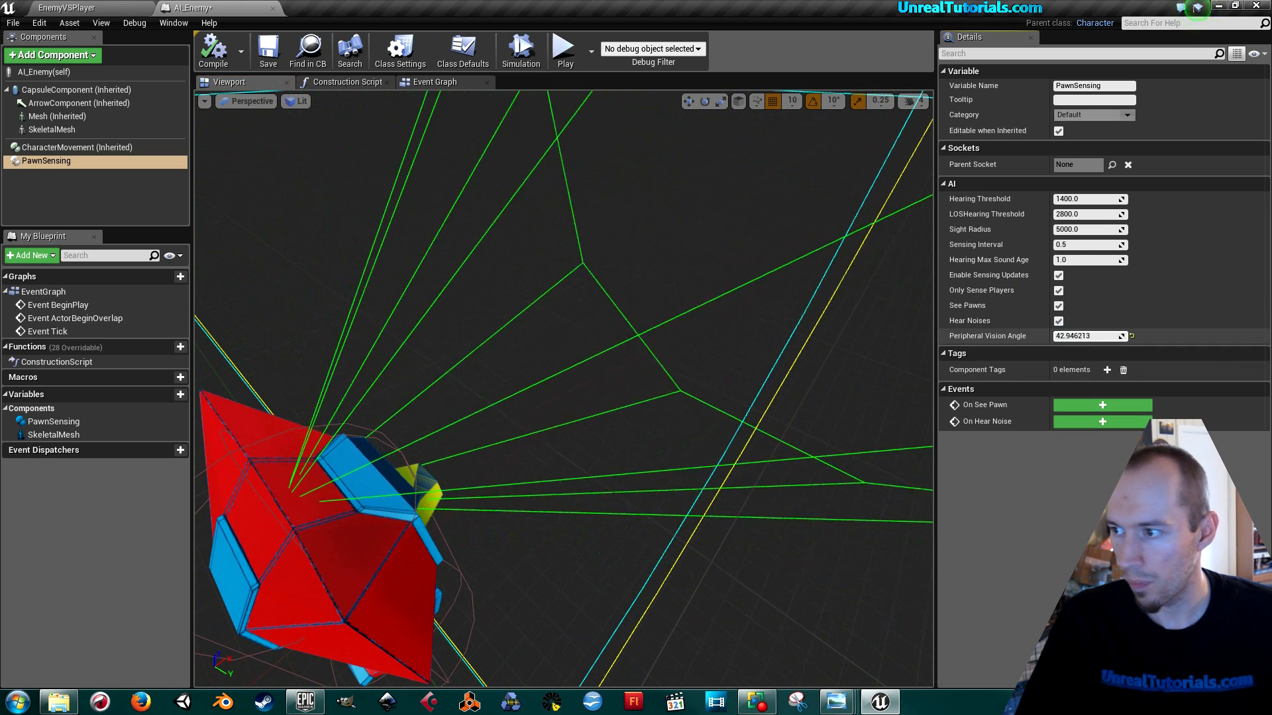
drag(1087, 336, 1030, 340)
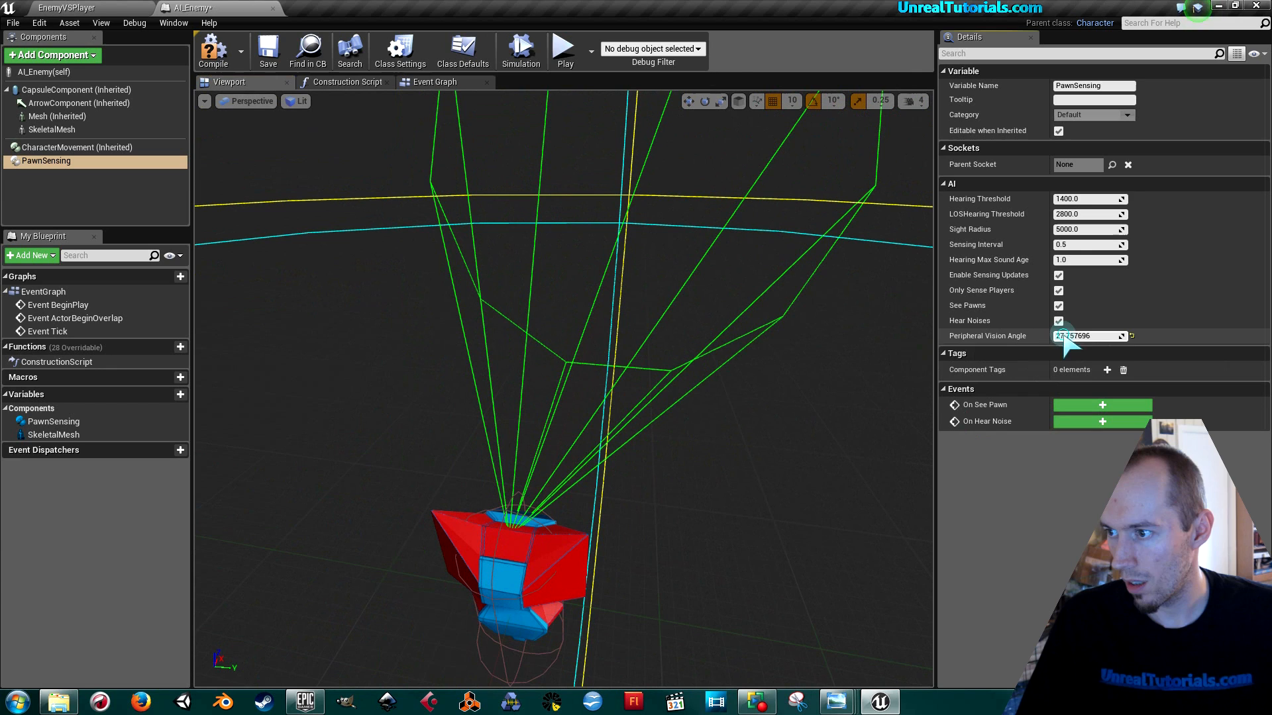
text(25.0)
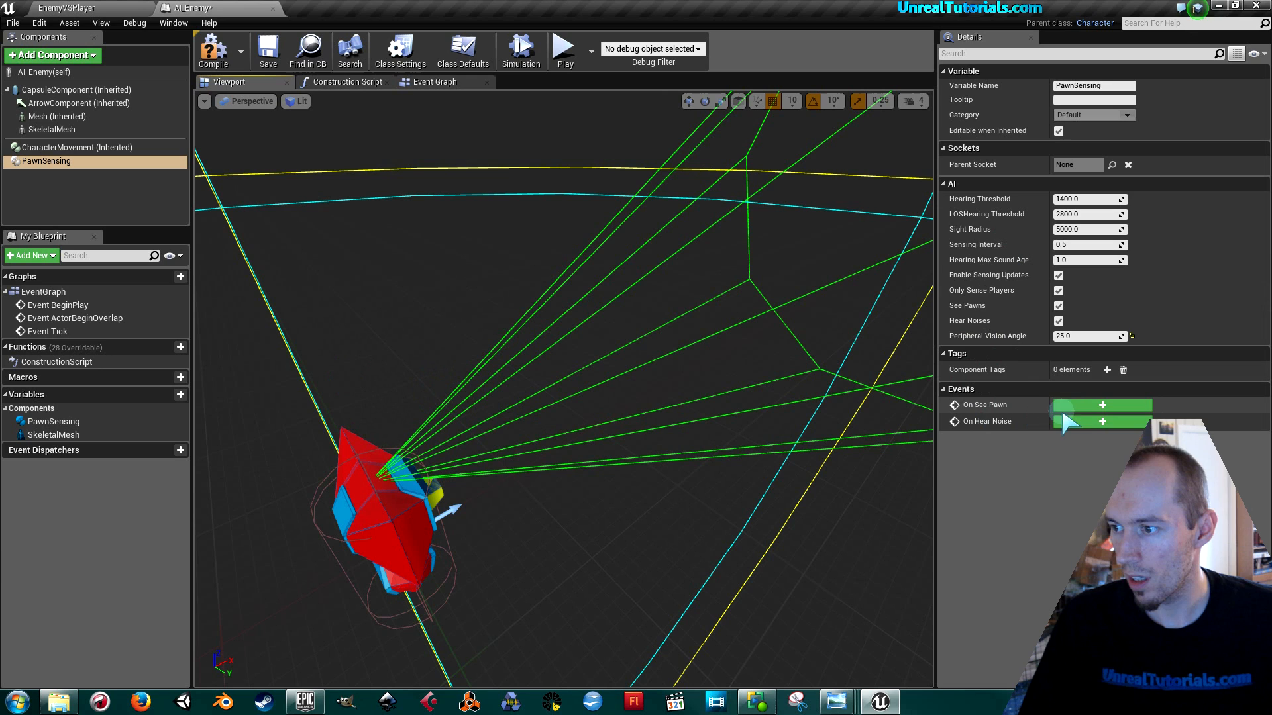
Step: Add the On See Pawn event feeding a Simple Move to Actor node
click(1101, 404)
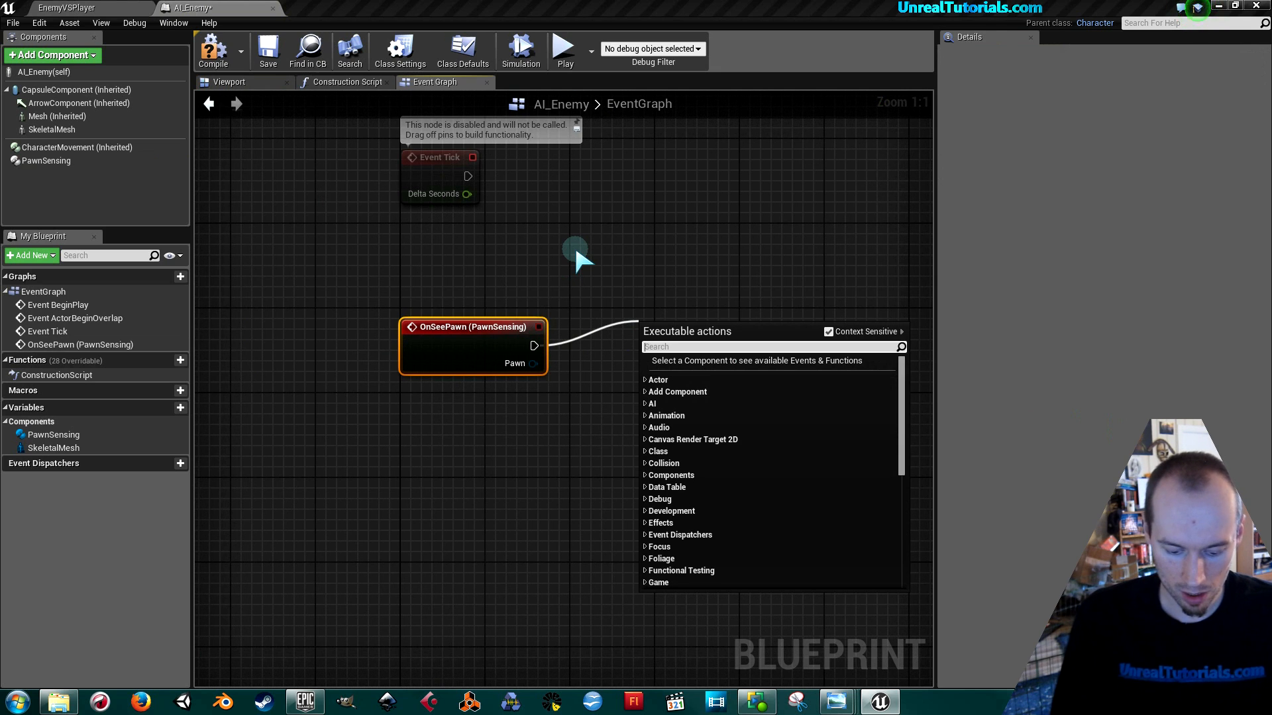
text(simple)
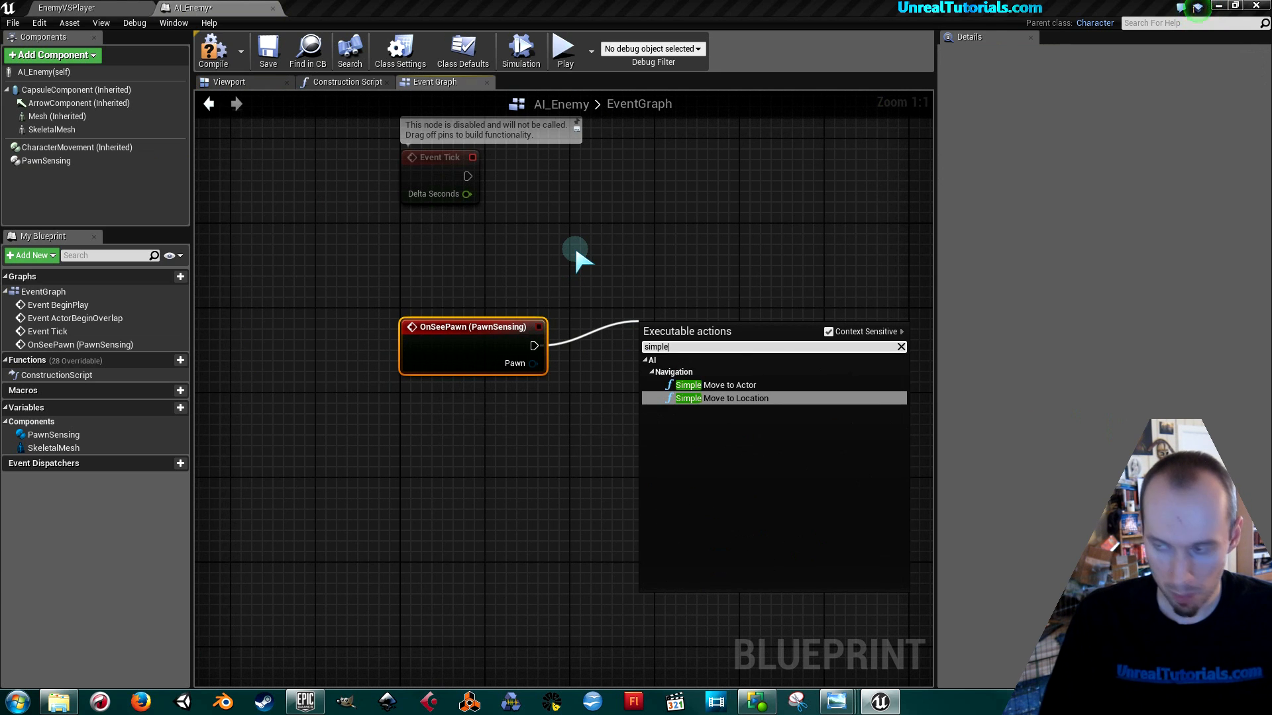
click(725, 384)
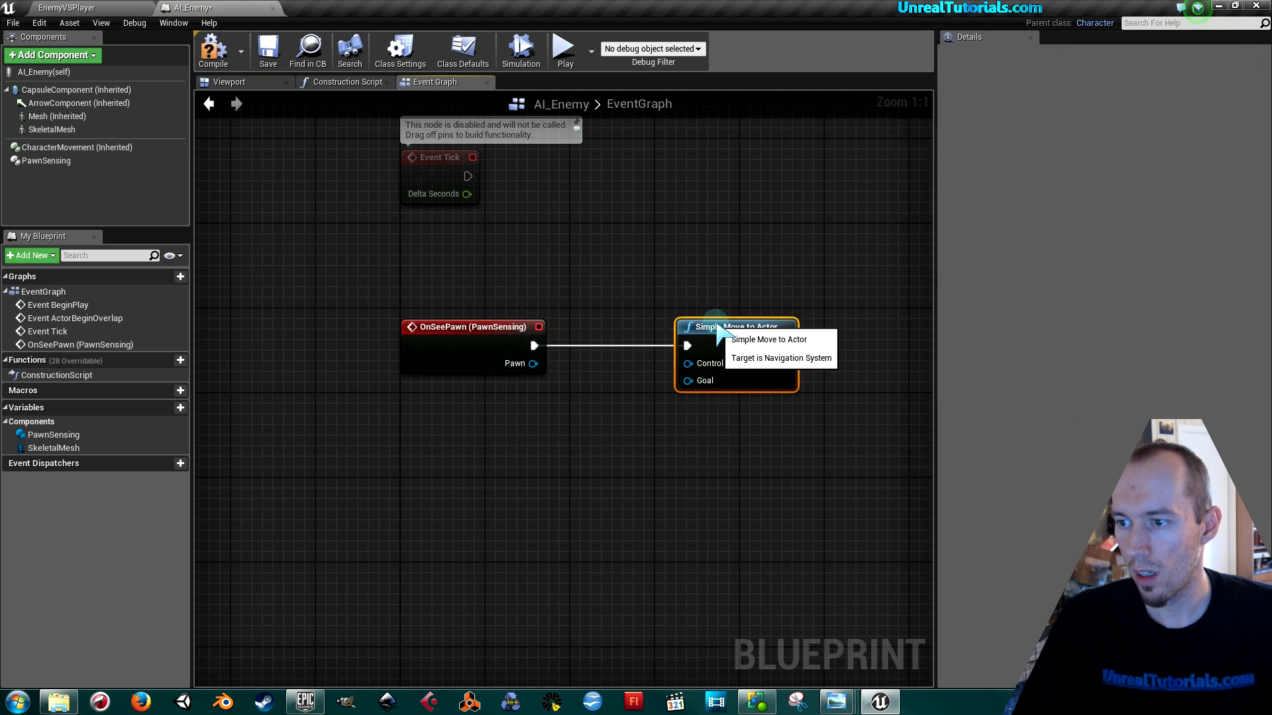
Step: Wire Get Controller into the move node and add a comment about the enemy stalking the player
drag(534, 364, 687, 364)
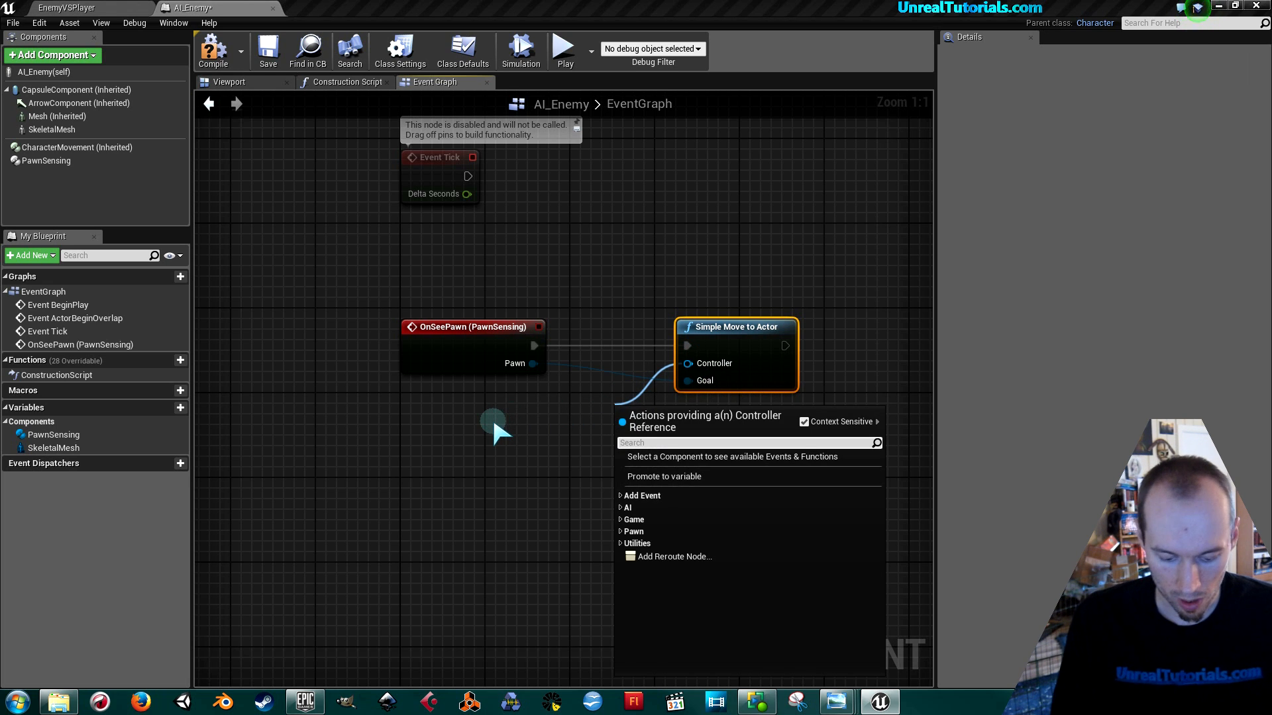
text(gete contro)
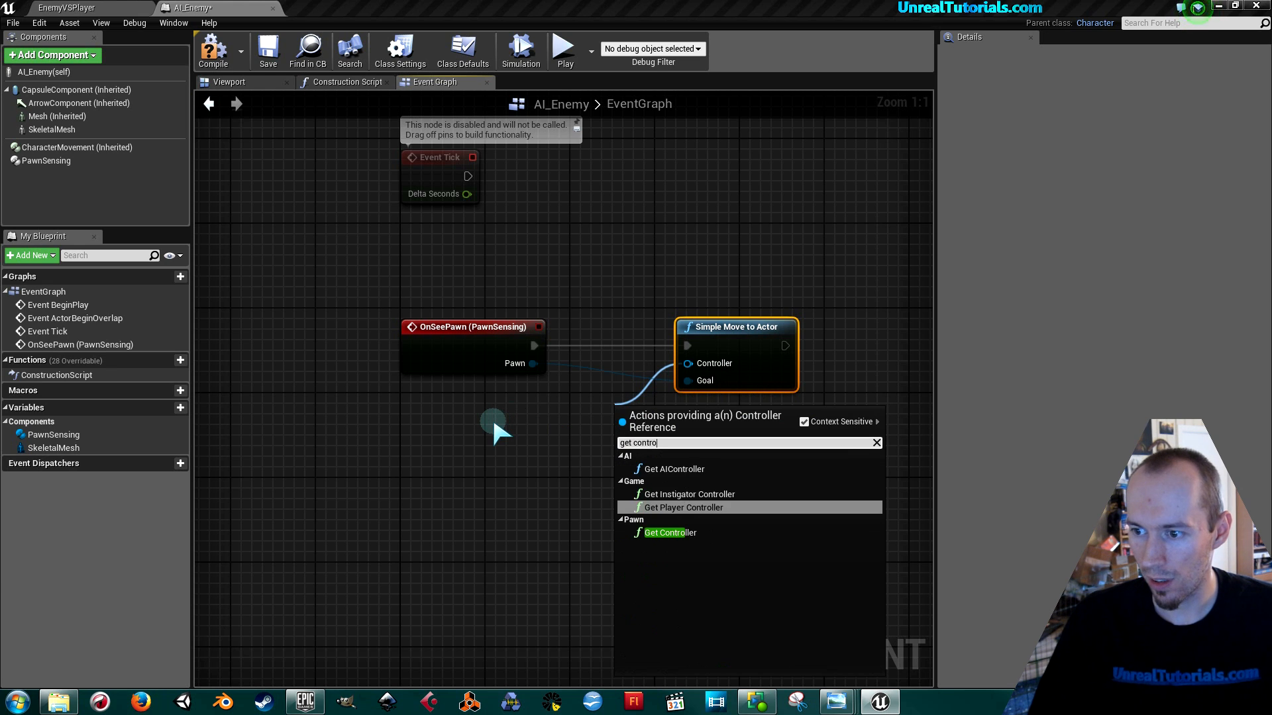
click(668, 532)
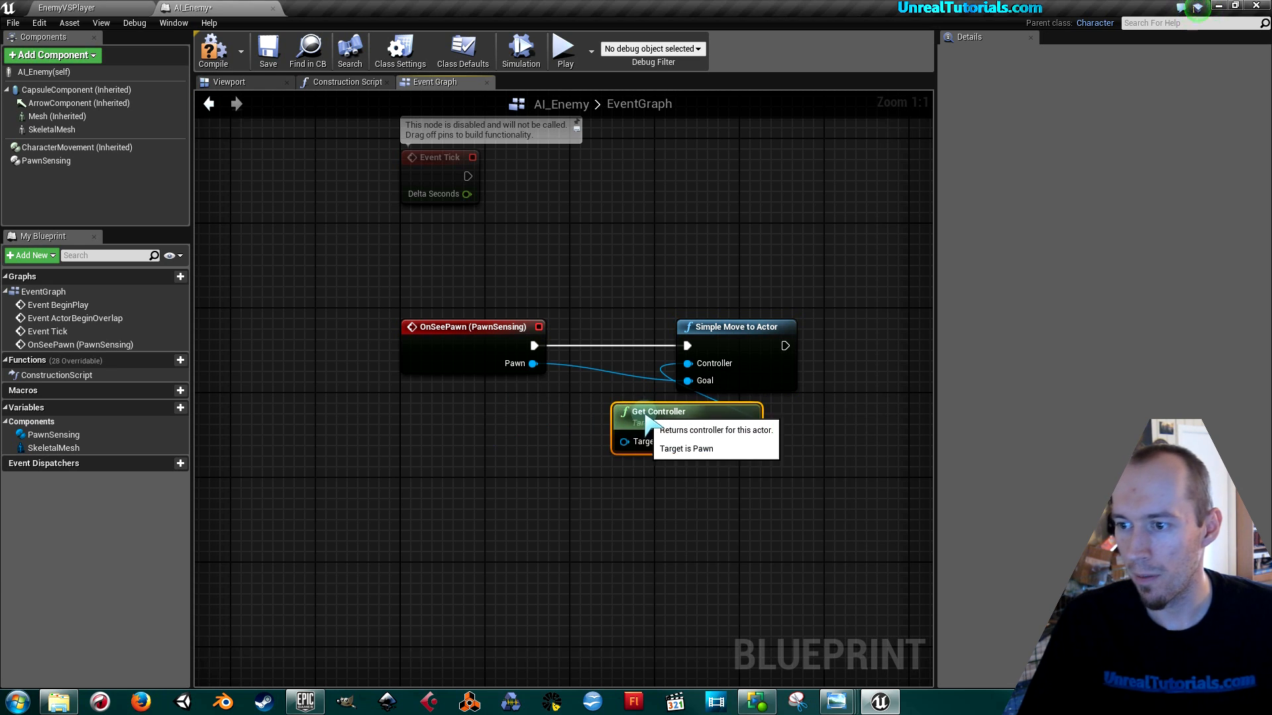
drag(686, 411, 568, 400)
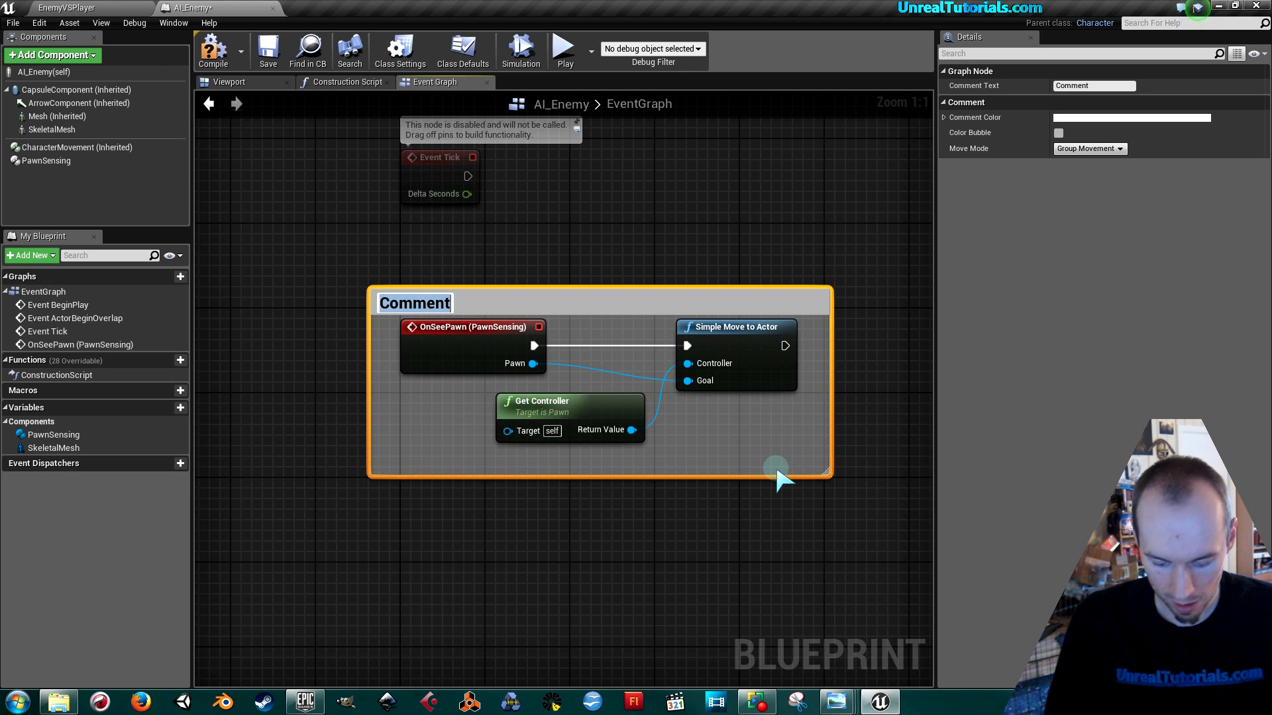
text(Enemy stalk)
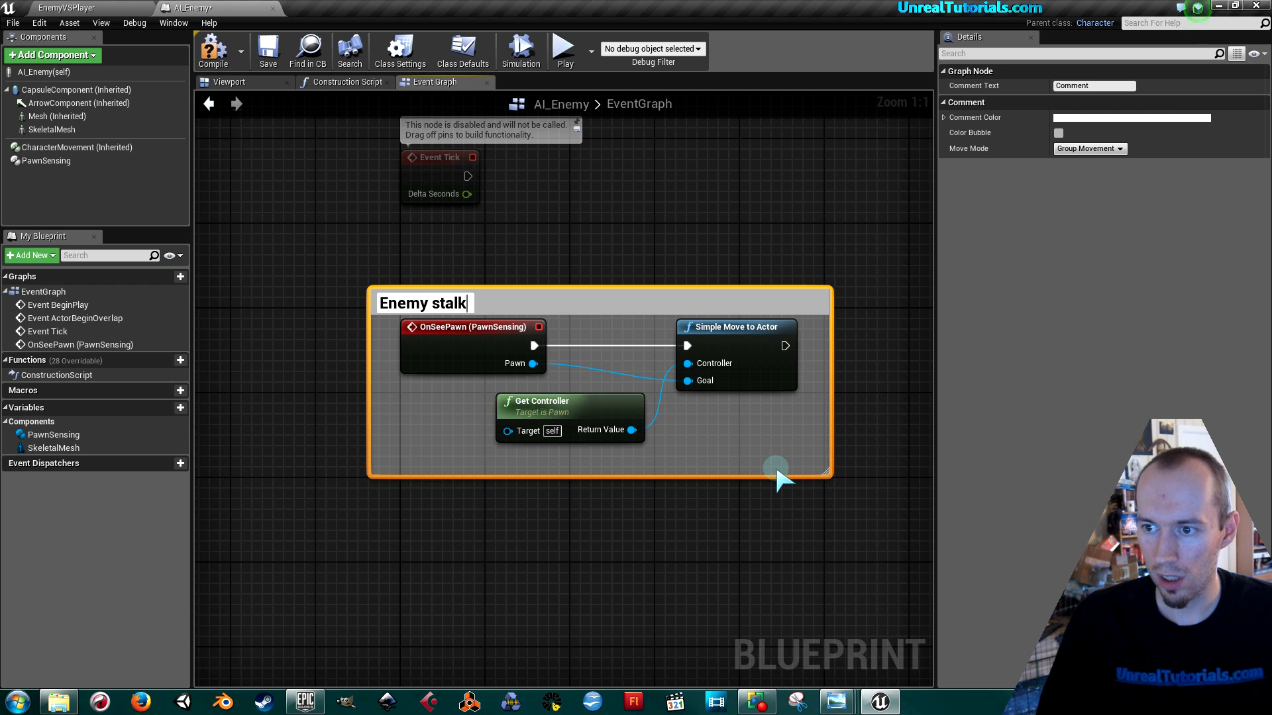
text(ing Playe)
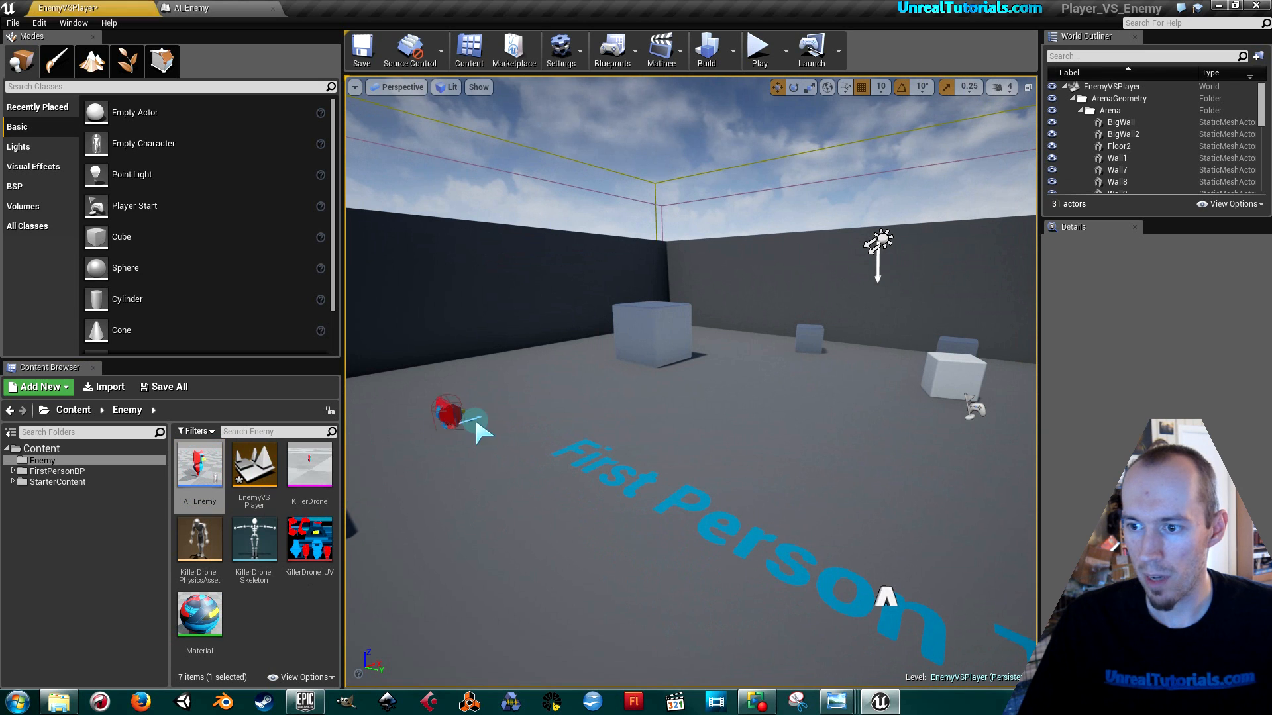
Step: Select the AI_Enemy drone placed in the arena level
click(450, 413)
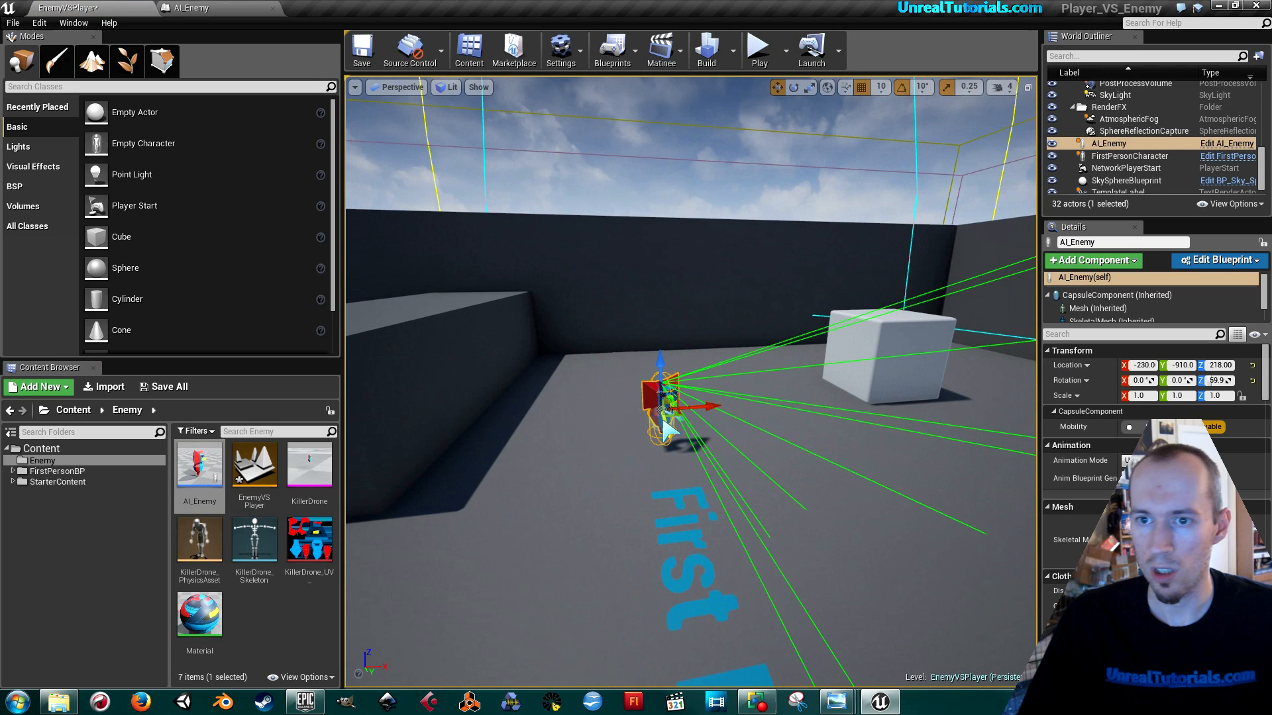
mouse_move(45, 90)
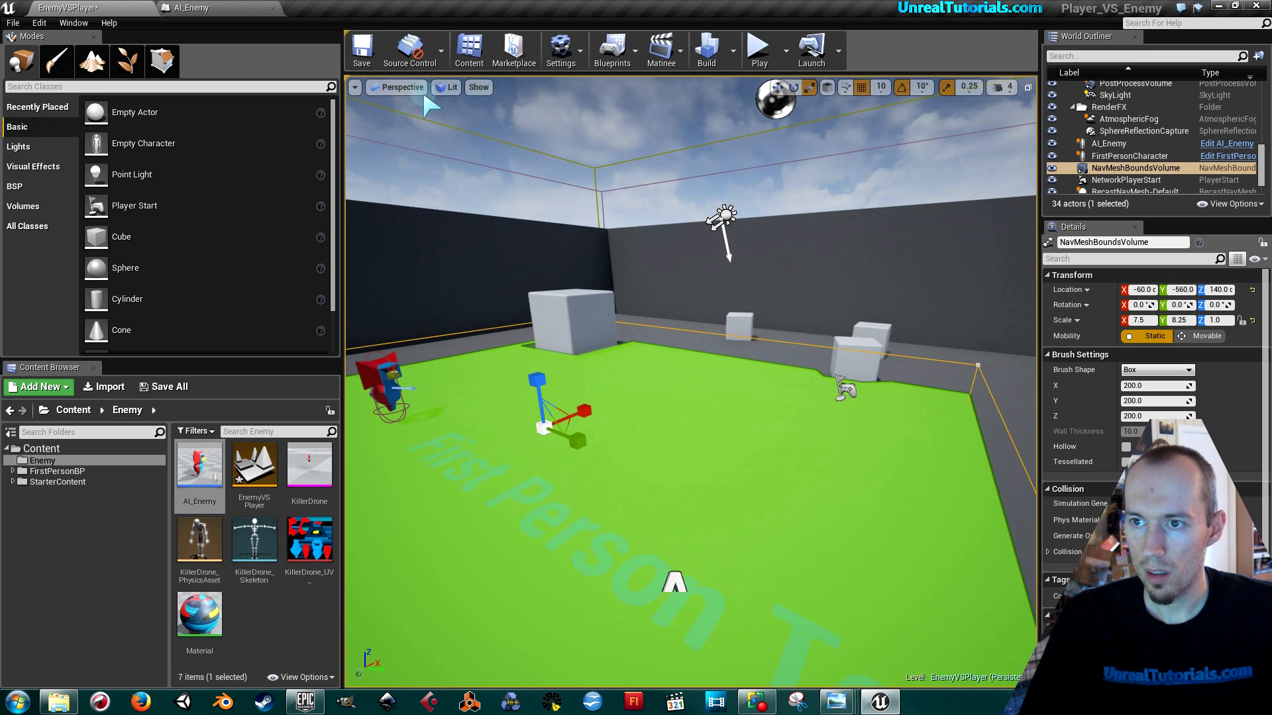
click(361, 48)
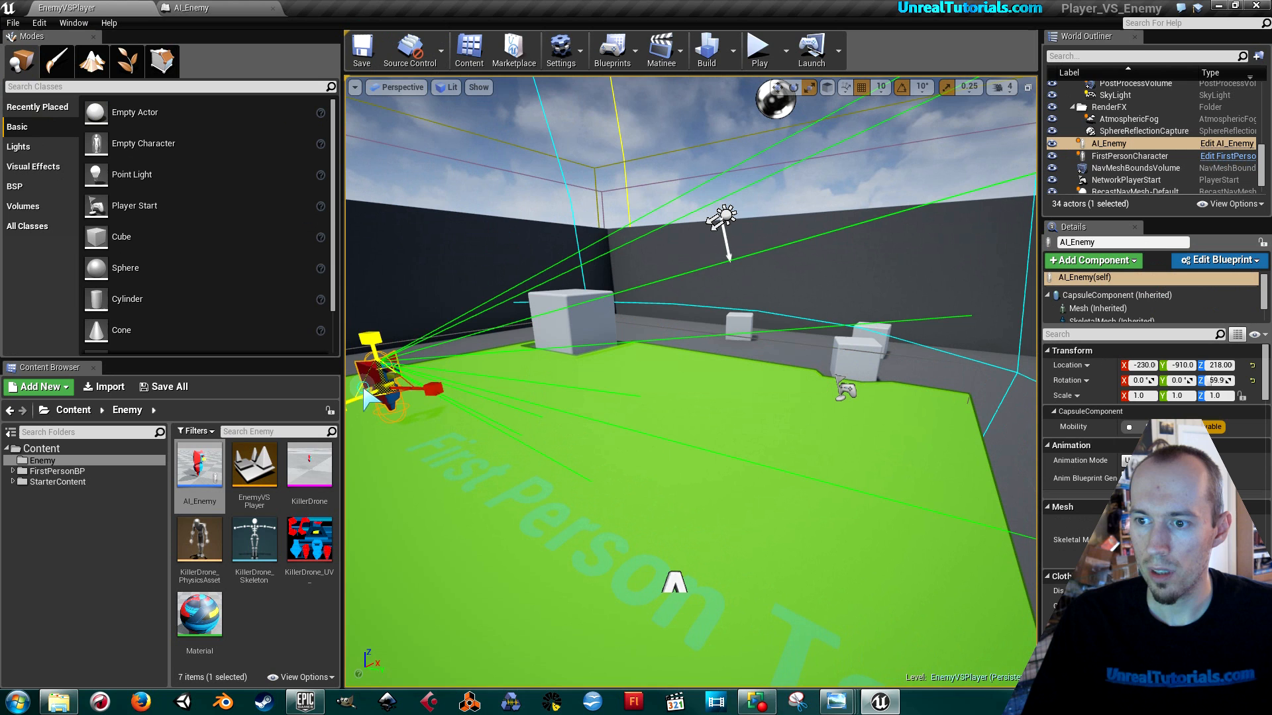
click(758, 50)
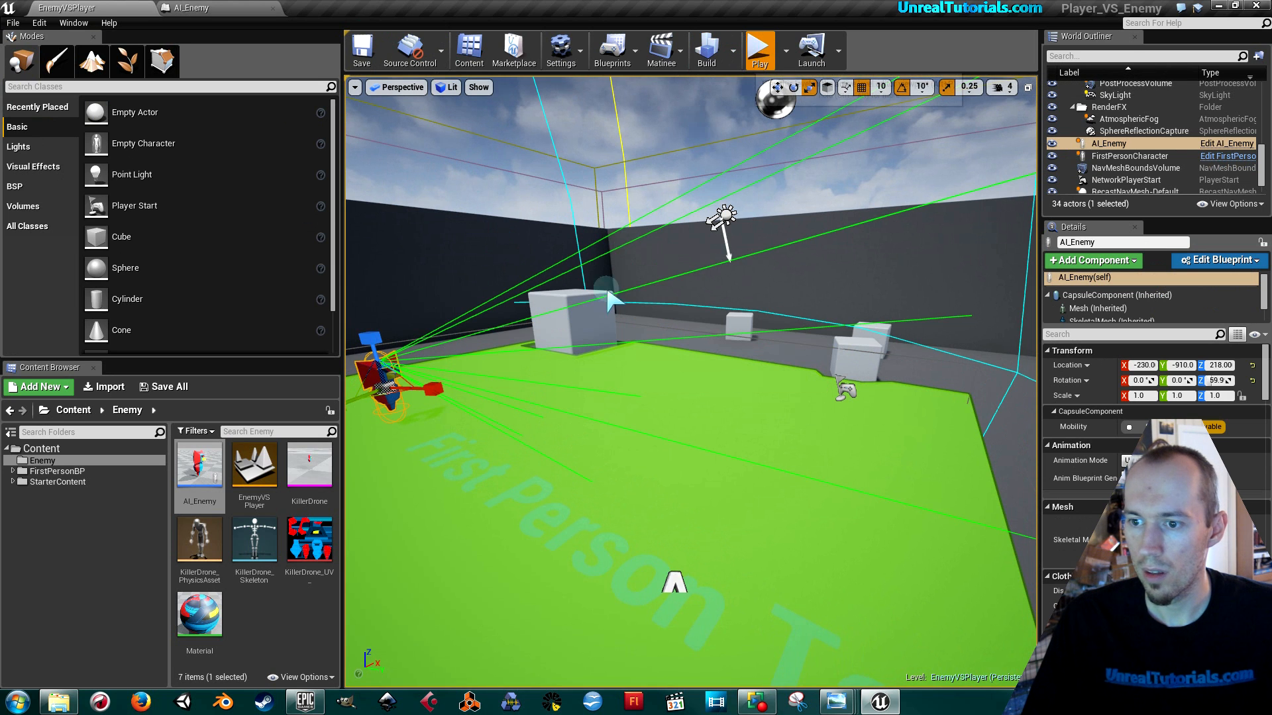
click(757, 48)
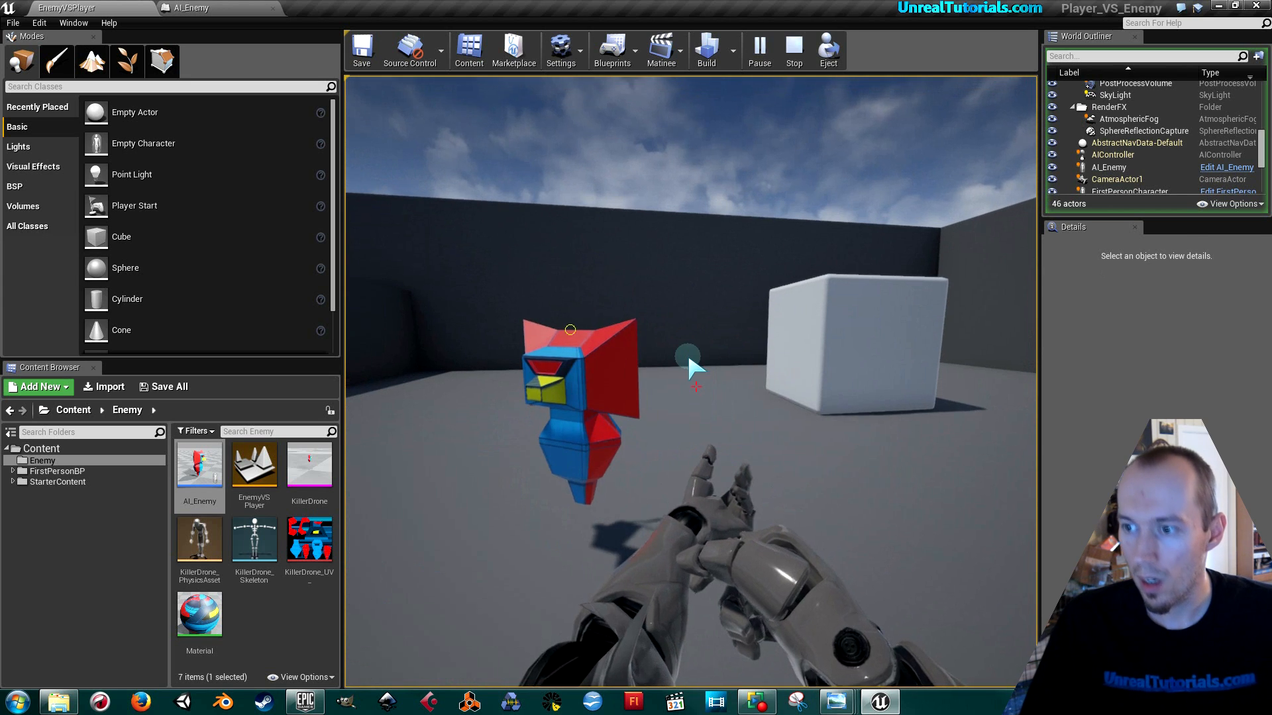
click(792, 50)
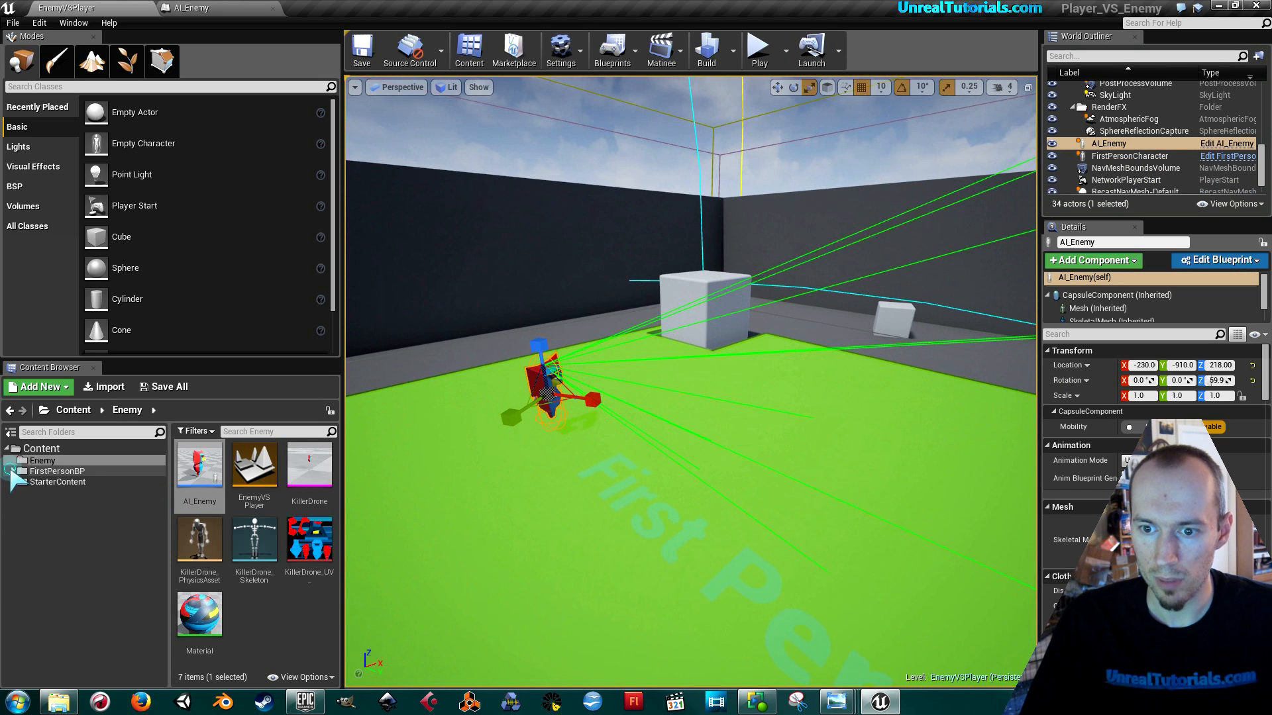
Step: Open FirstPersonCharacter from FirstPersonBP > Blueprints, select CapsuleComponent, and view its Event Graph
click(14, 460)
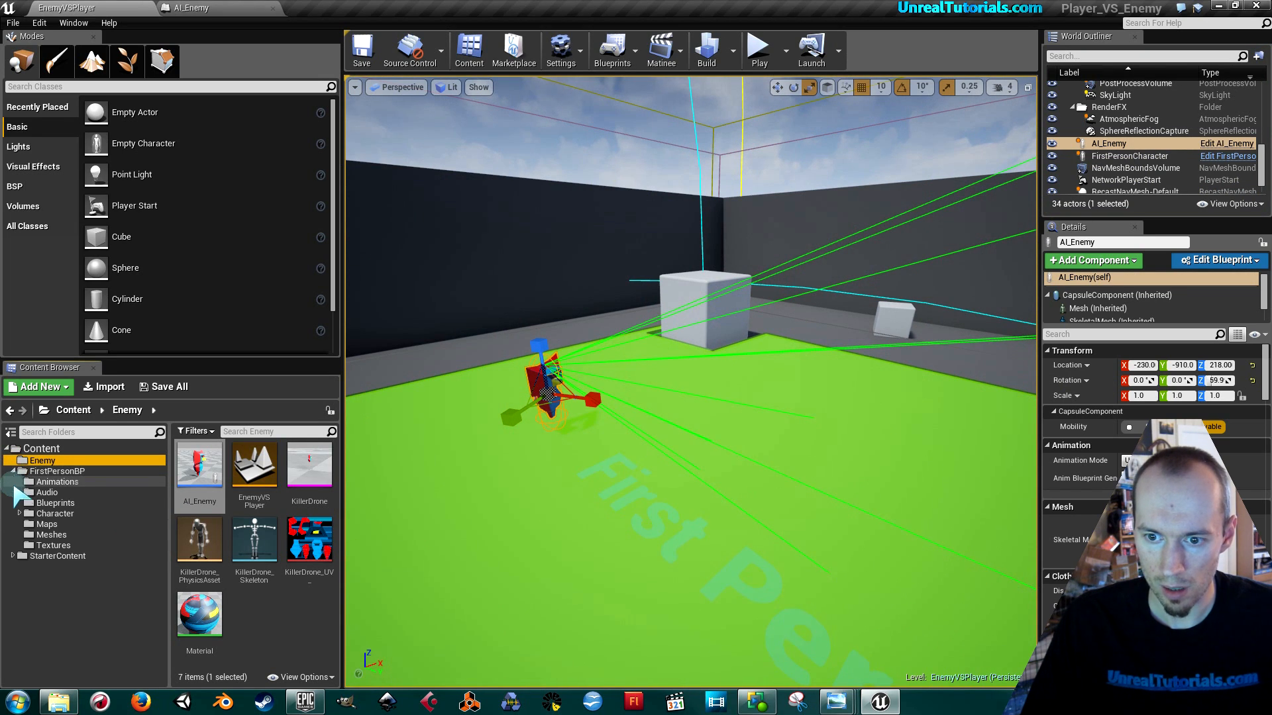
click(54, 503)
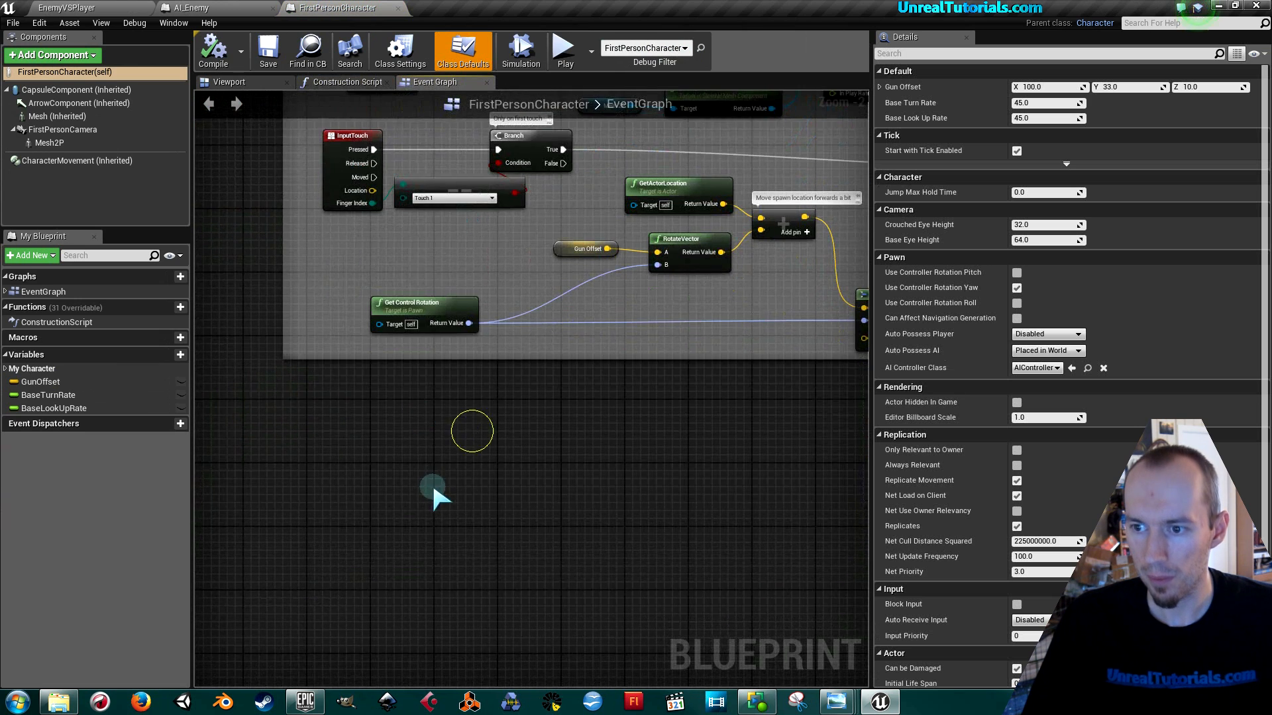
click(229, 80)
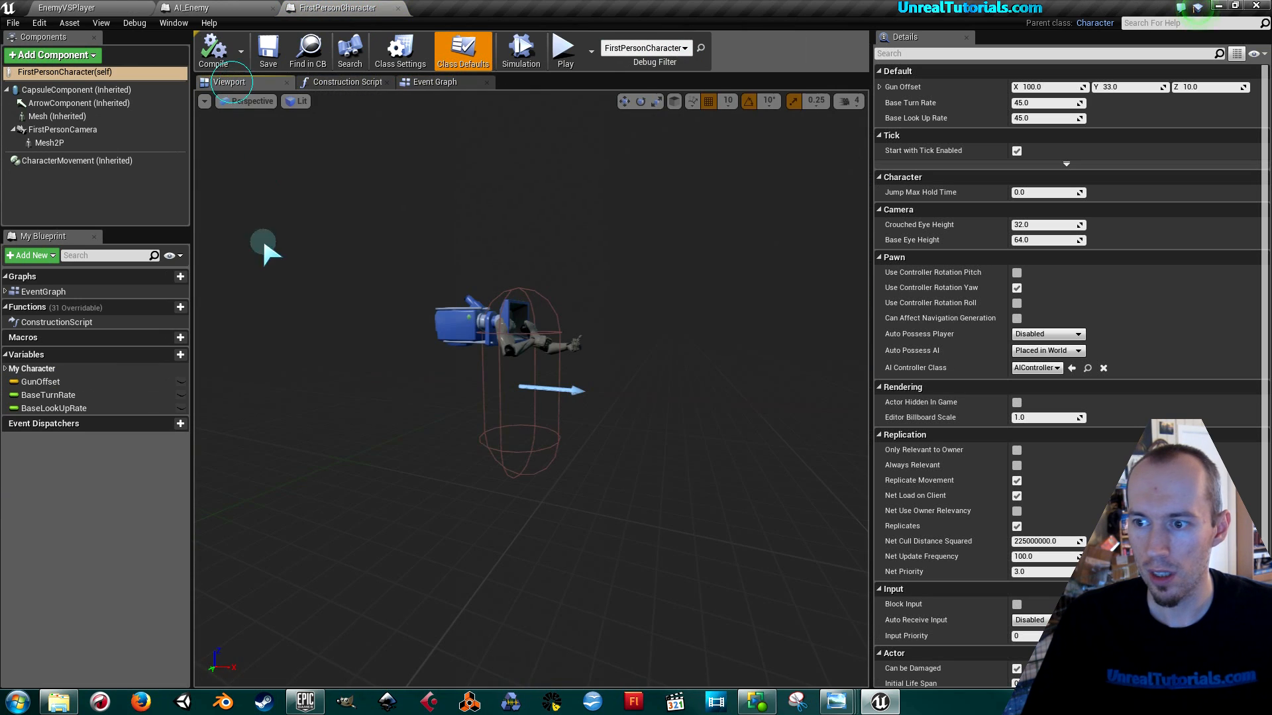
click(76, 89)
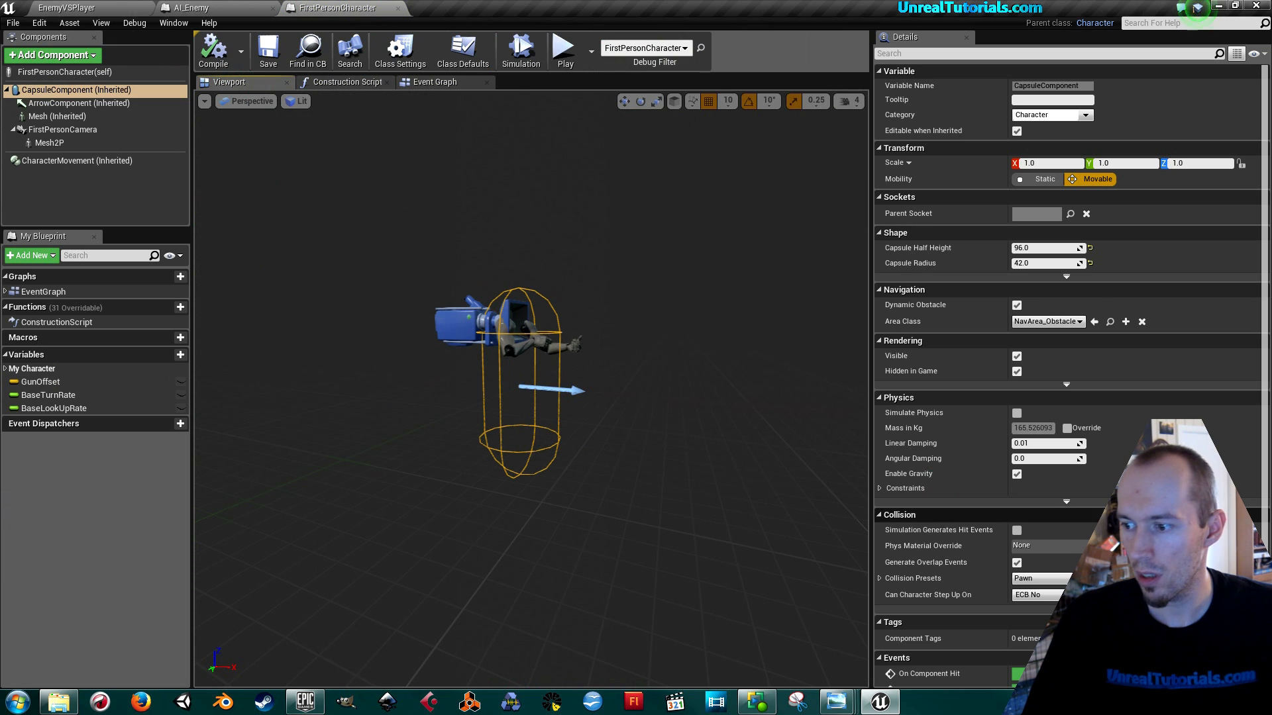
scroll(down, 3)
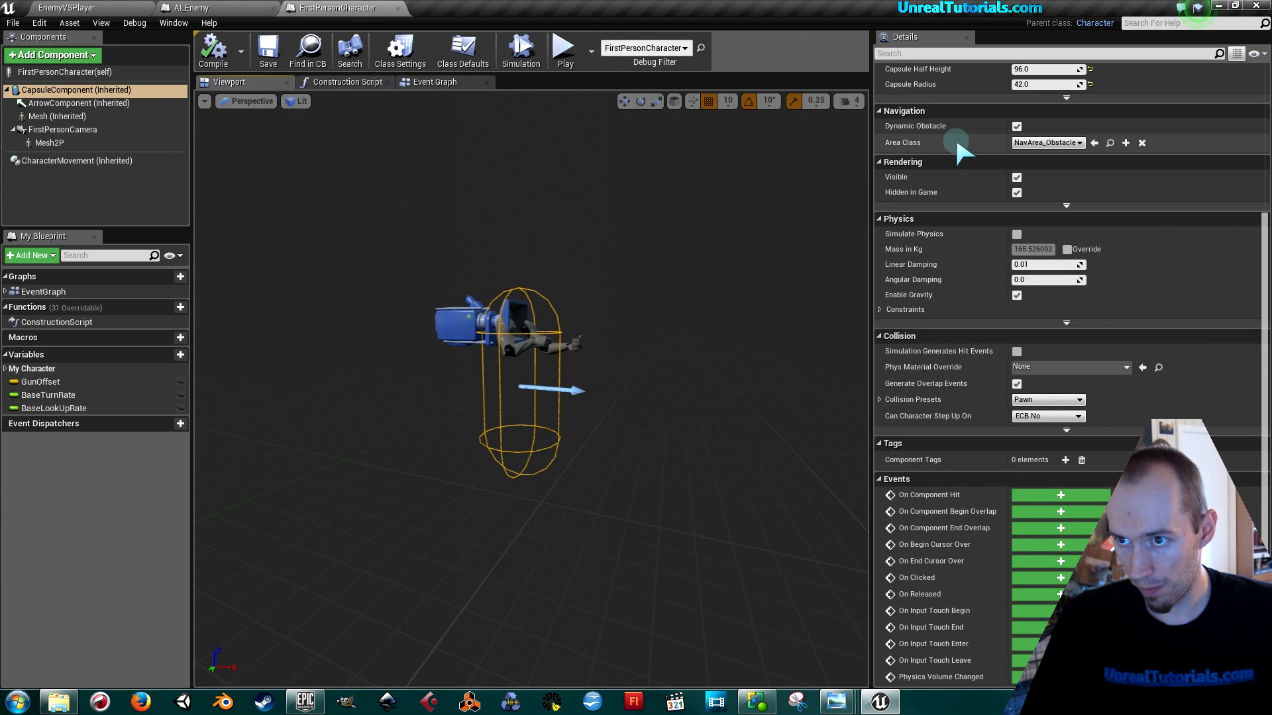
click(434, 80)
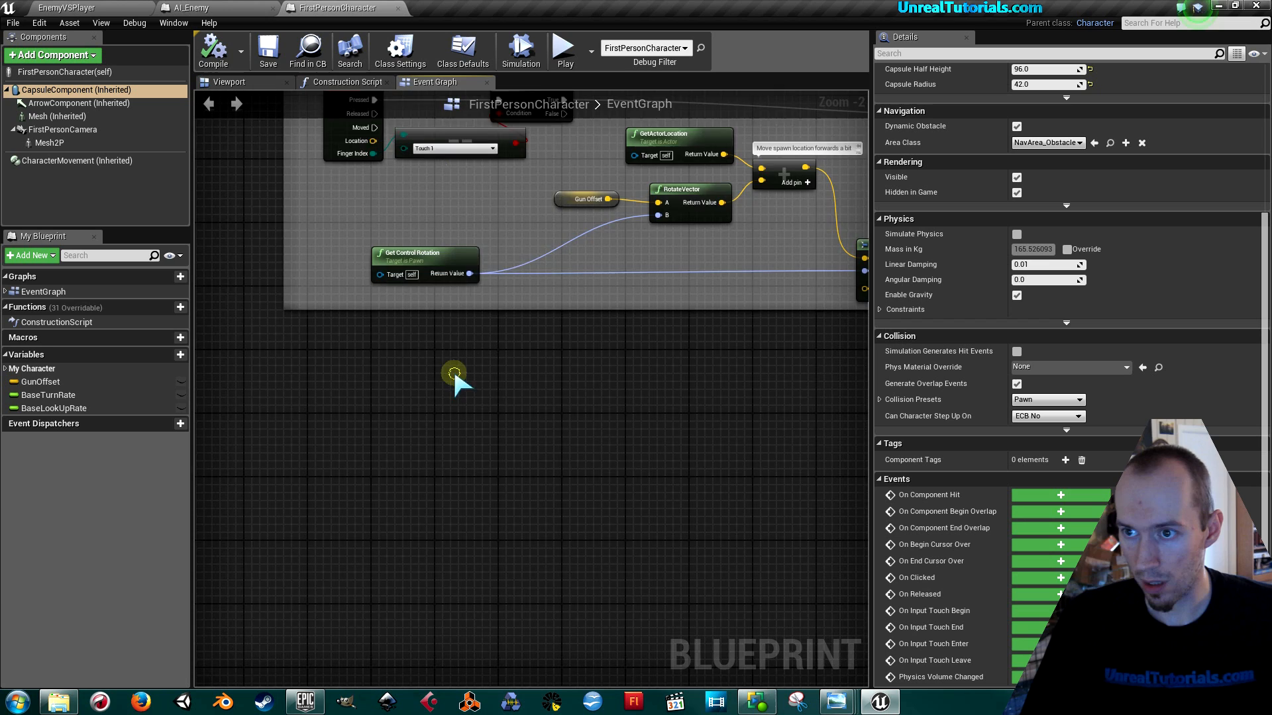
Step: Add an OnComponentBeginOverlap event that casts Other Actor to AI_Enemy
right_click(454, 373)
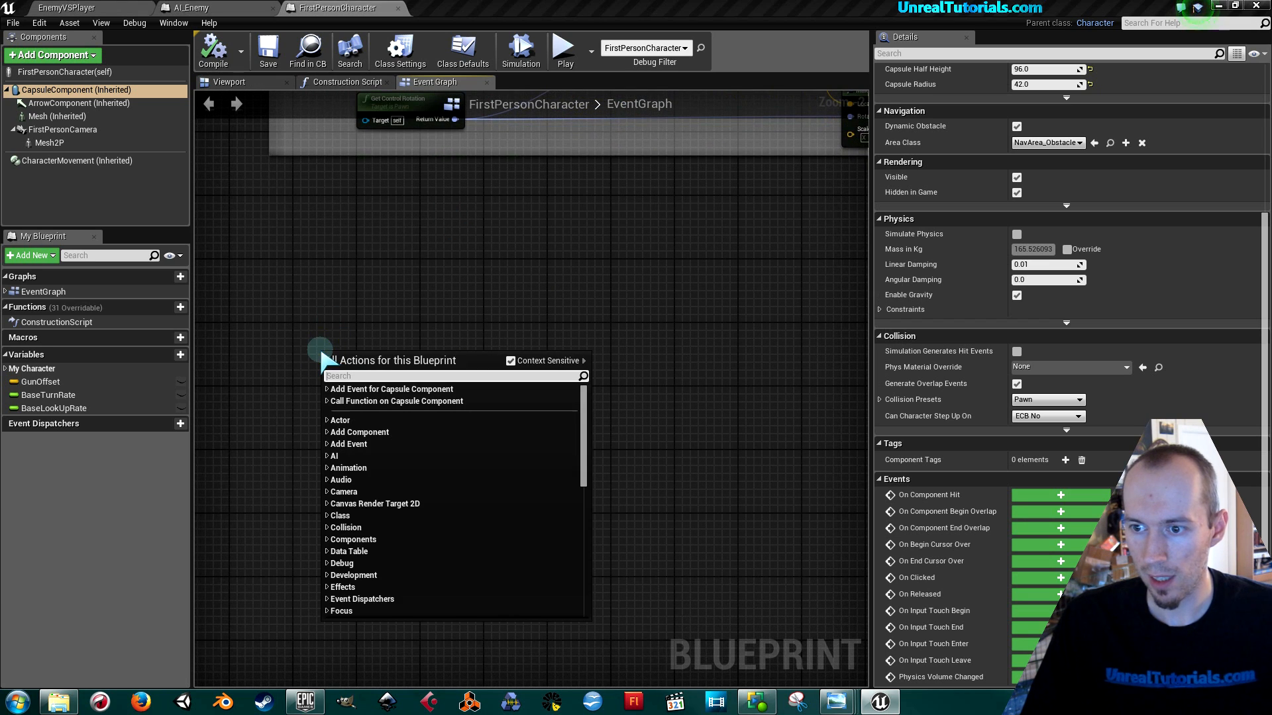
mouse_move(328, 339)
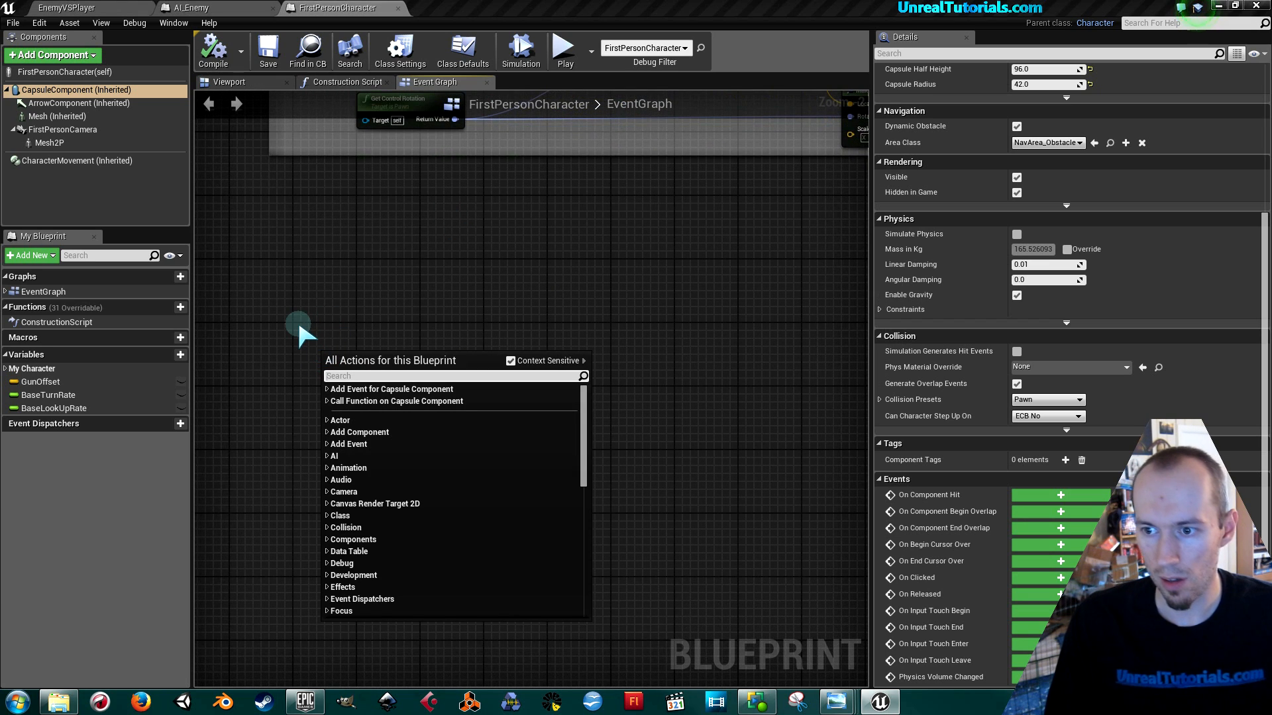
text(oncompon)
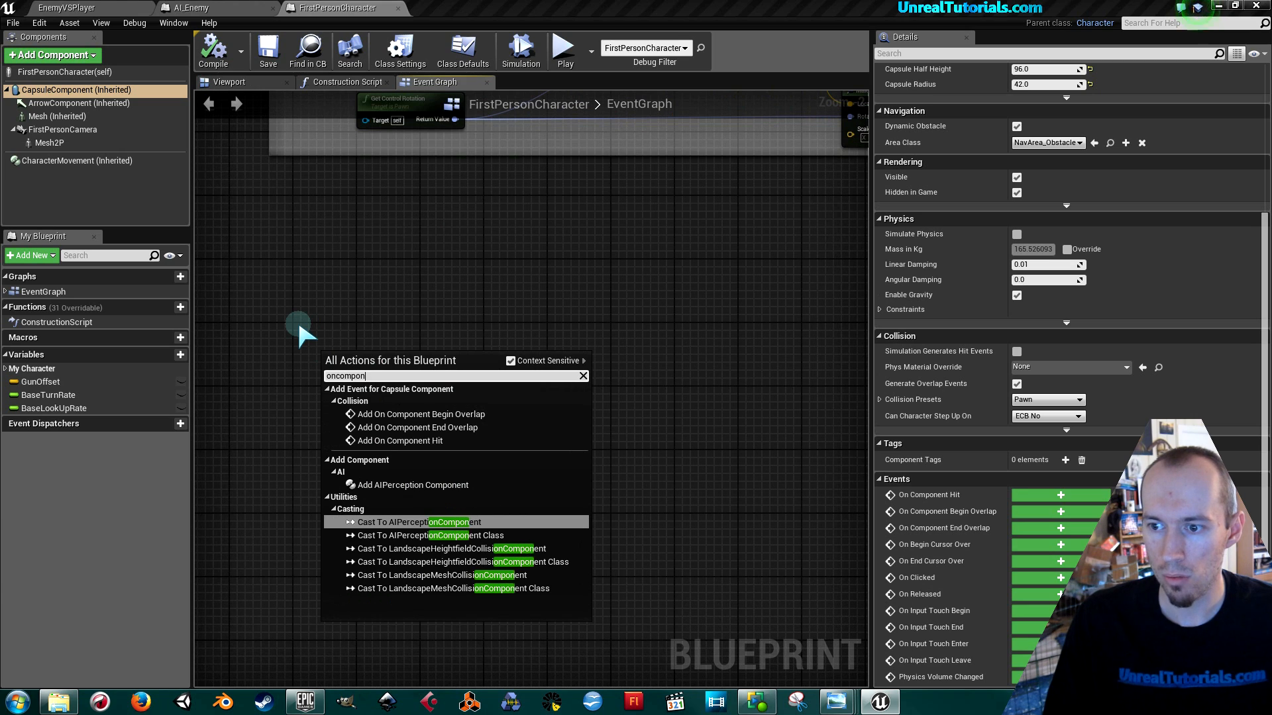
text(en)
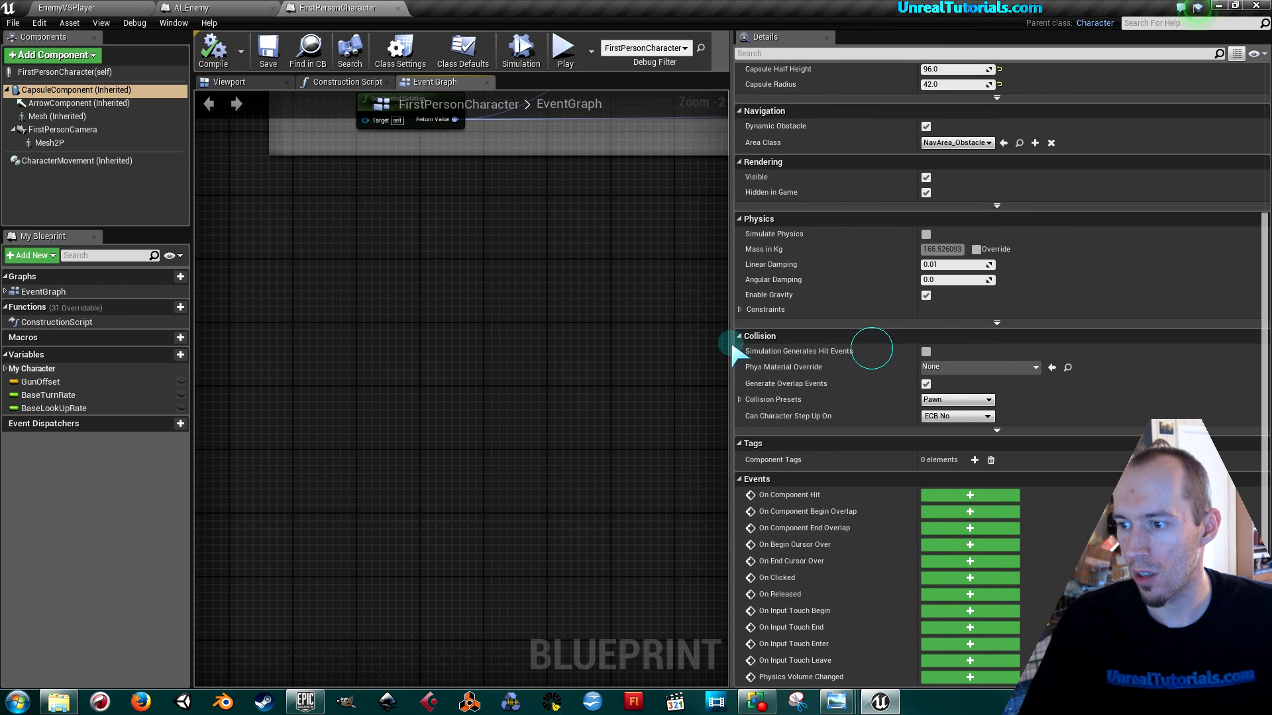
mouse_move(868, 510)
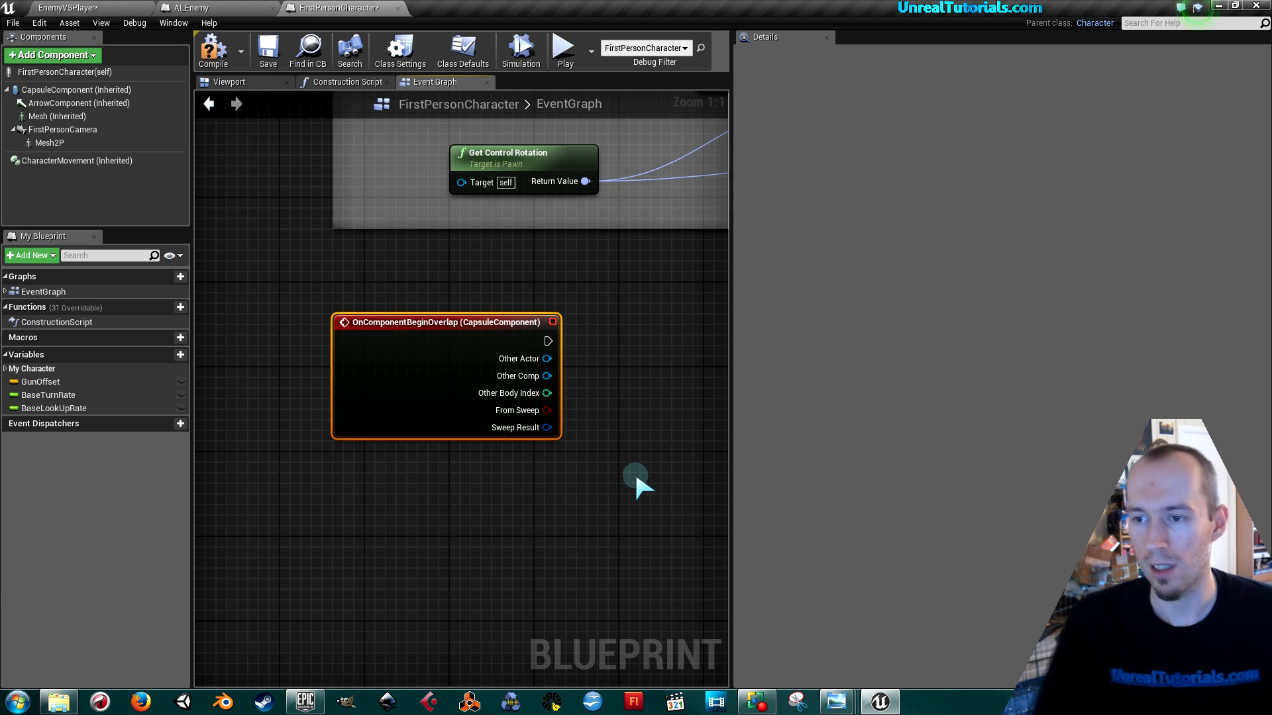
mouse_move(738, 437)
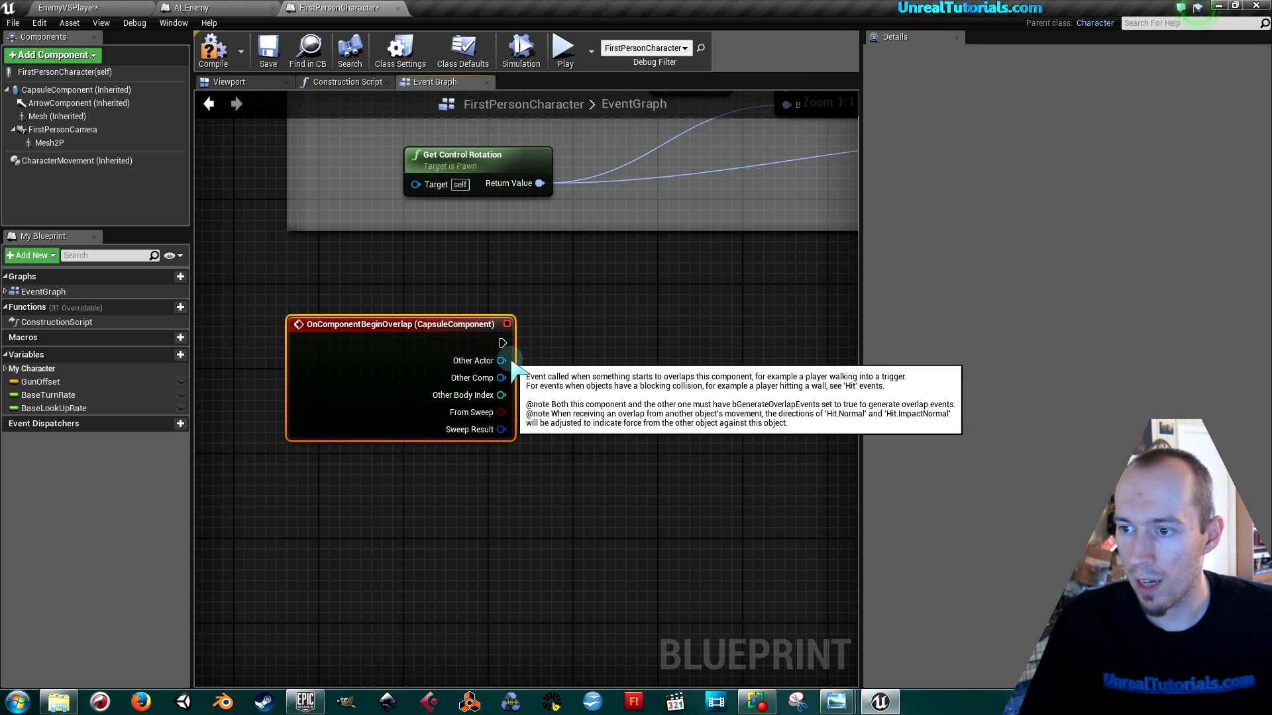
drag(502, 361, 547, 454)
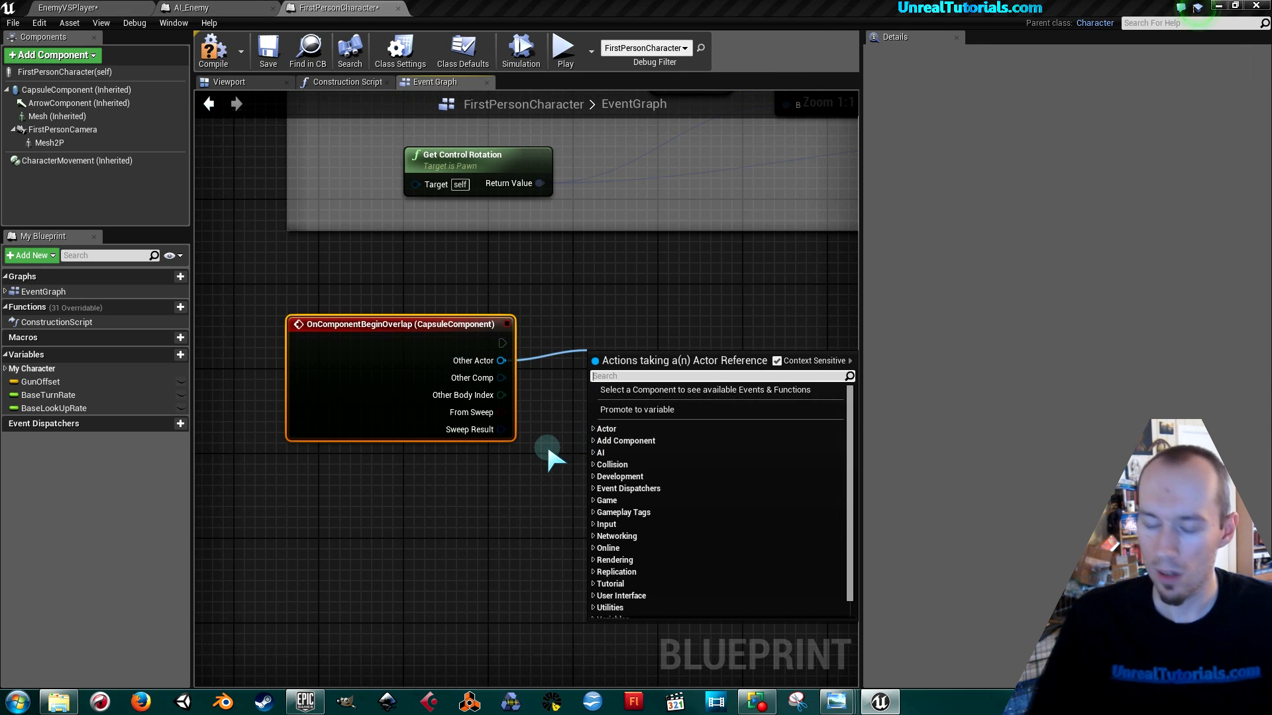
text(cal)
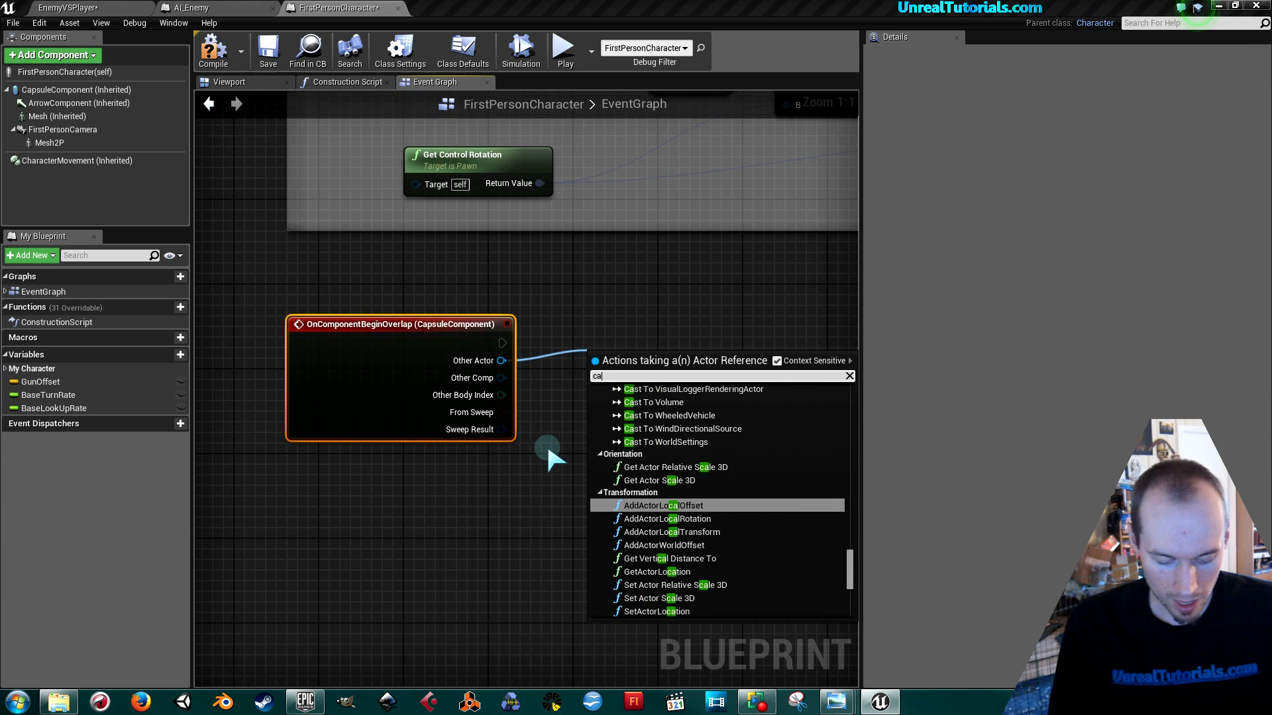
text(cast to ai)
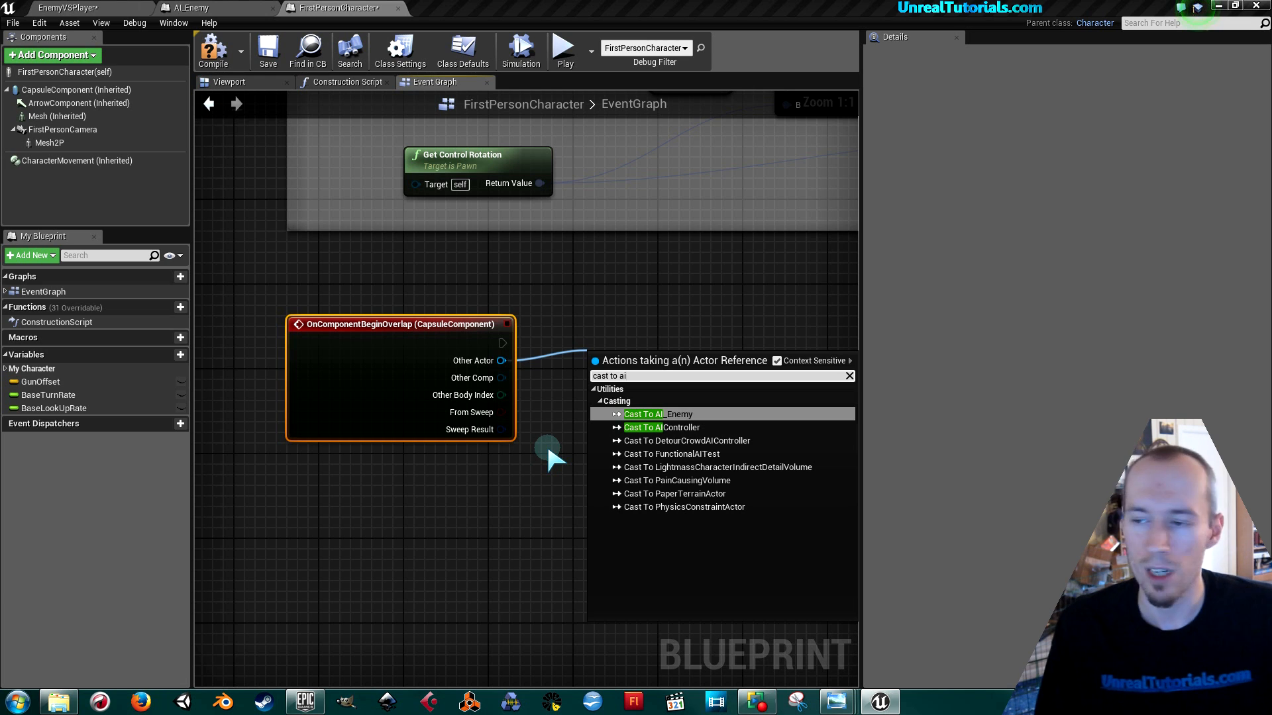
click(650, 413)
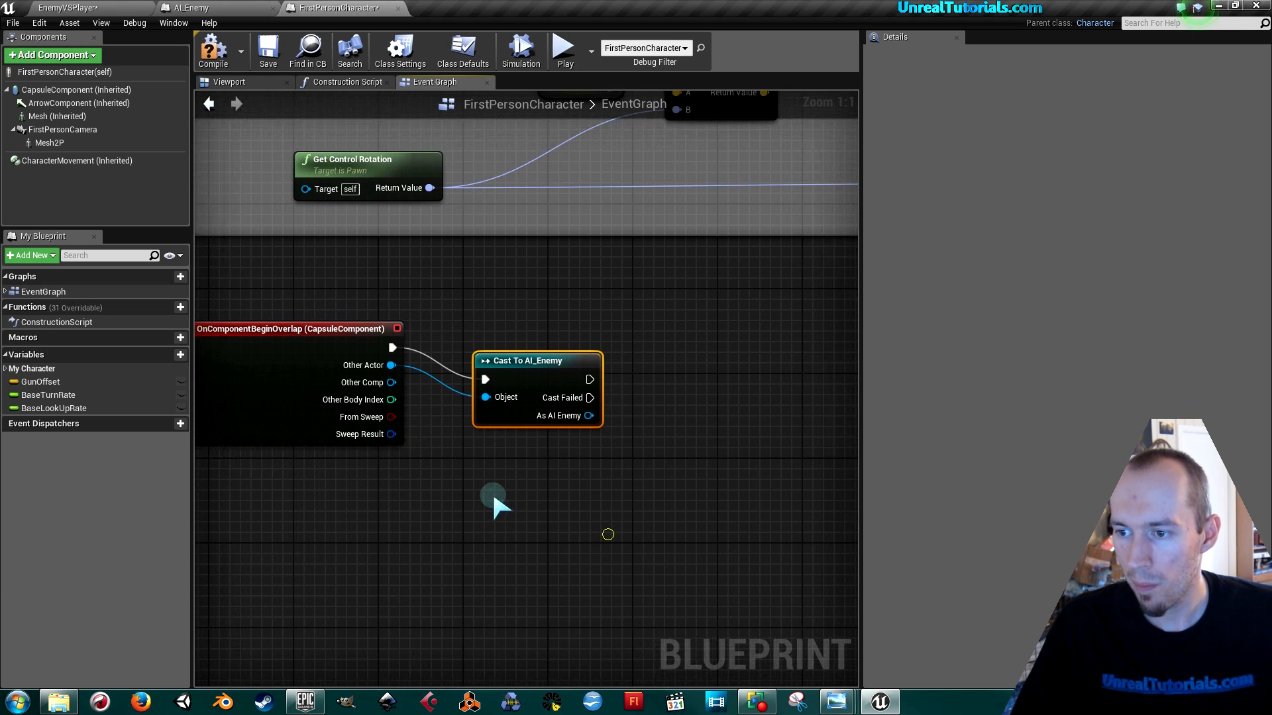
Step: Connect an Open Level node after the cast with Level Name EnemyVSPlayer
drag(537, 360, 515, 339)
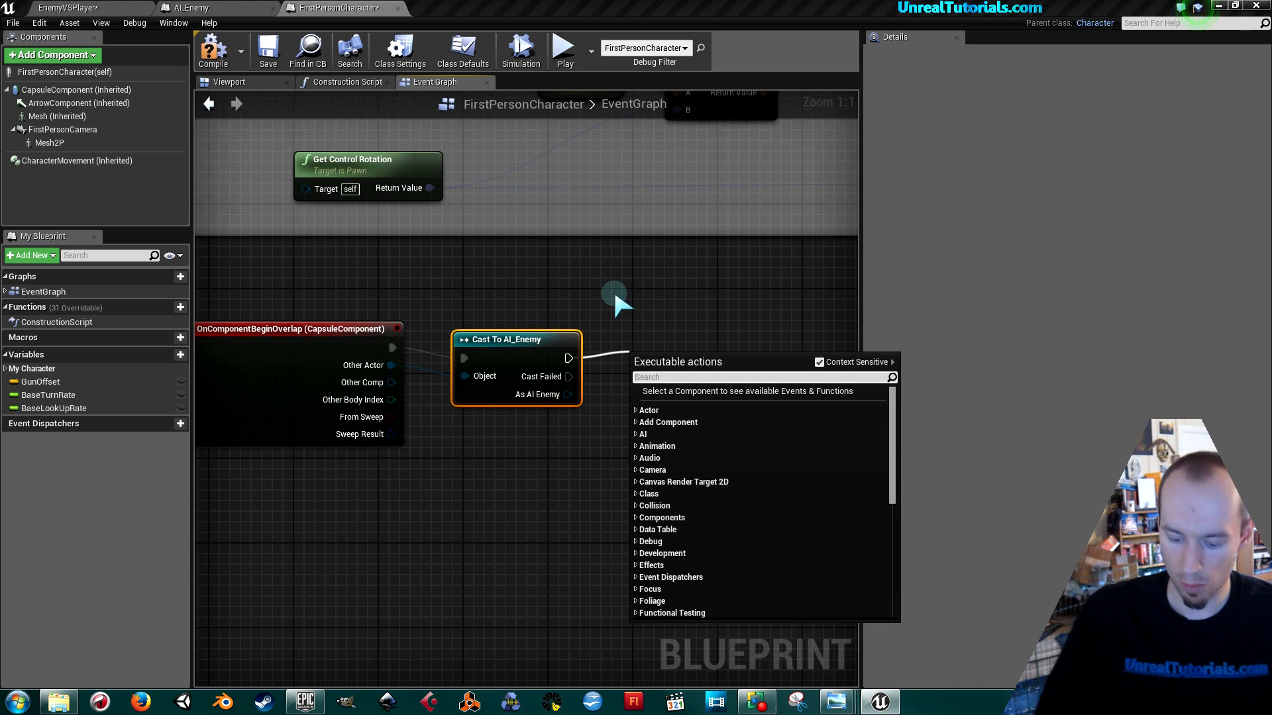
text(open)
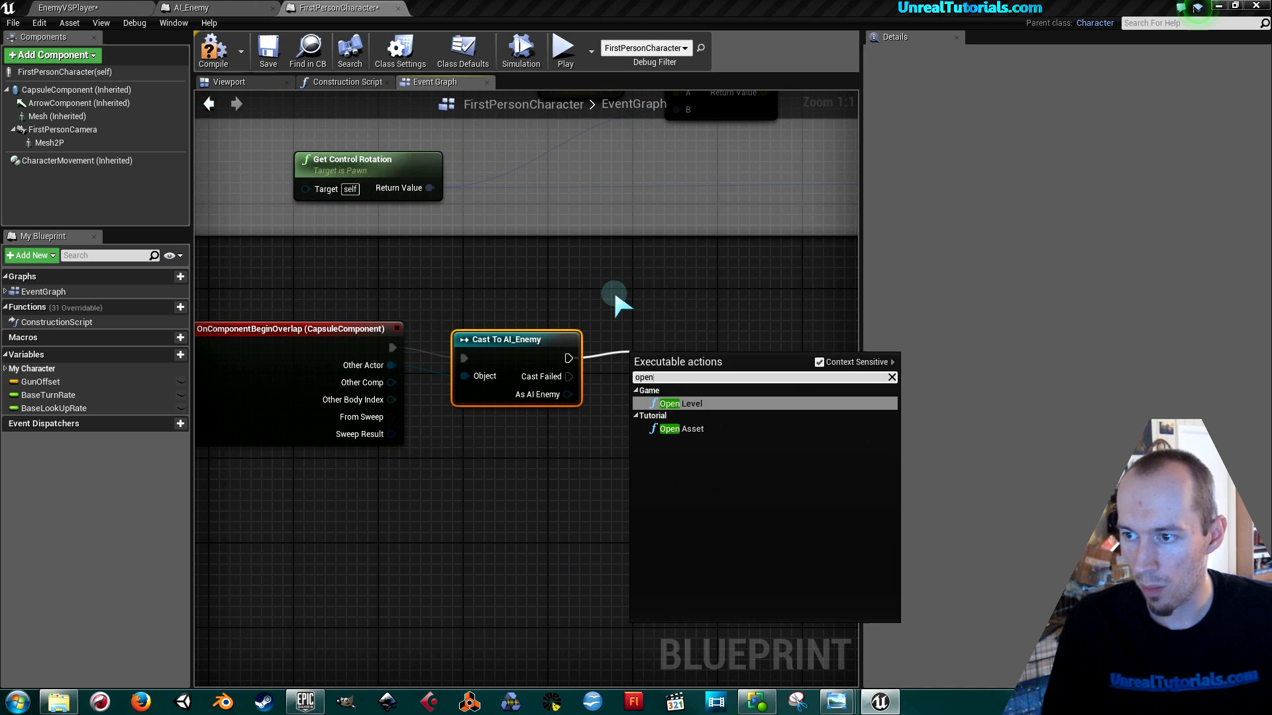
click(679, 403)
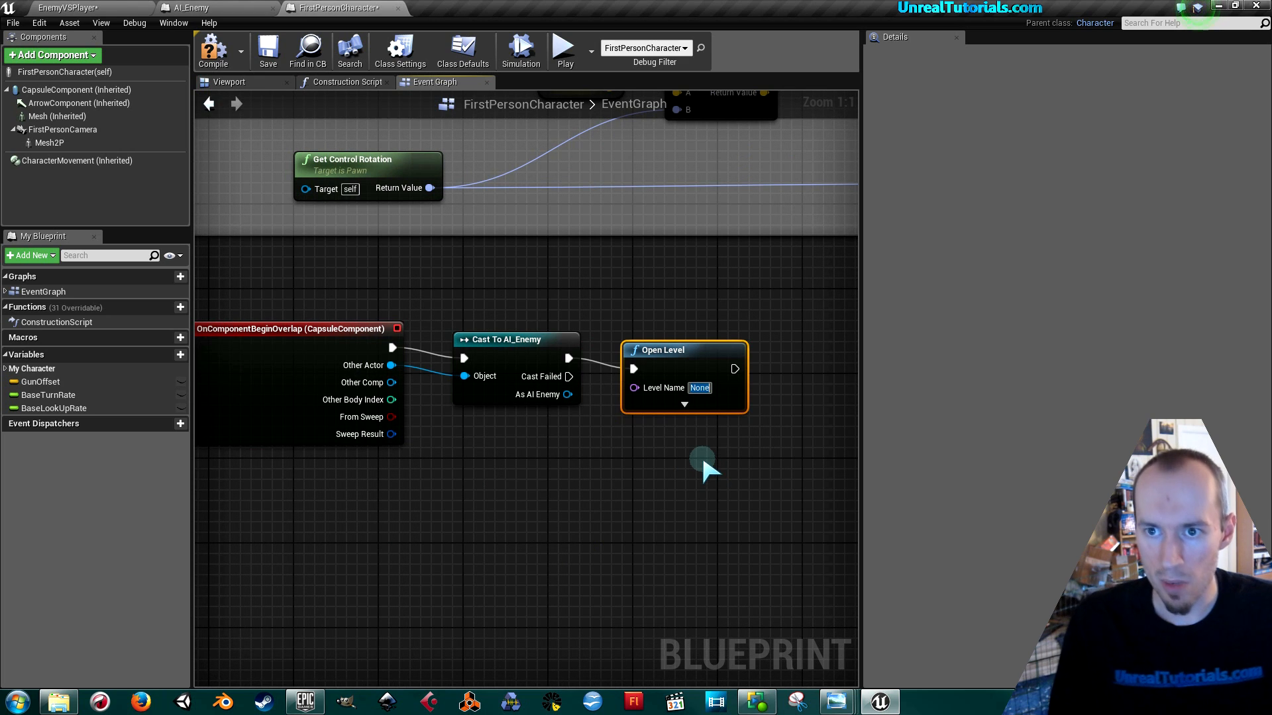
text(Enemy)
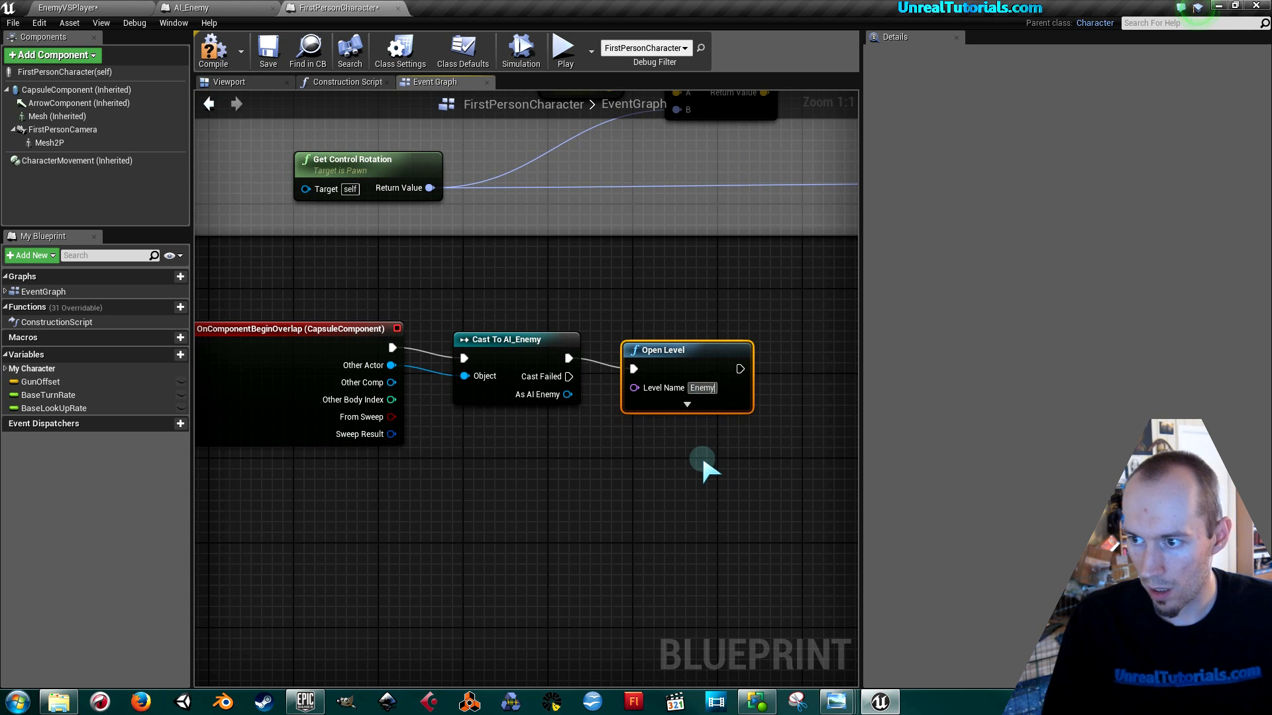
text(EnemyVSPlayer)
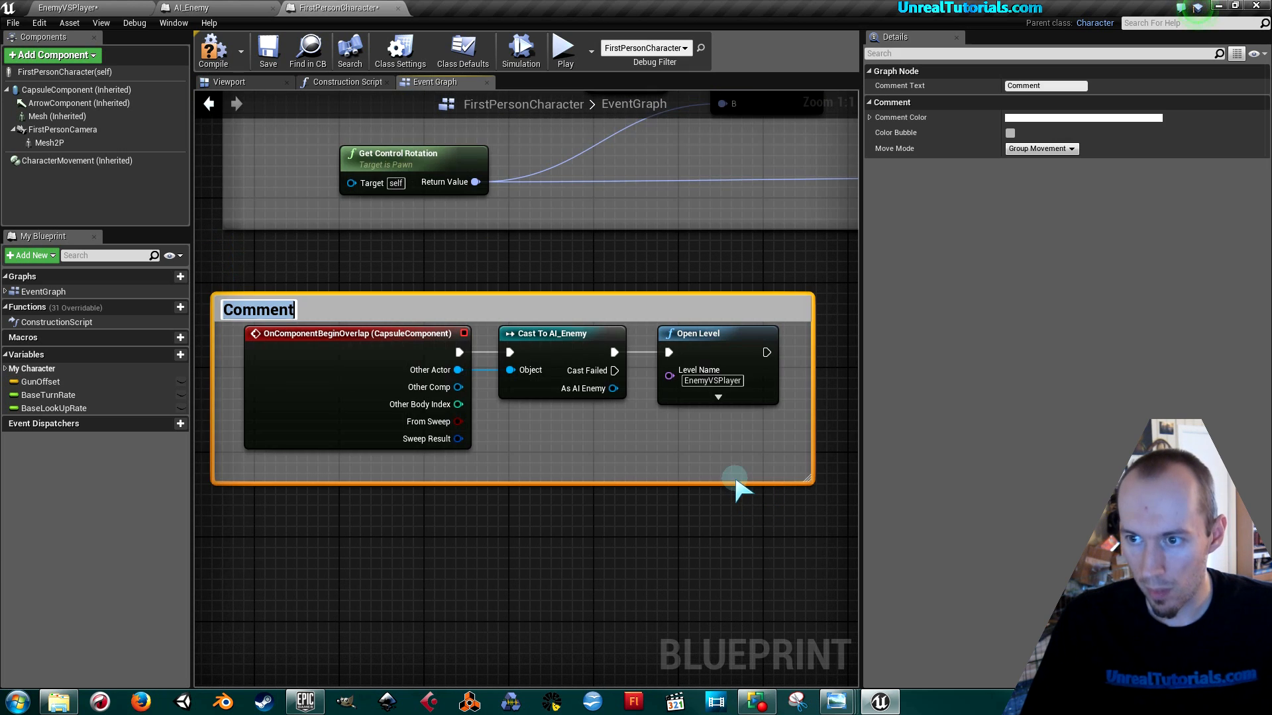
mouse_move(527, 535)
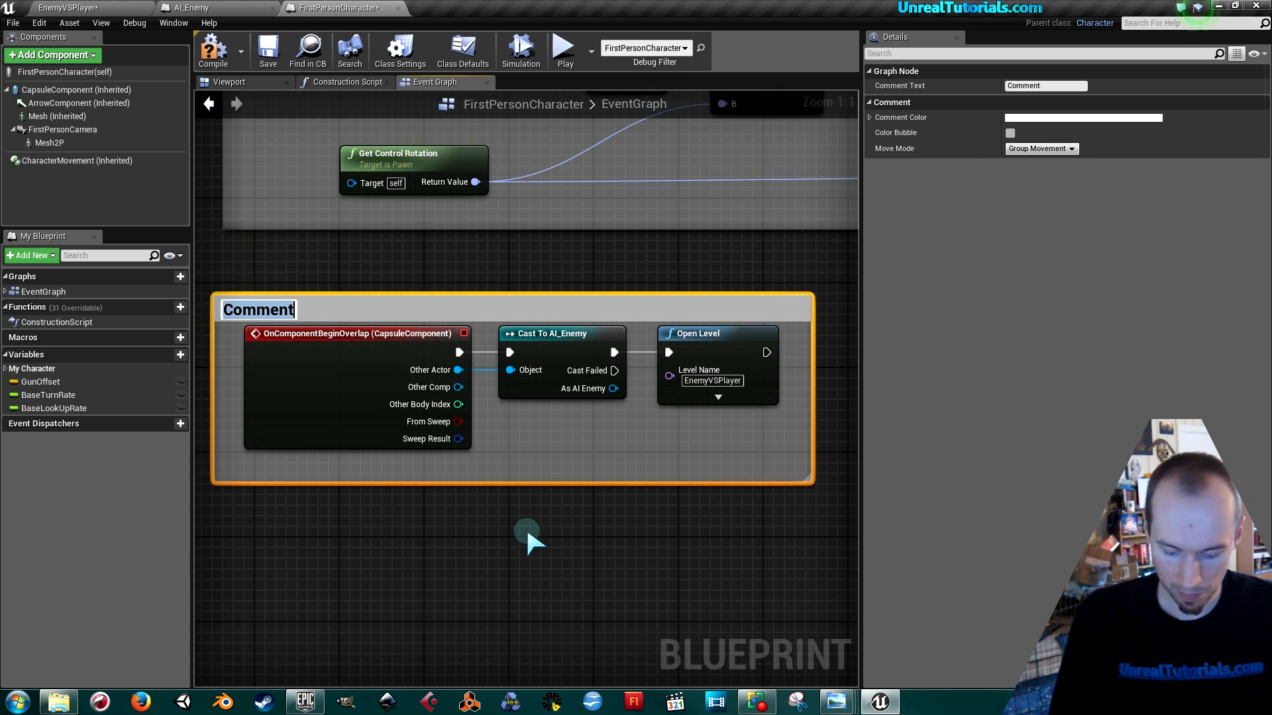
Step: Name the overlap nodes' comment 'Enemy ki…', play-test touching the drone, then open AI_Enemy
text(Enemy ki)
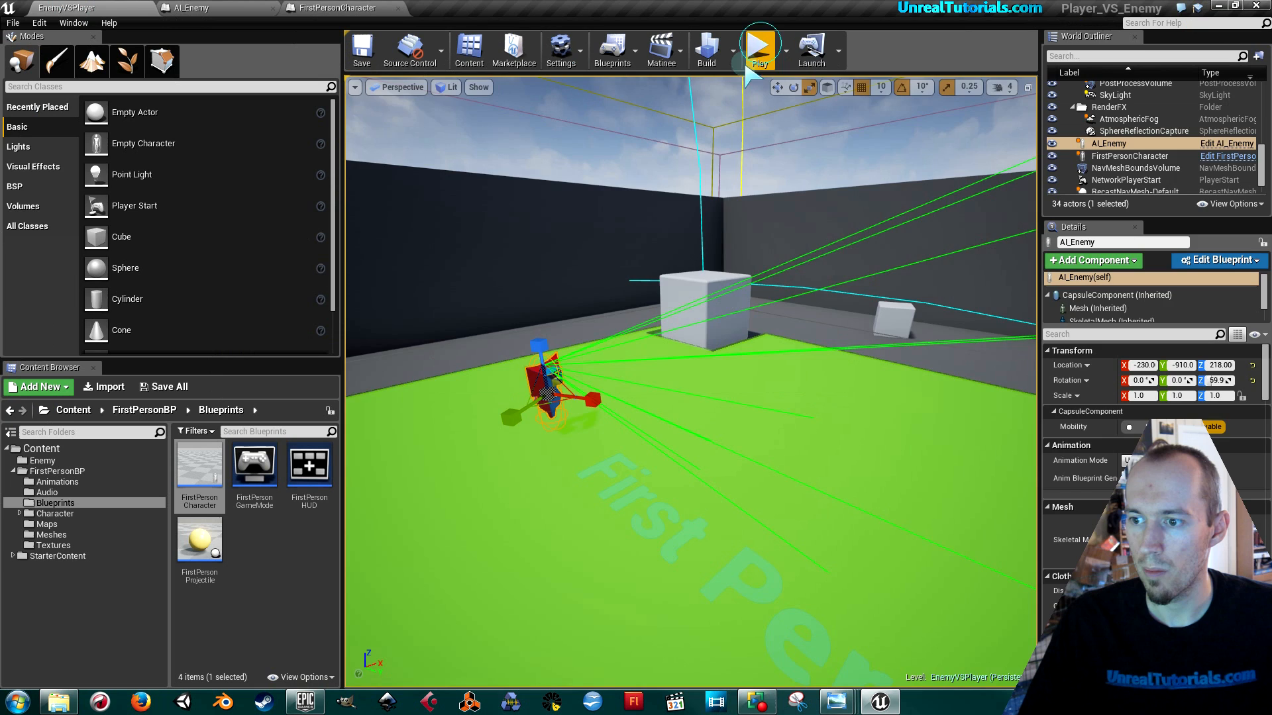
click(759, 49)
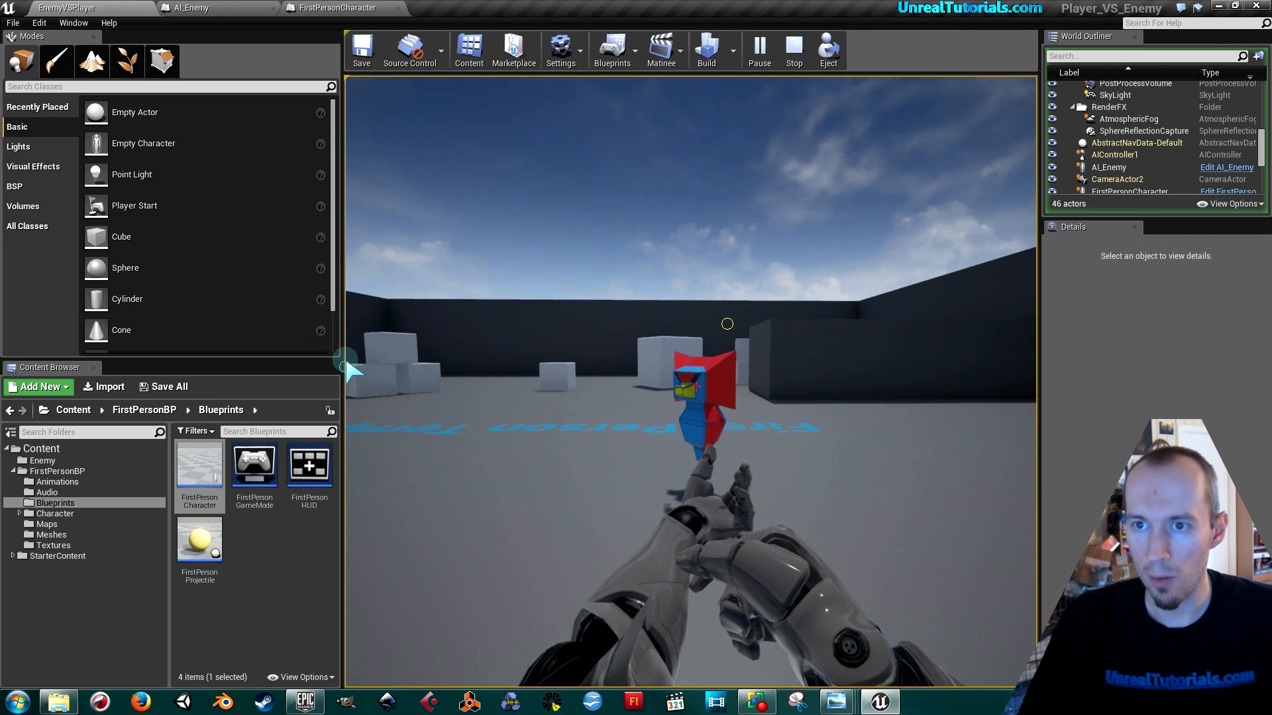
click(195, 7)
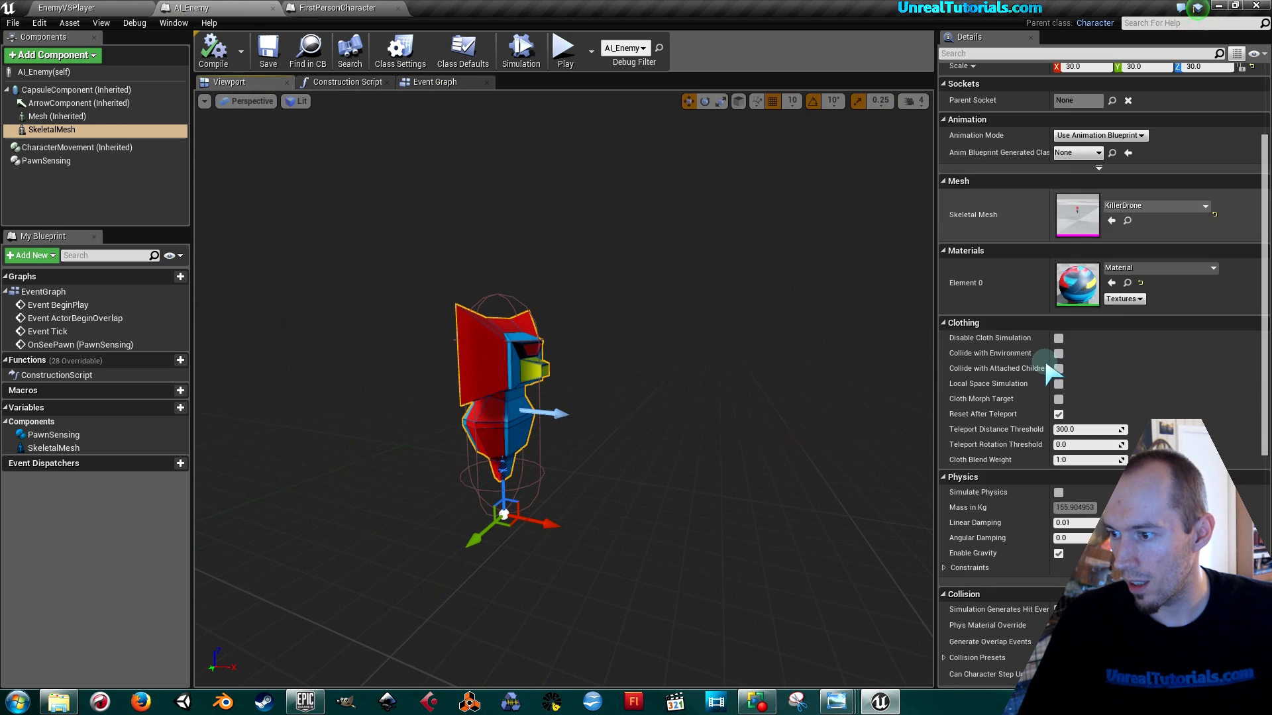
scroll(down, 3)
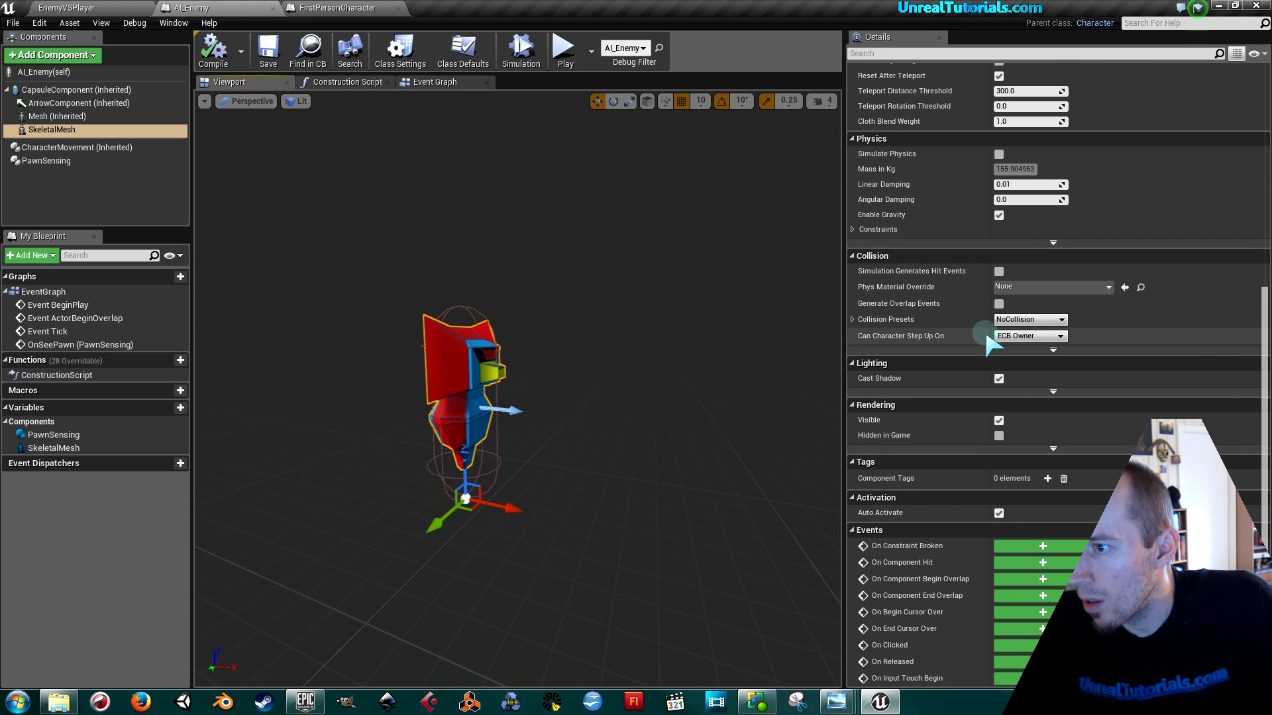
Step: Tick Generate Overlap Events and use Custom collision: No Physics Collision, ignore all, overlap Pawn
click(999, 303)
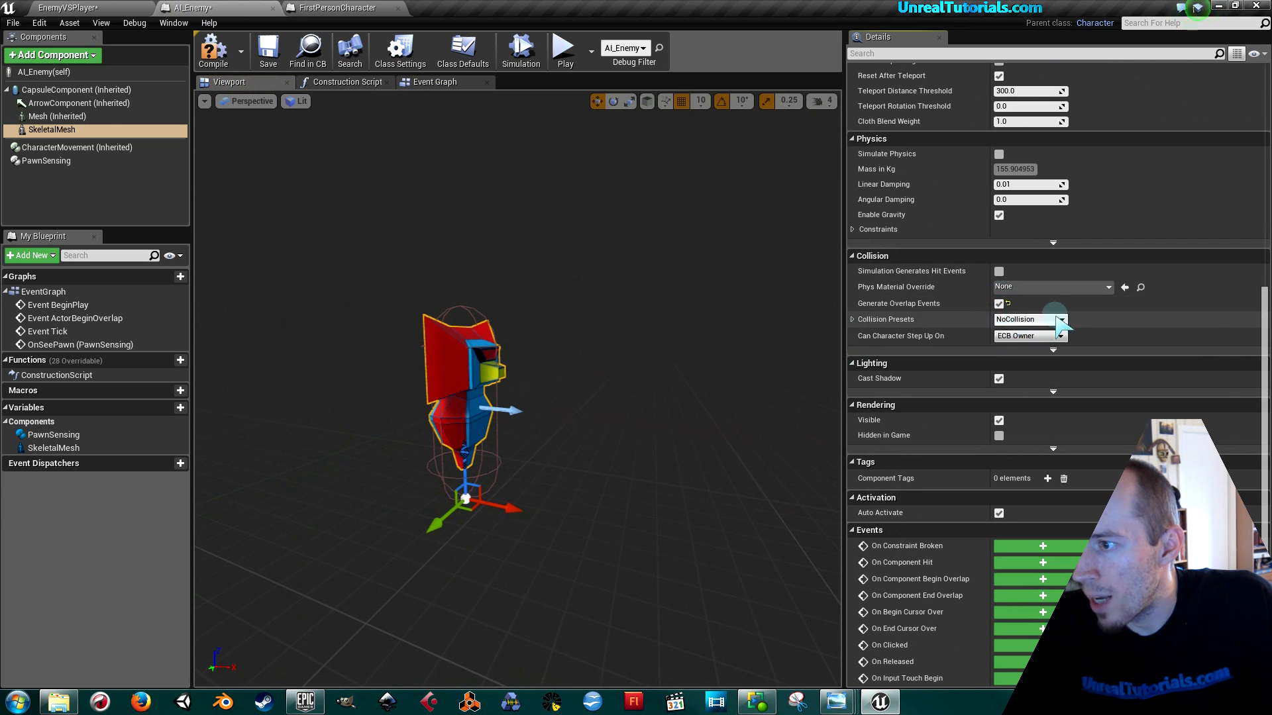
mouse_move(1059, 321)
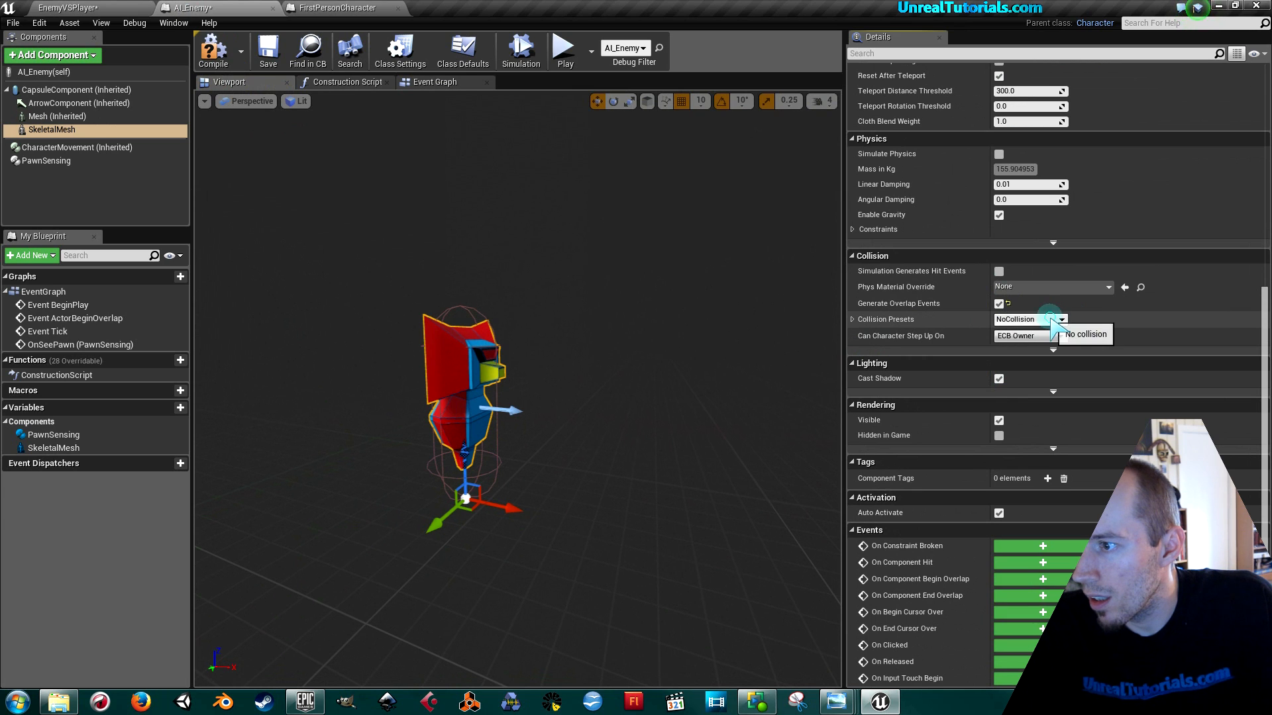
click(1058, 319)
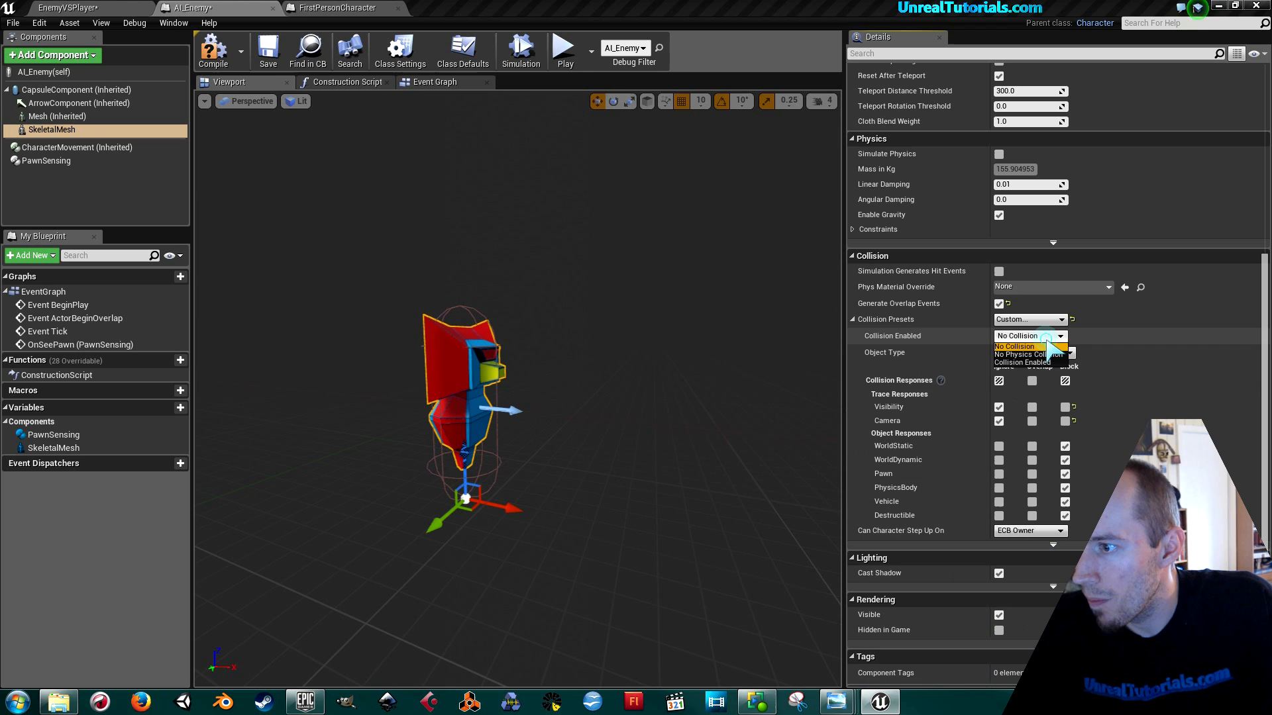
click(1022, 352)
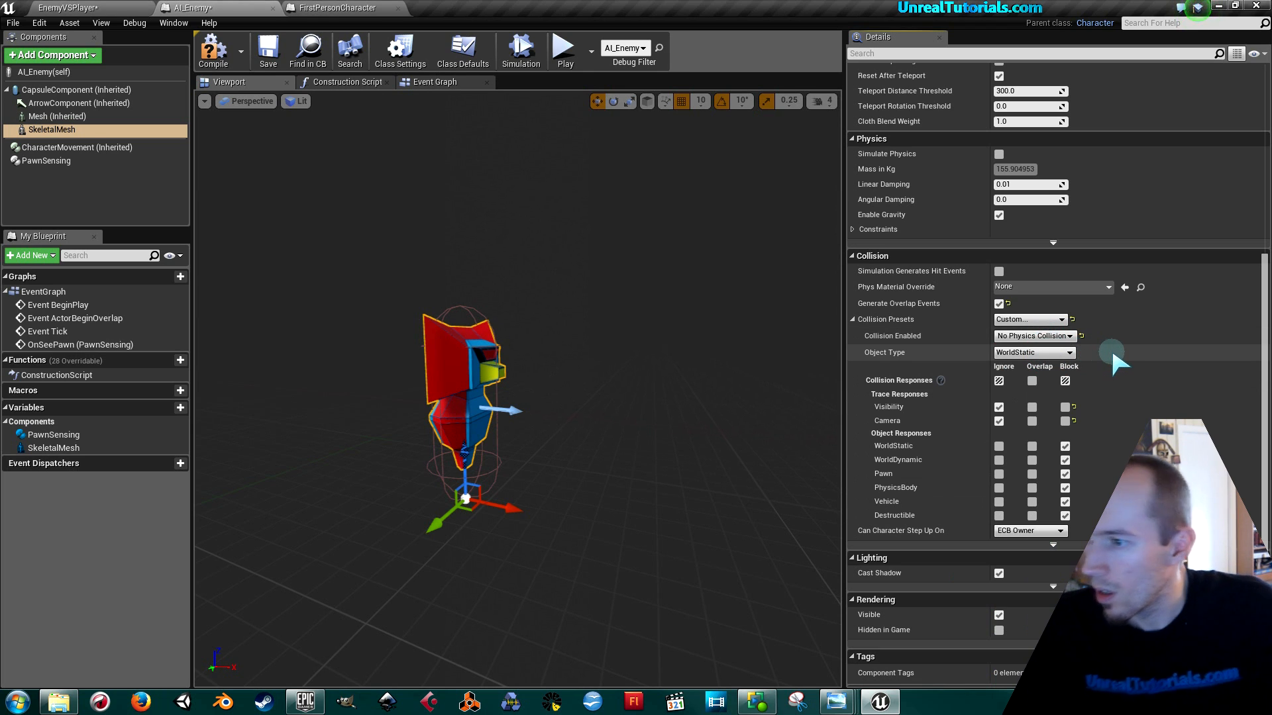
click(998, 421)
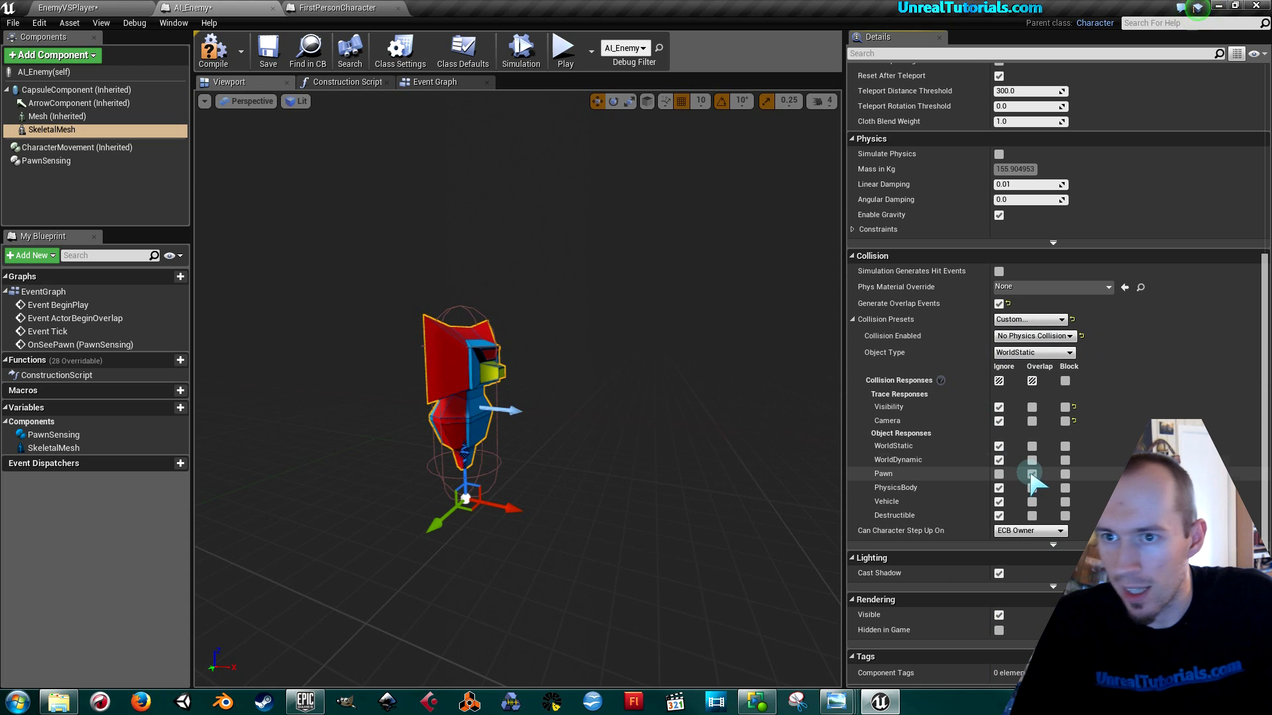
click(1031, 473)
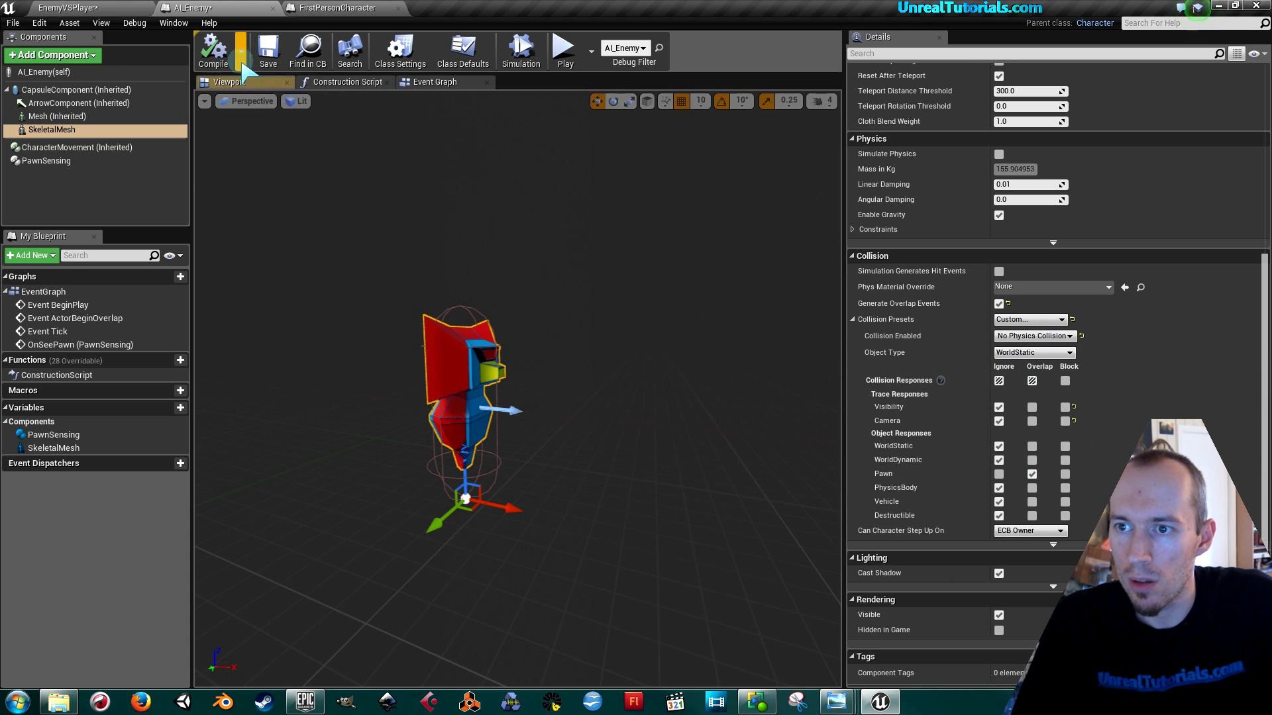
click(69, 7)
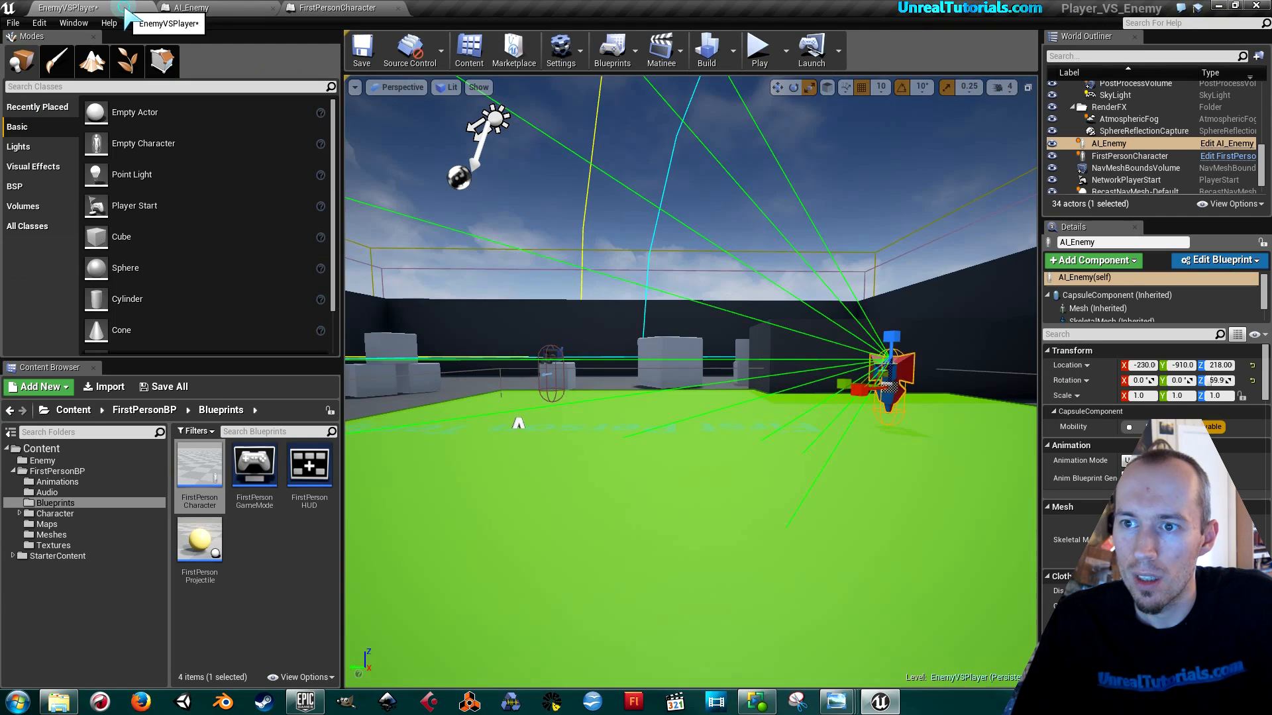
click(361, 50)
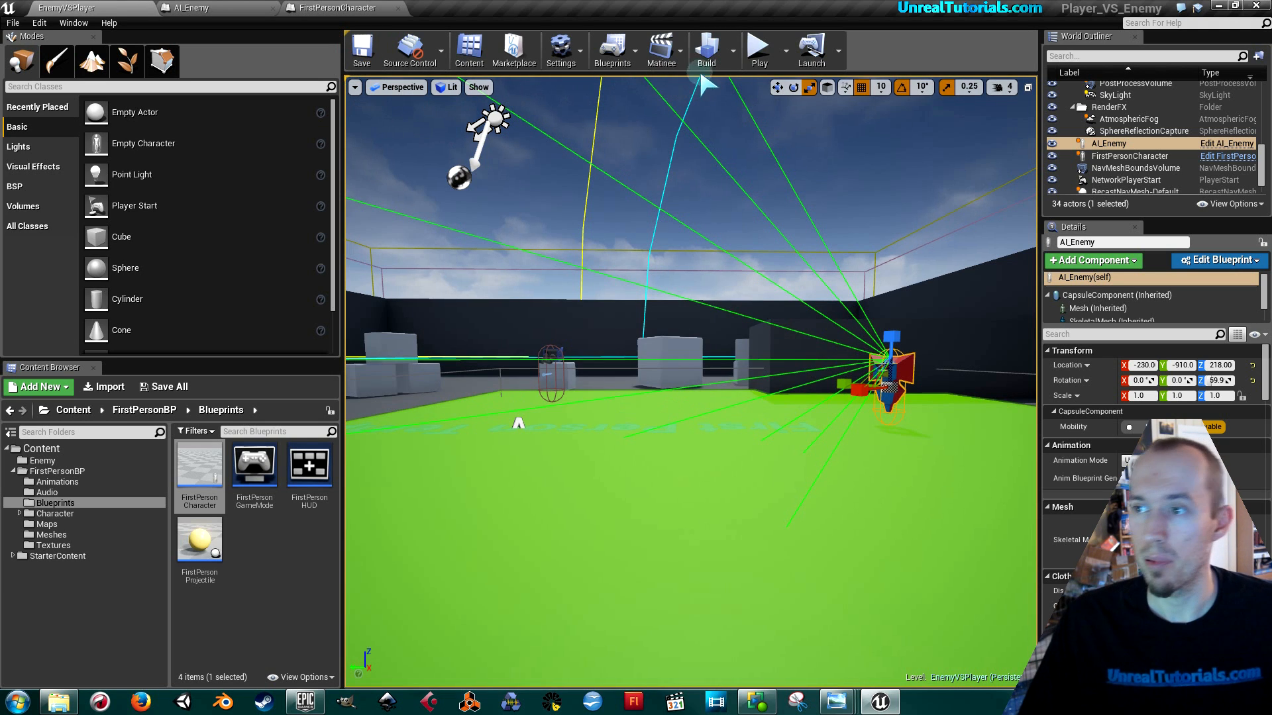
click(758, 48)
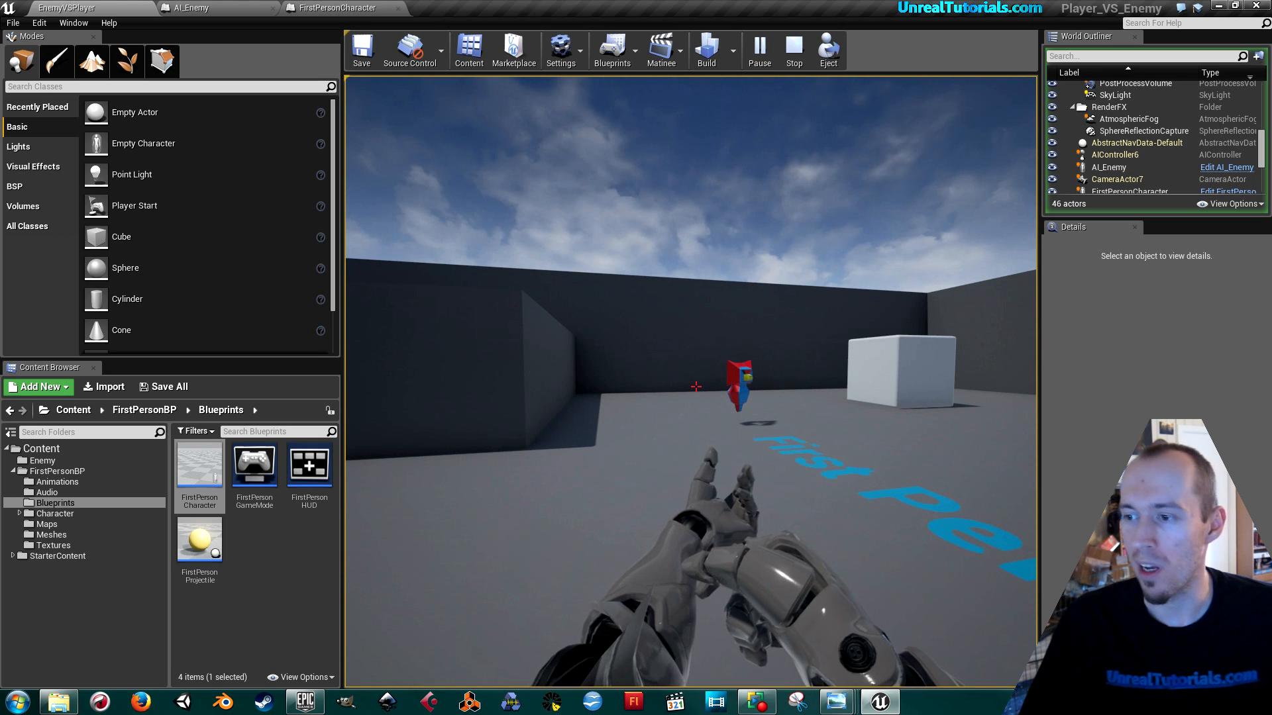
click(792, 49)
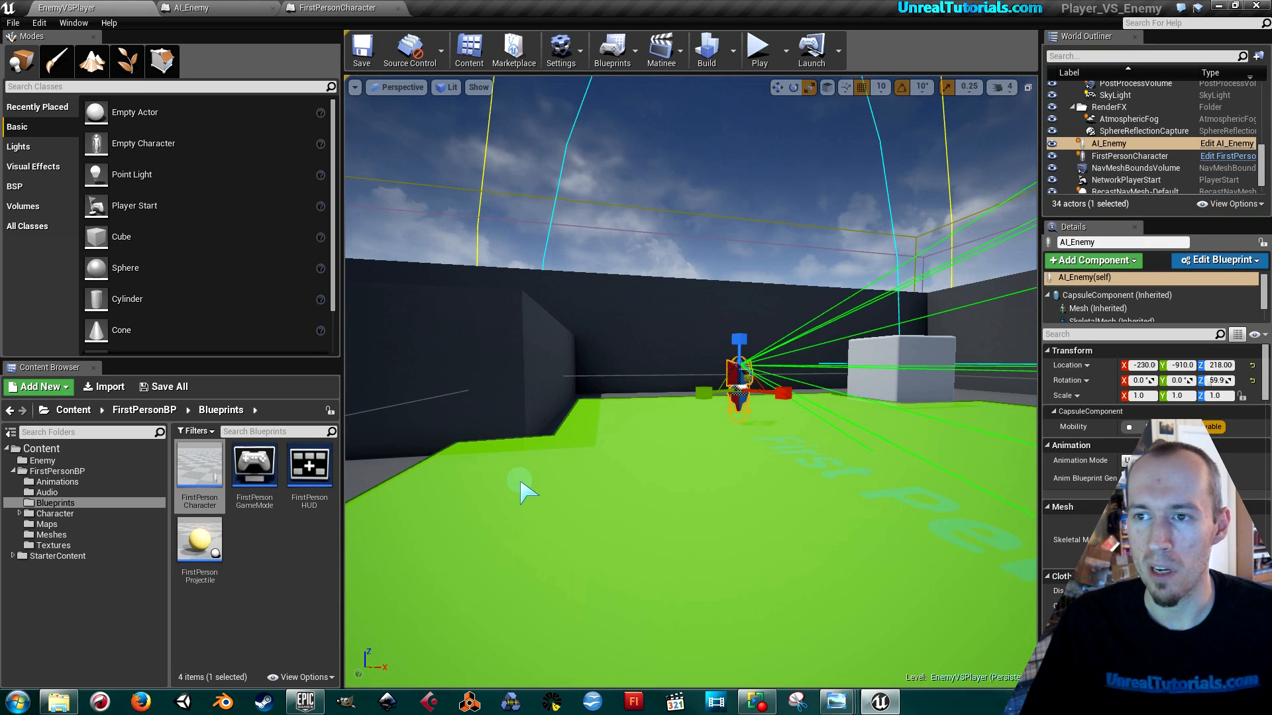
mouse_move(429, 130)
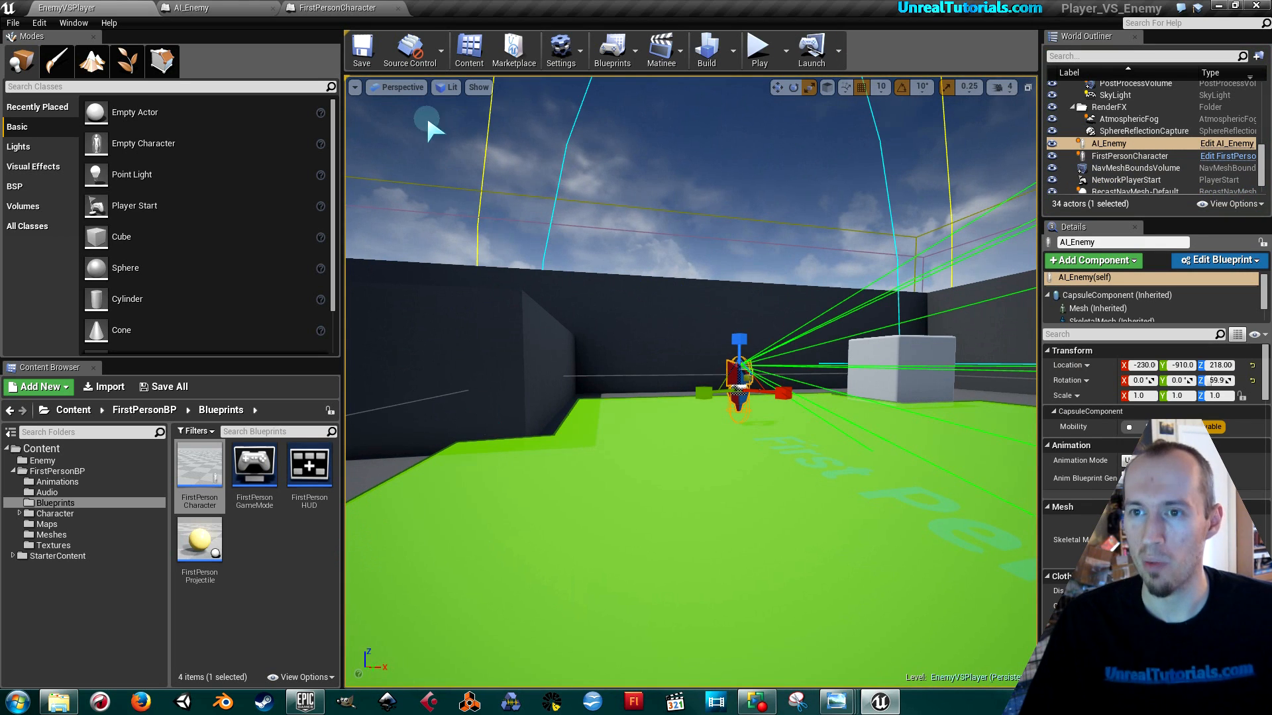
click(195, 7)
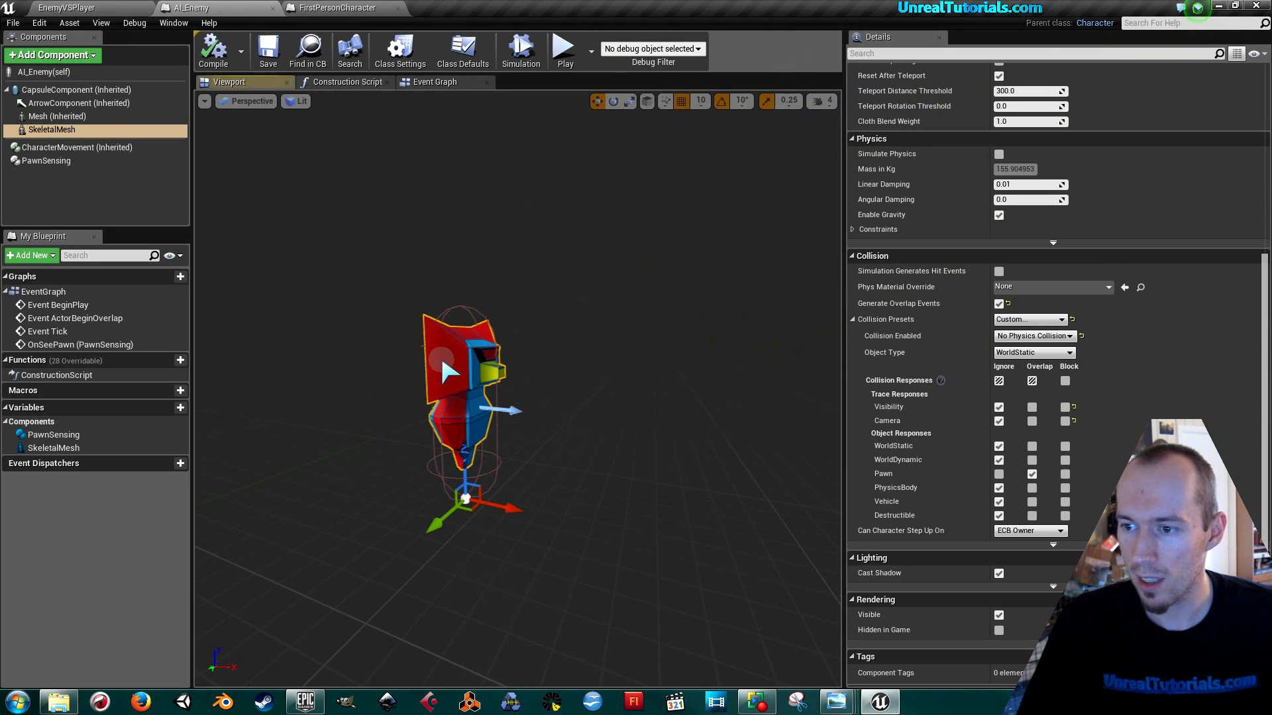
Step: Add a SkeletalMesh On Component Hit event that casts to FirstPersonProjectile and calls DestroyActor
scroll(down, 3)
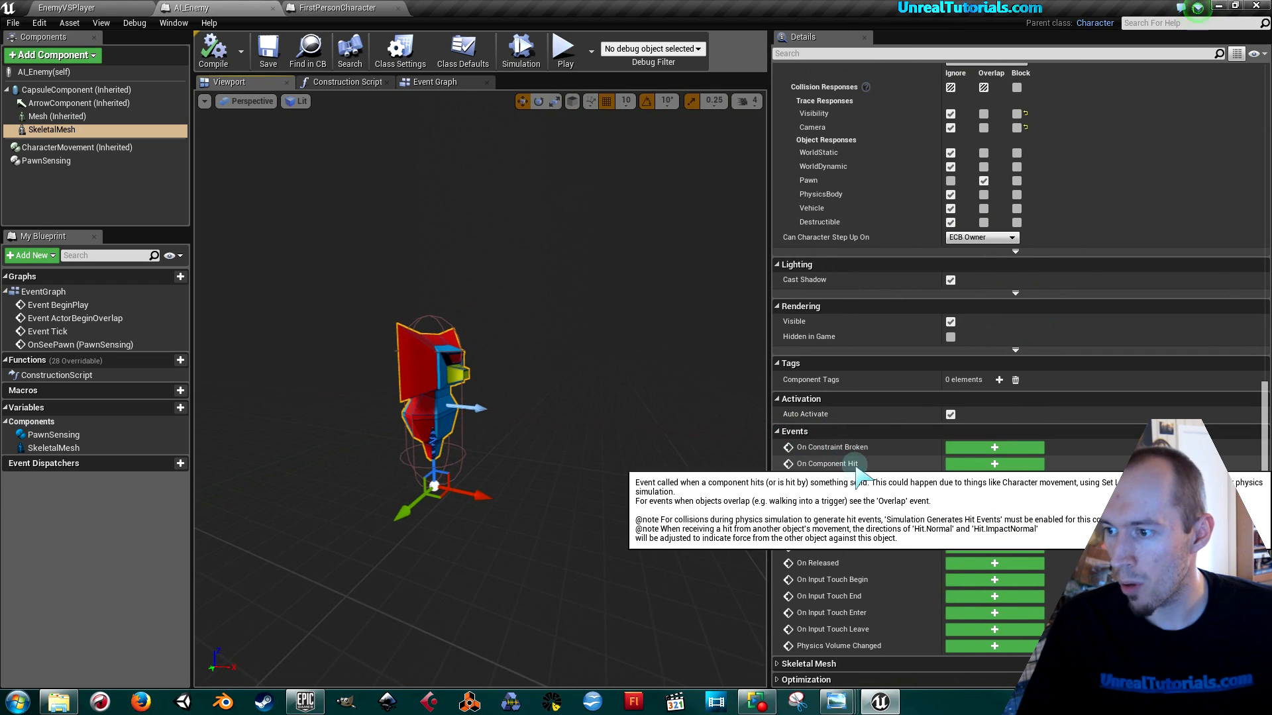
click(993, 463)
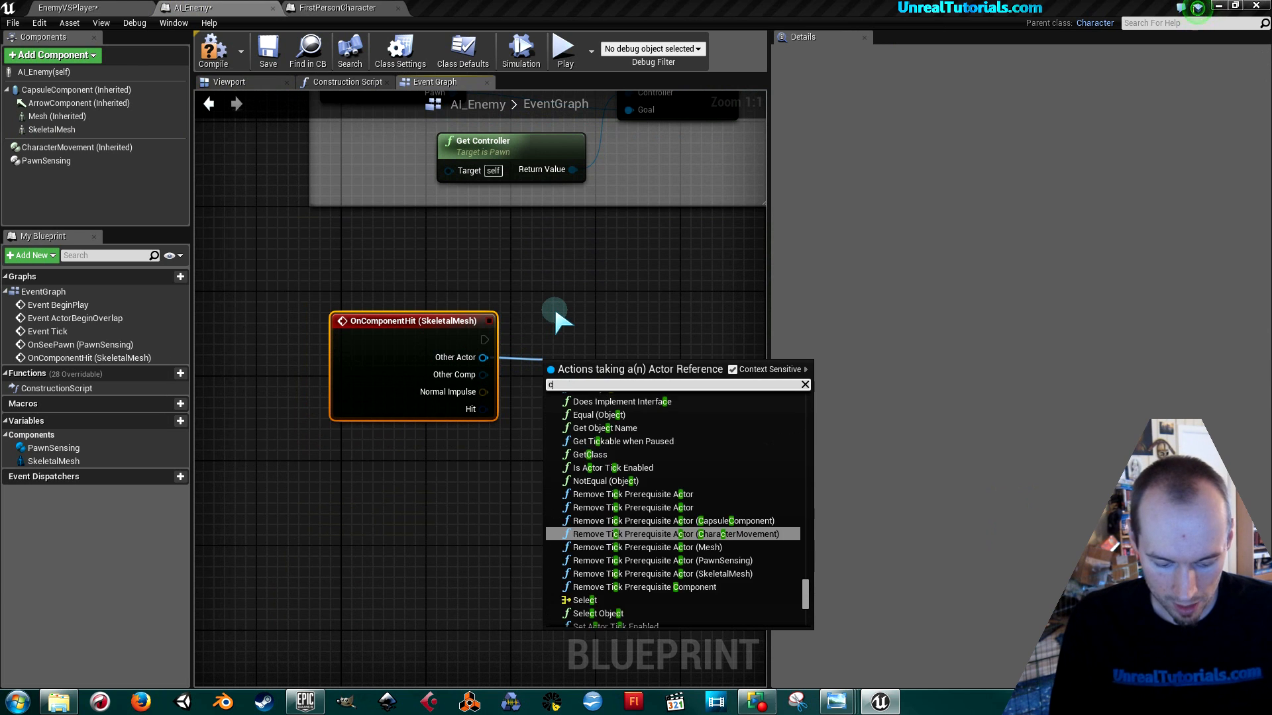
text(cast to firstpers)
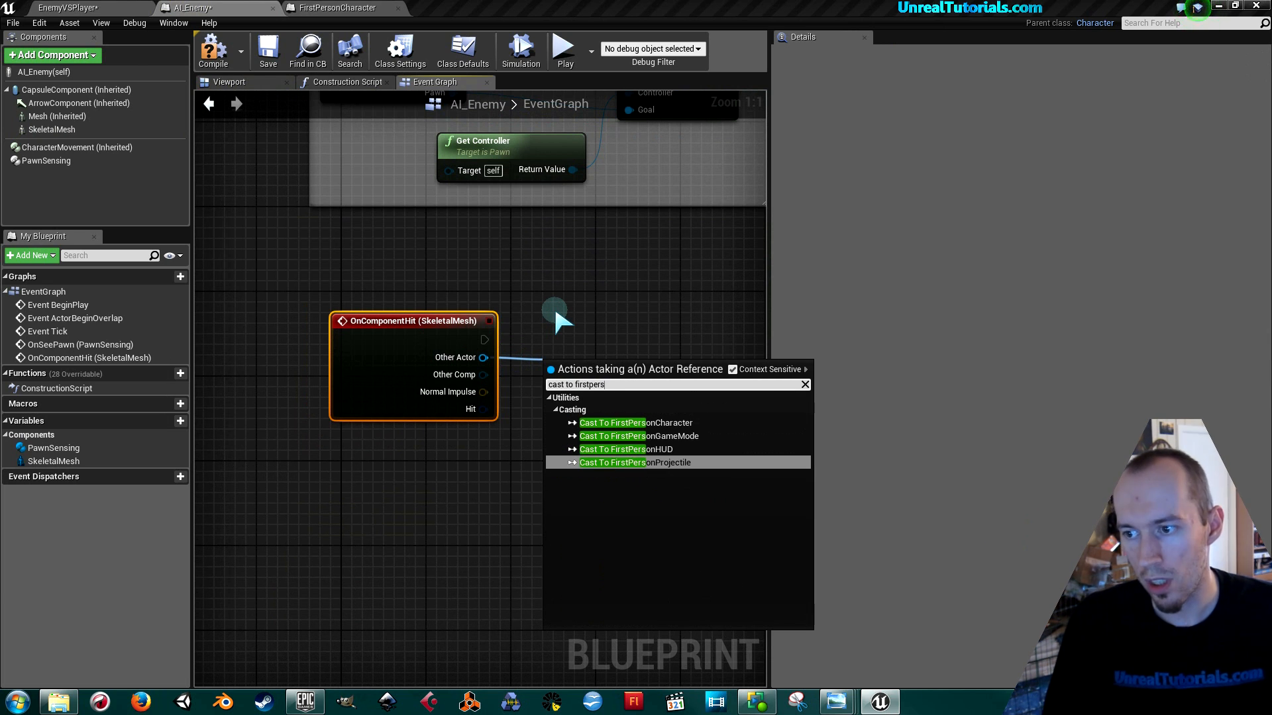
click(635, 462)
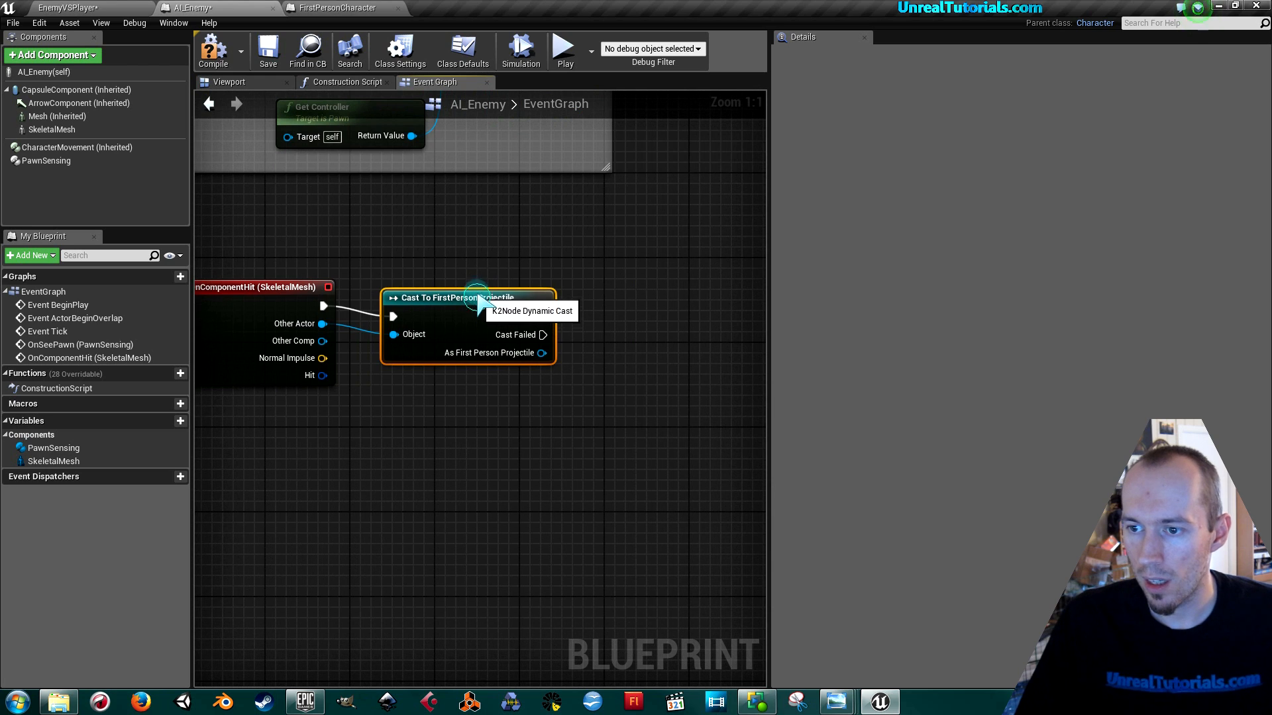
drag(543, 297, 589, 304)
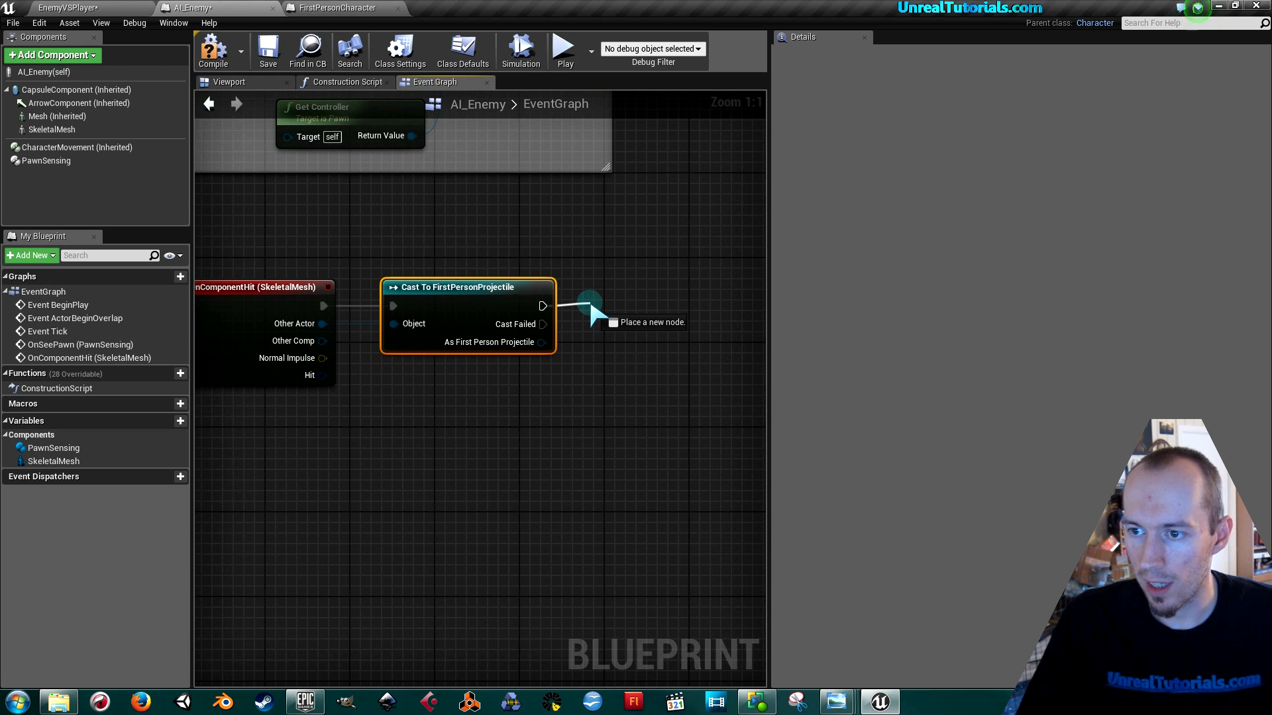
text(desetro)
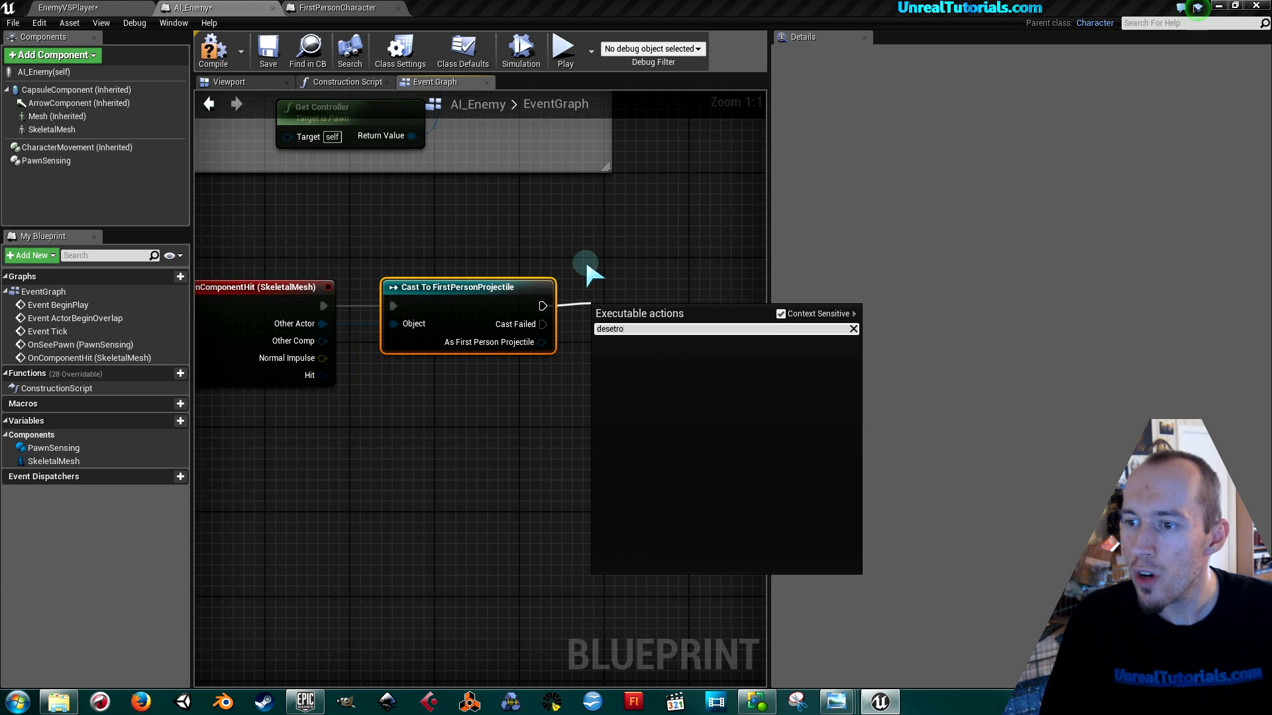
text(de)
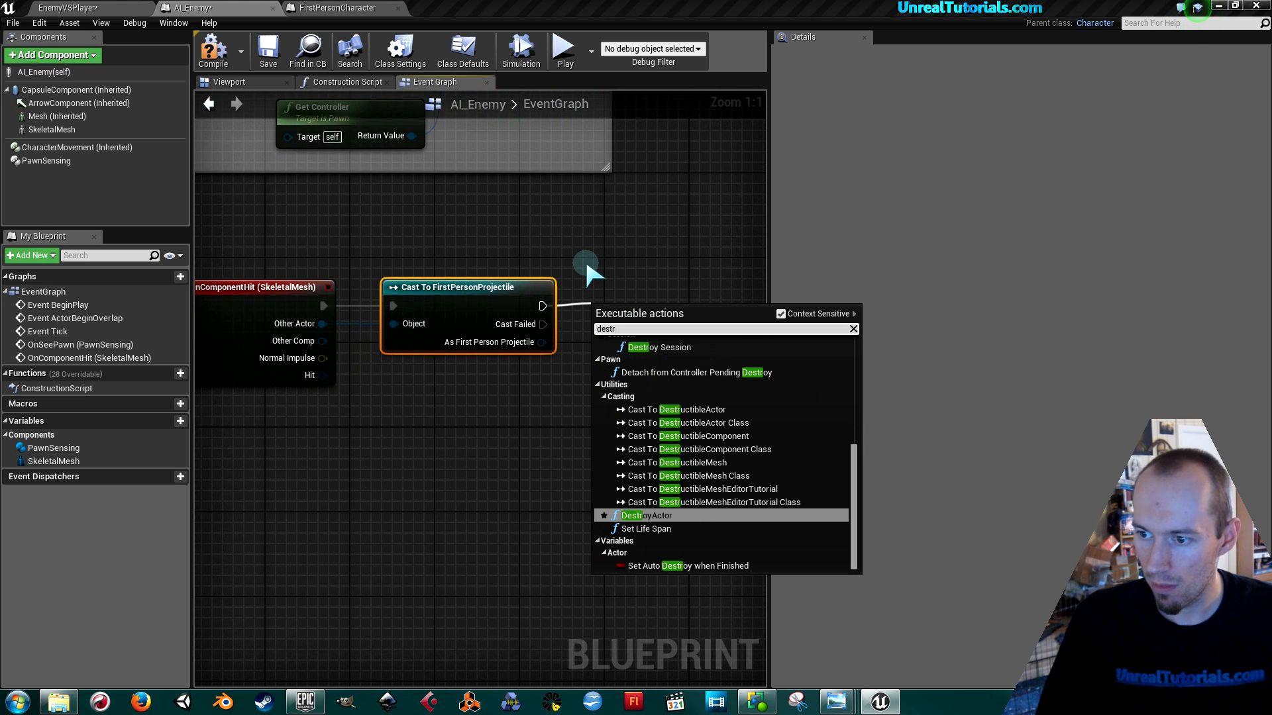
click(647, 516)
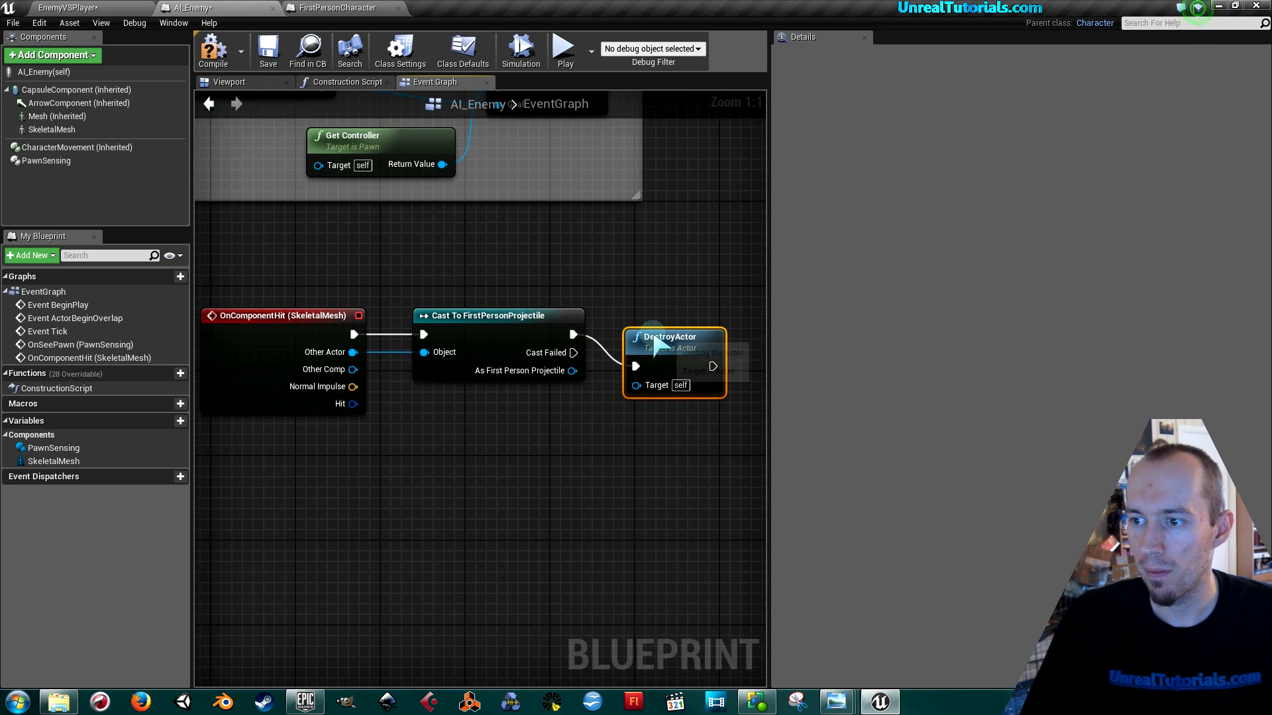
Step: Comment the hit nodes 'Bullets kills Enemy', then compile and save the AI_Enemy blueprint
scroll(down, 3)
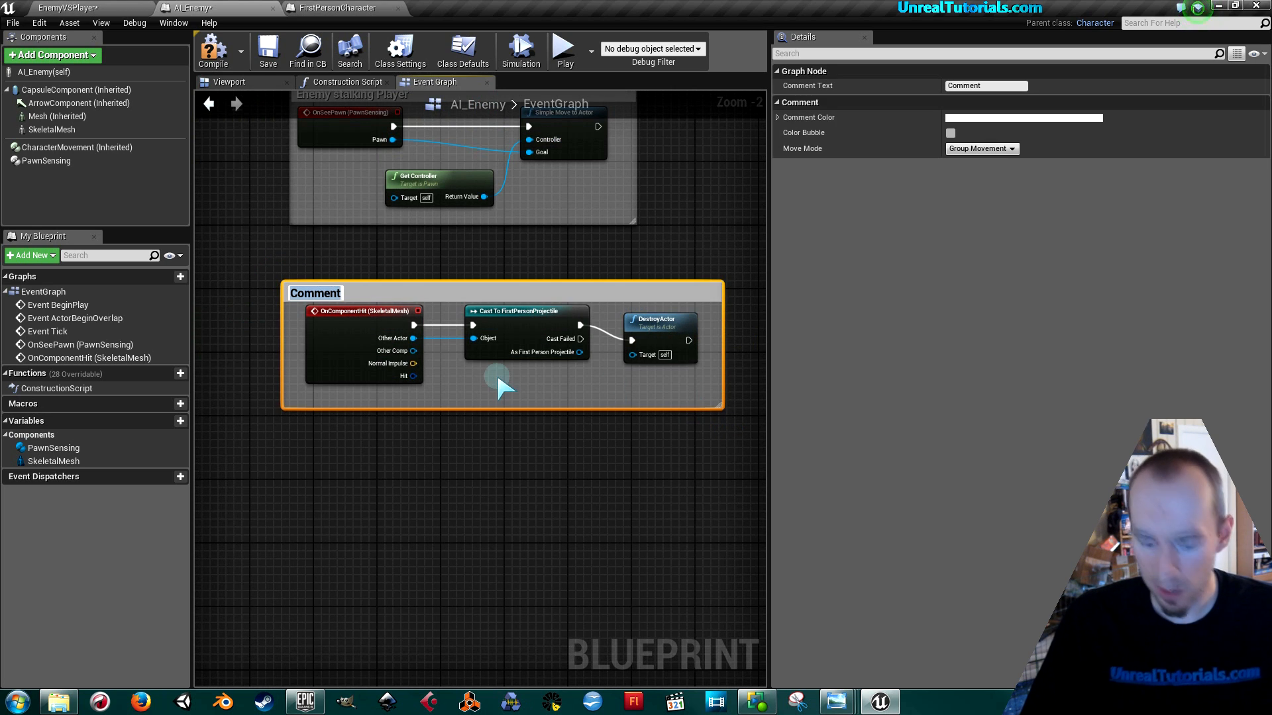
text(Bullets kills)
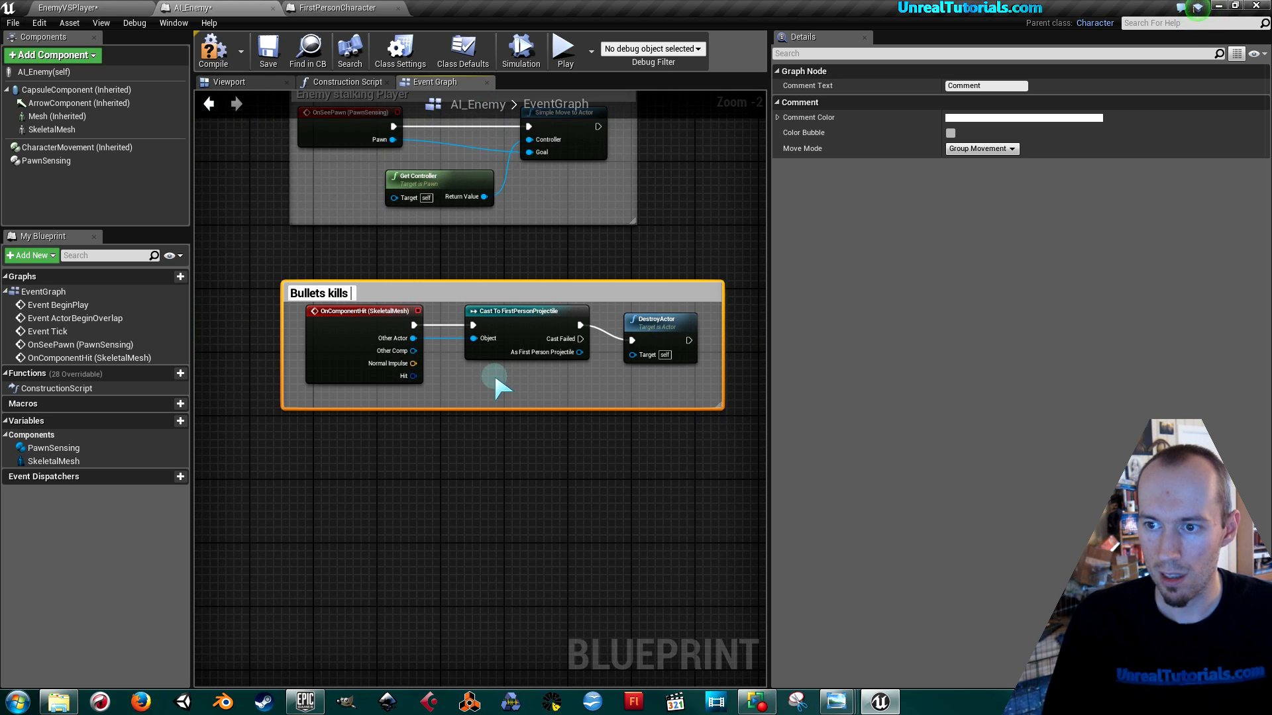
text(Enemy)
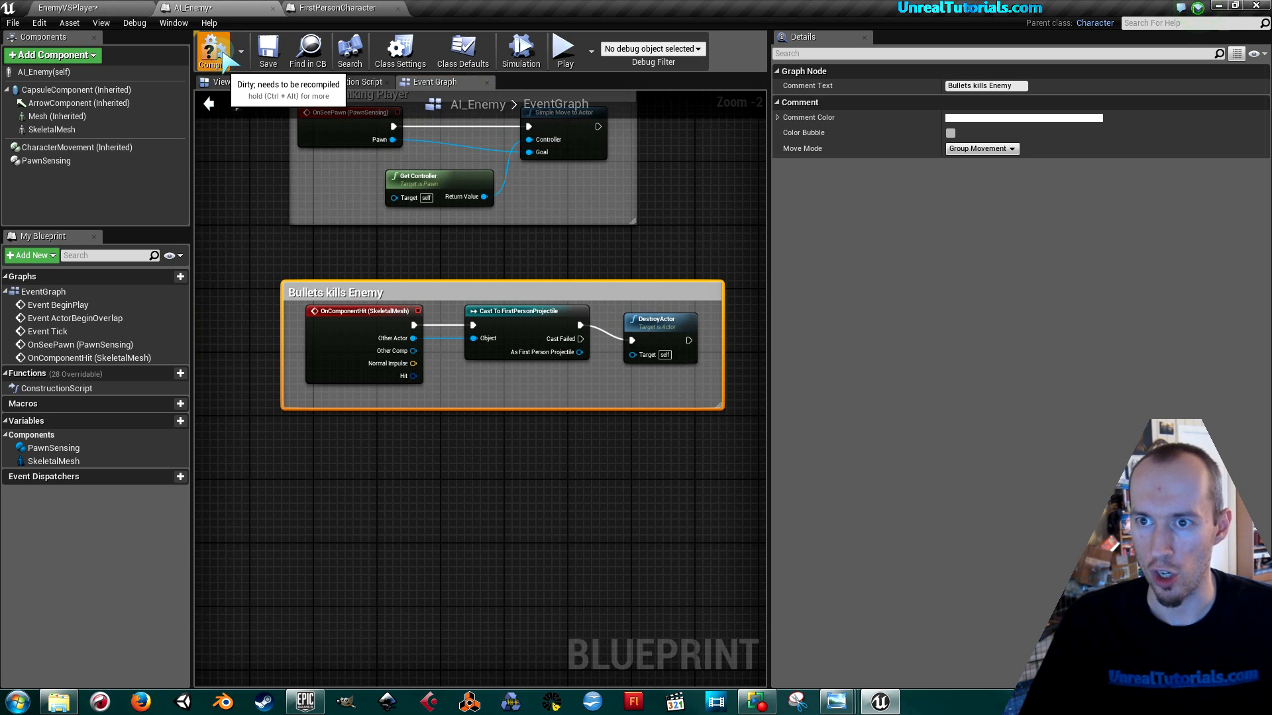
click(213, 51)
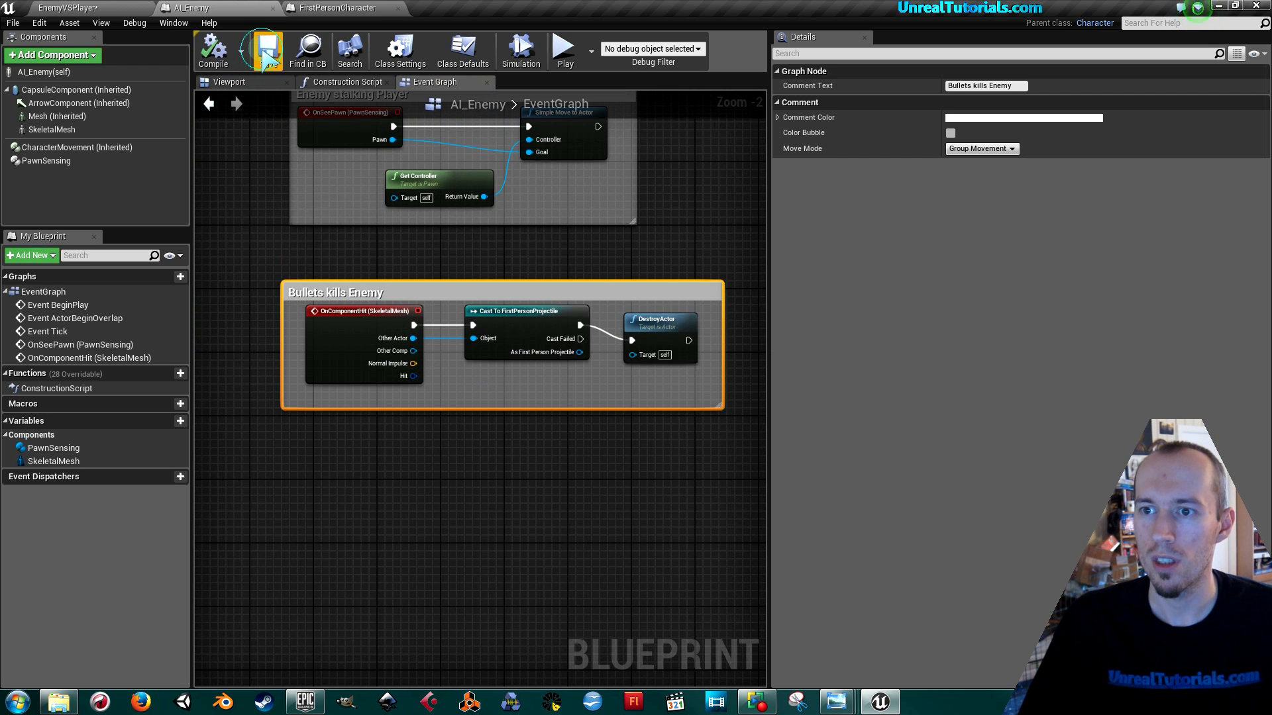
click(65, 7)
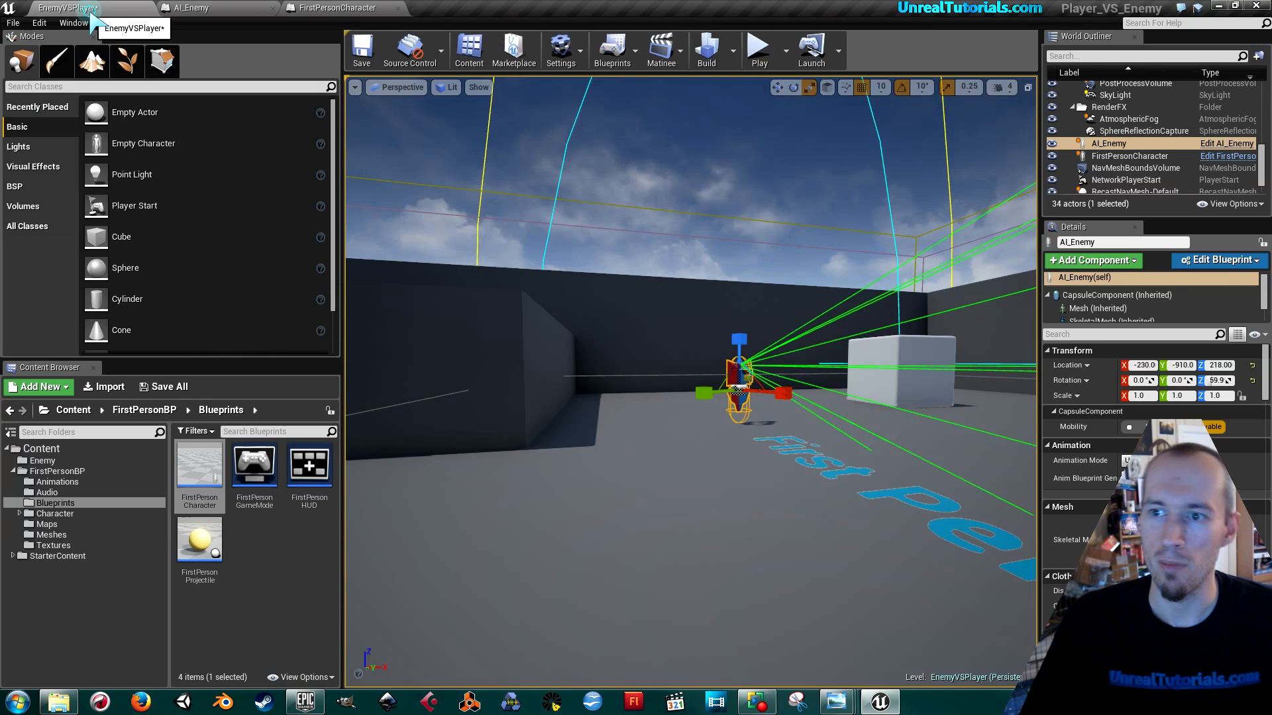
Step: Play the EnemyVSPlayer level to shoot projectiles at the drone
click(361, 51)
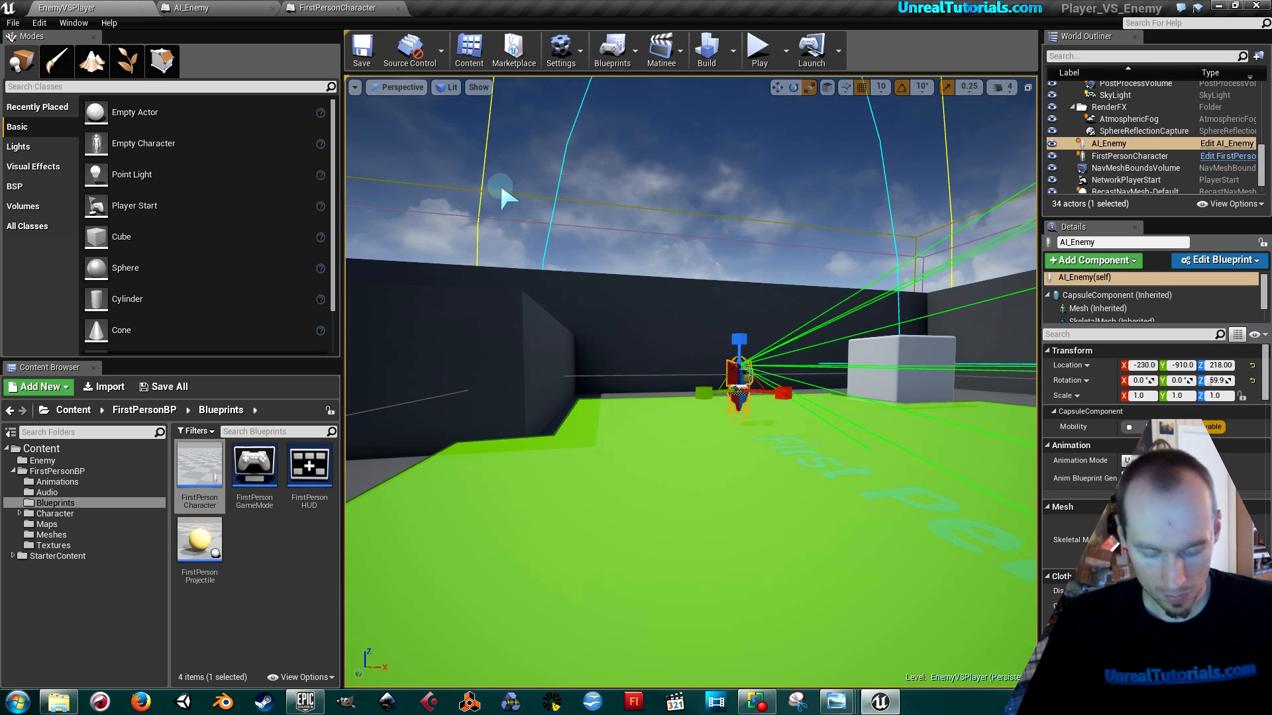
click(758, 45)
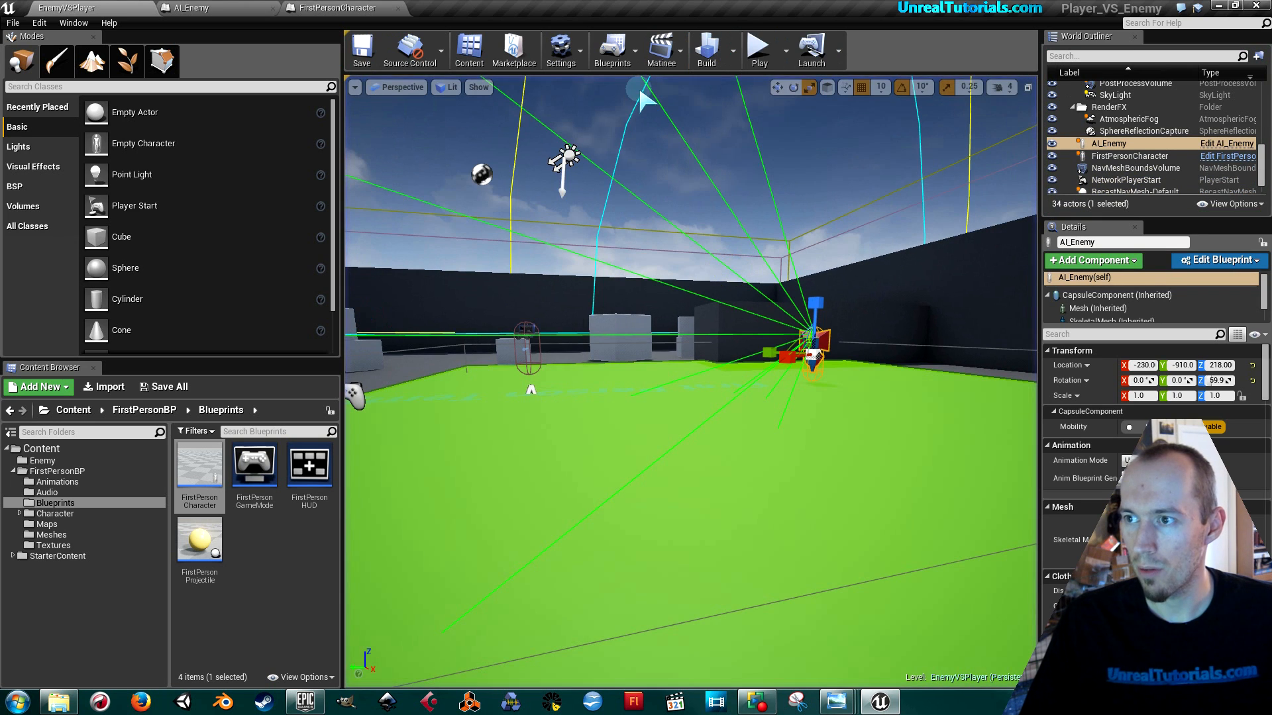
click(758, 49)
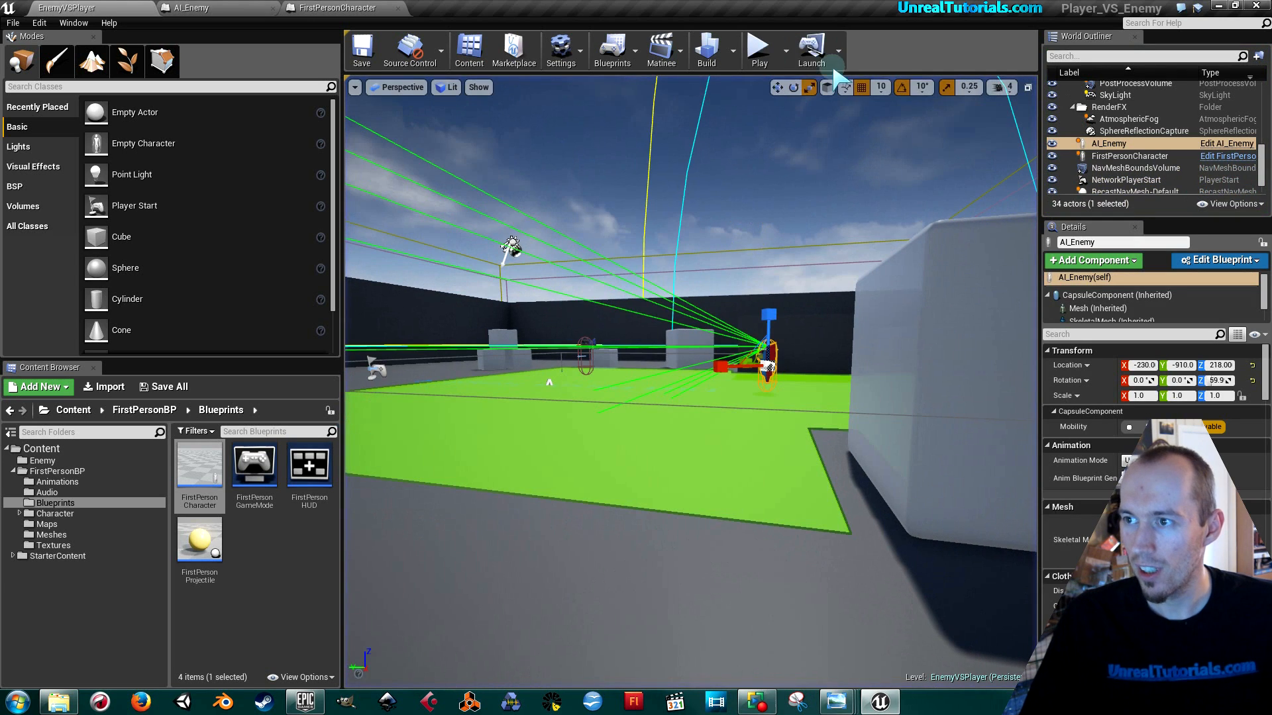
click(758, 48)
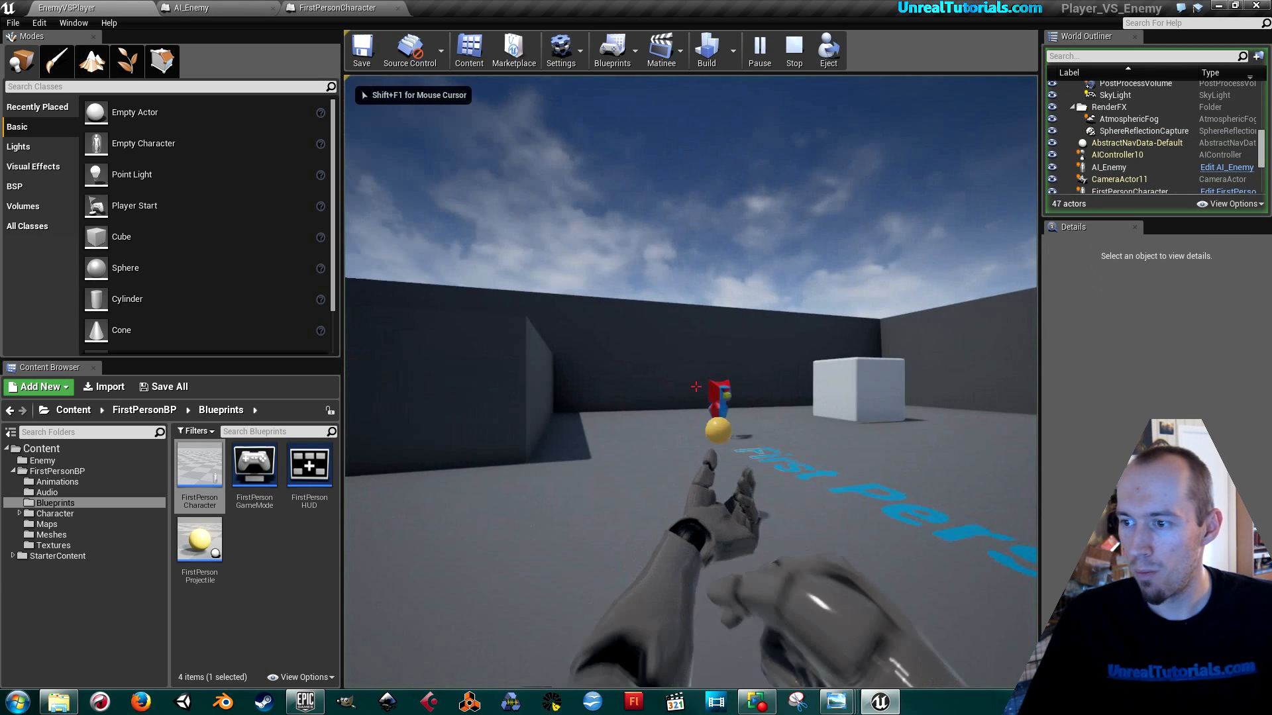